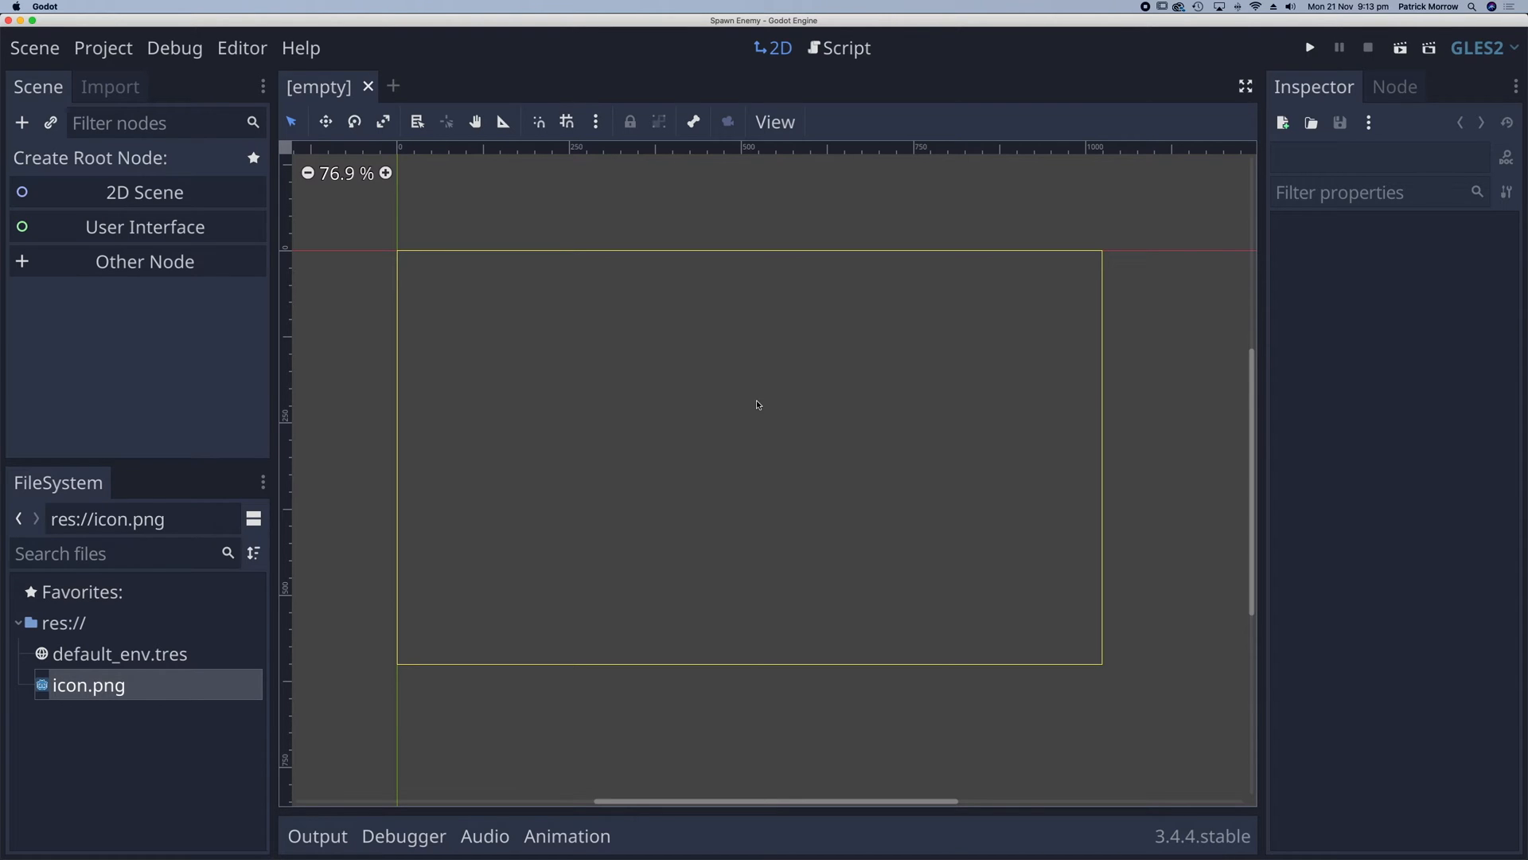
mouse_move(743, 242)
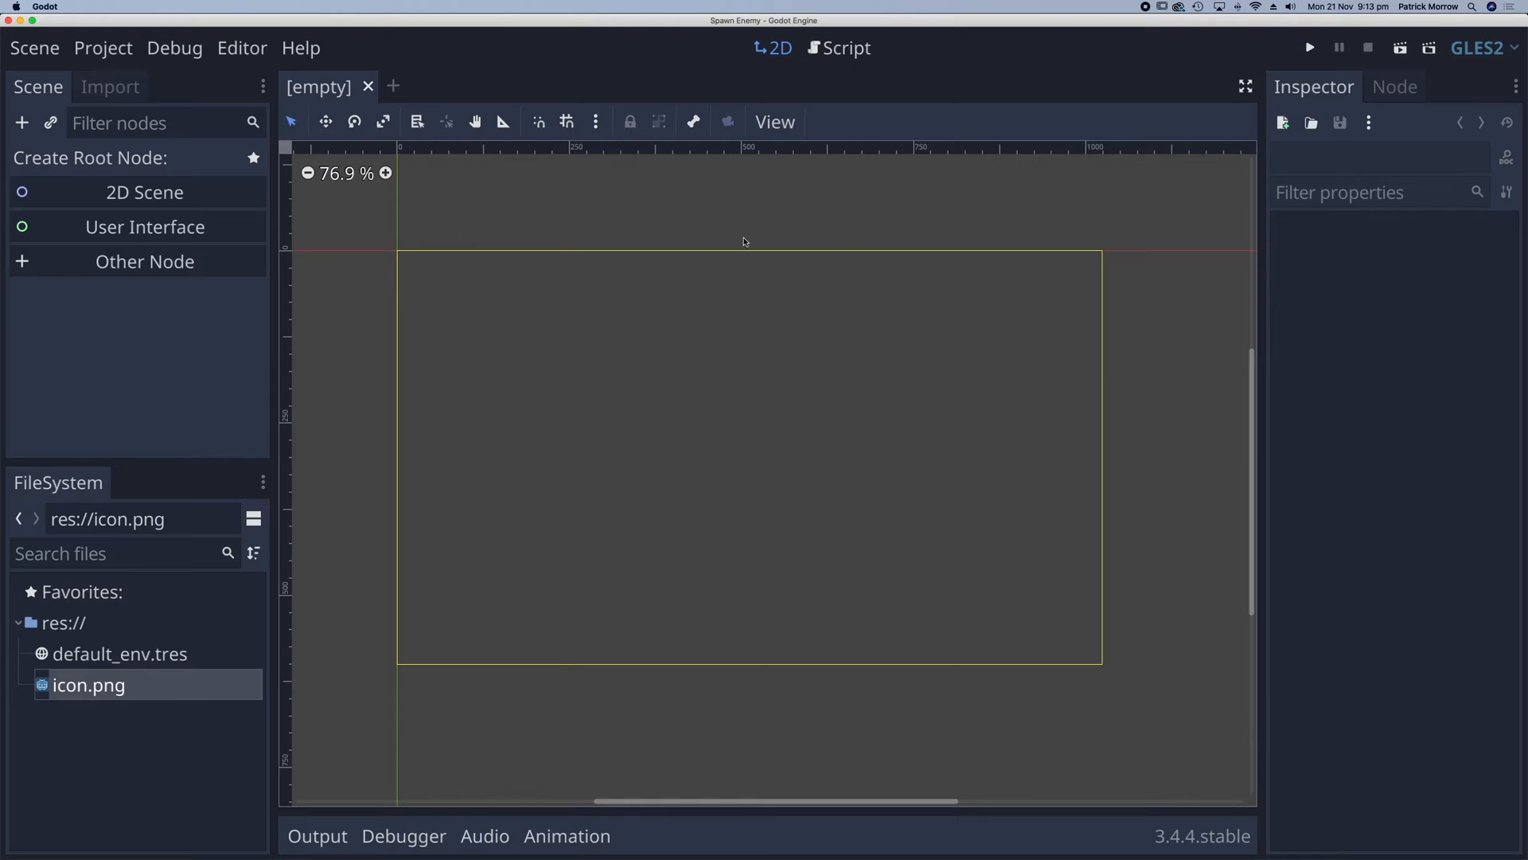
mouse_move(938, 221)
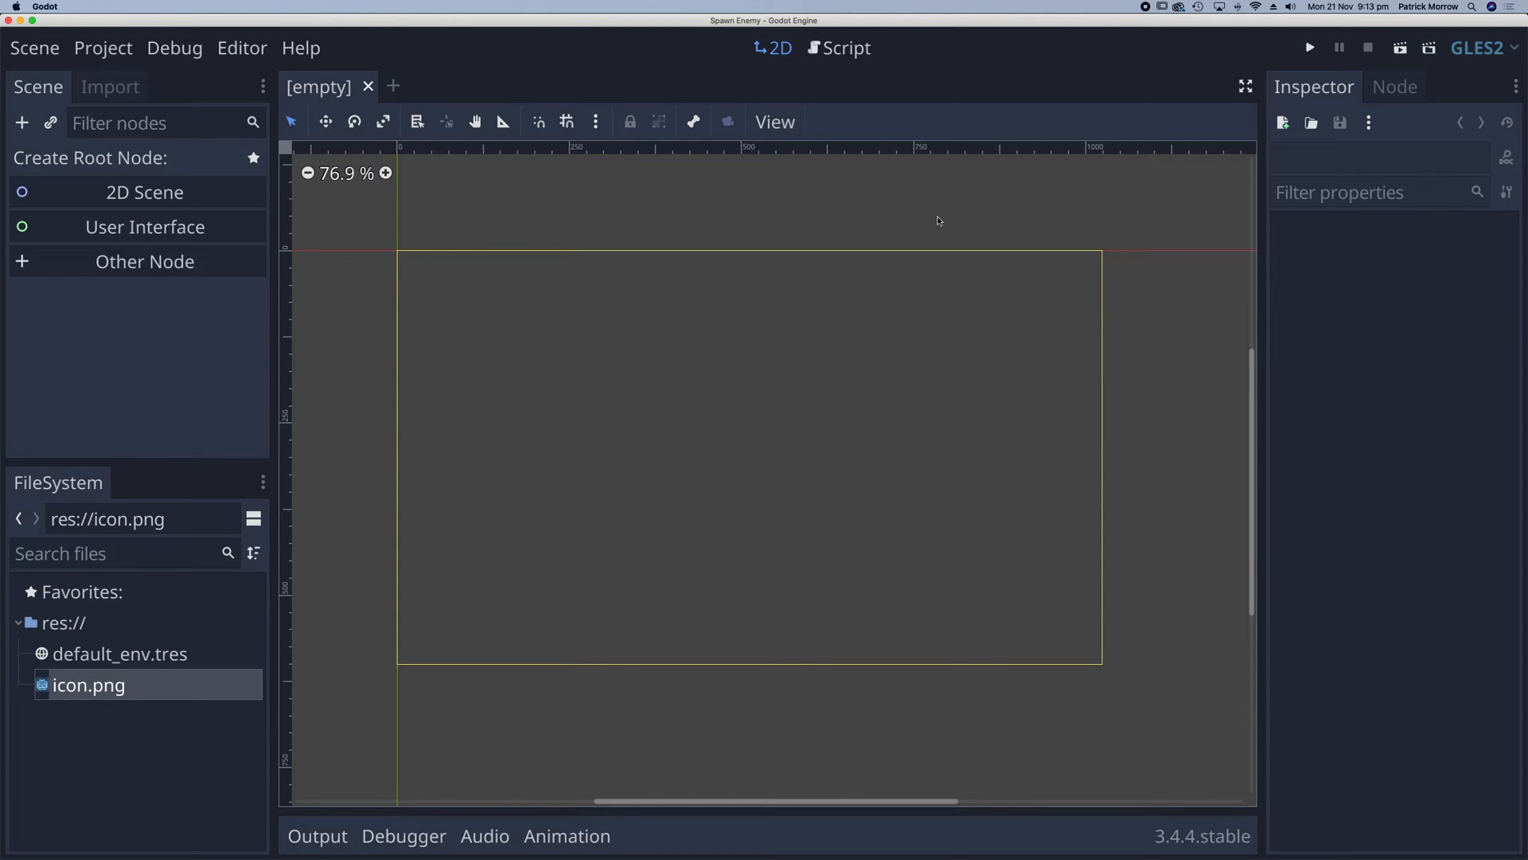
mouse_move(460, 223)
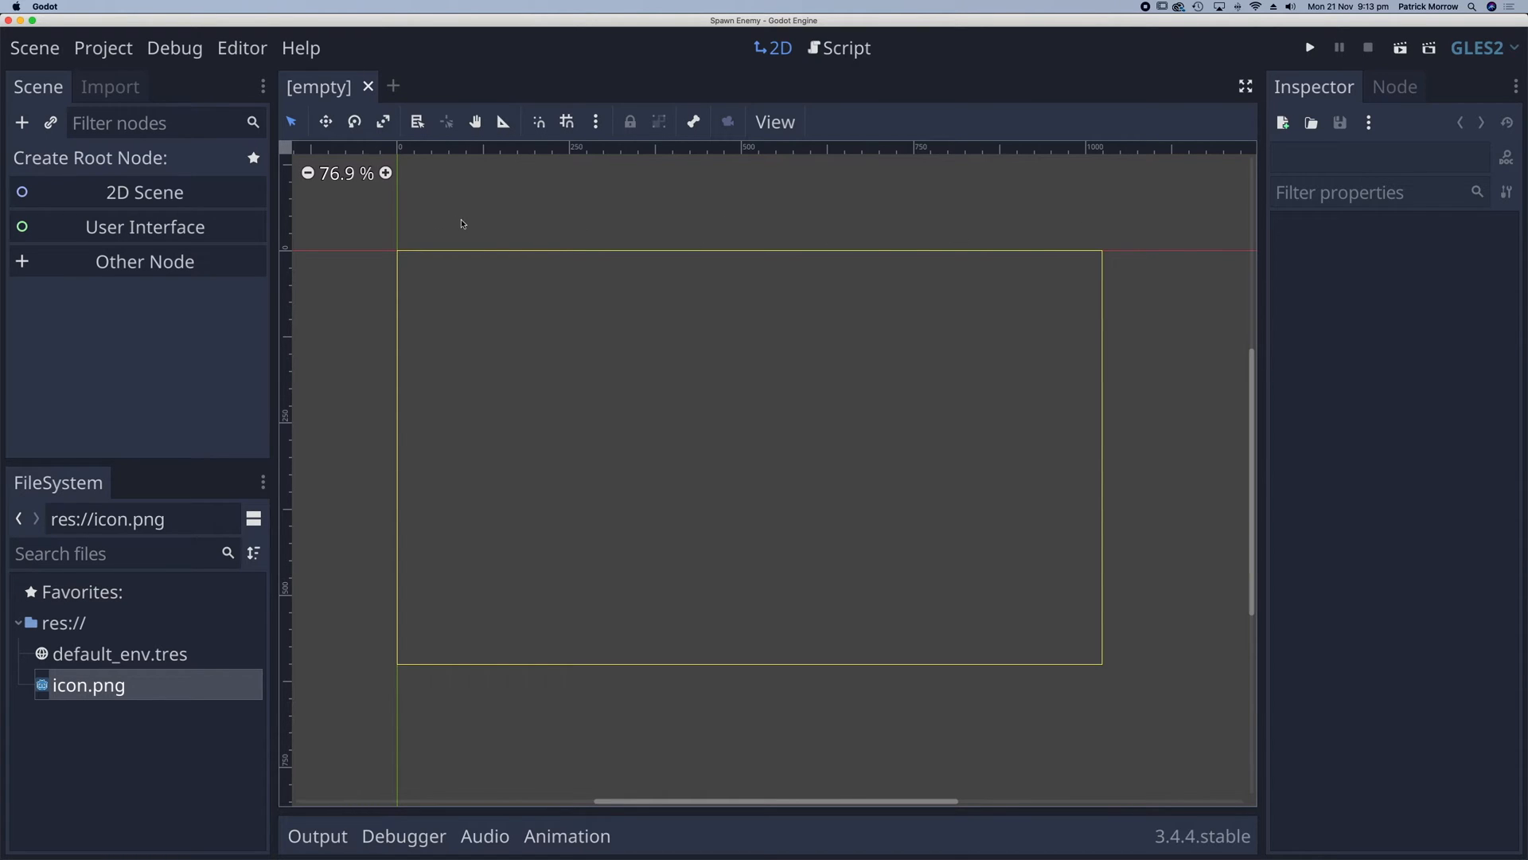
mouse_move(943, 222)
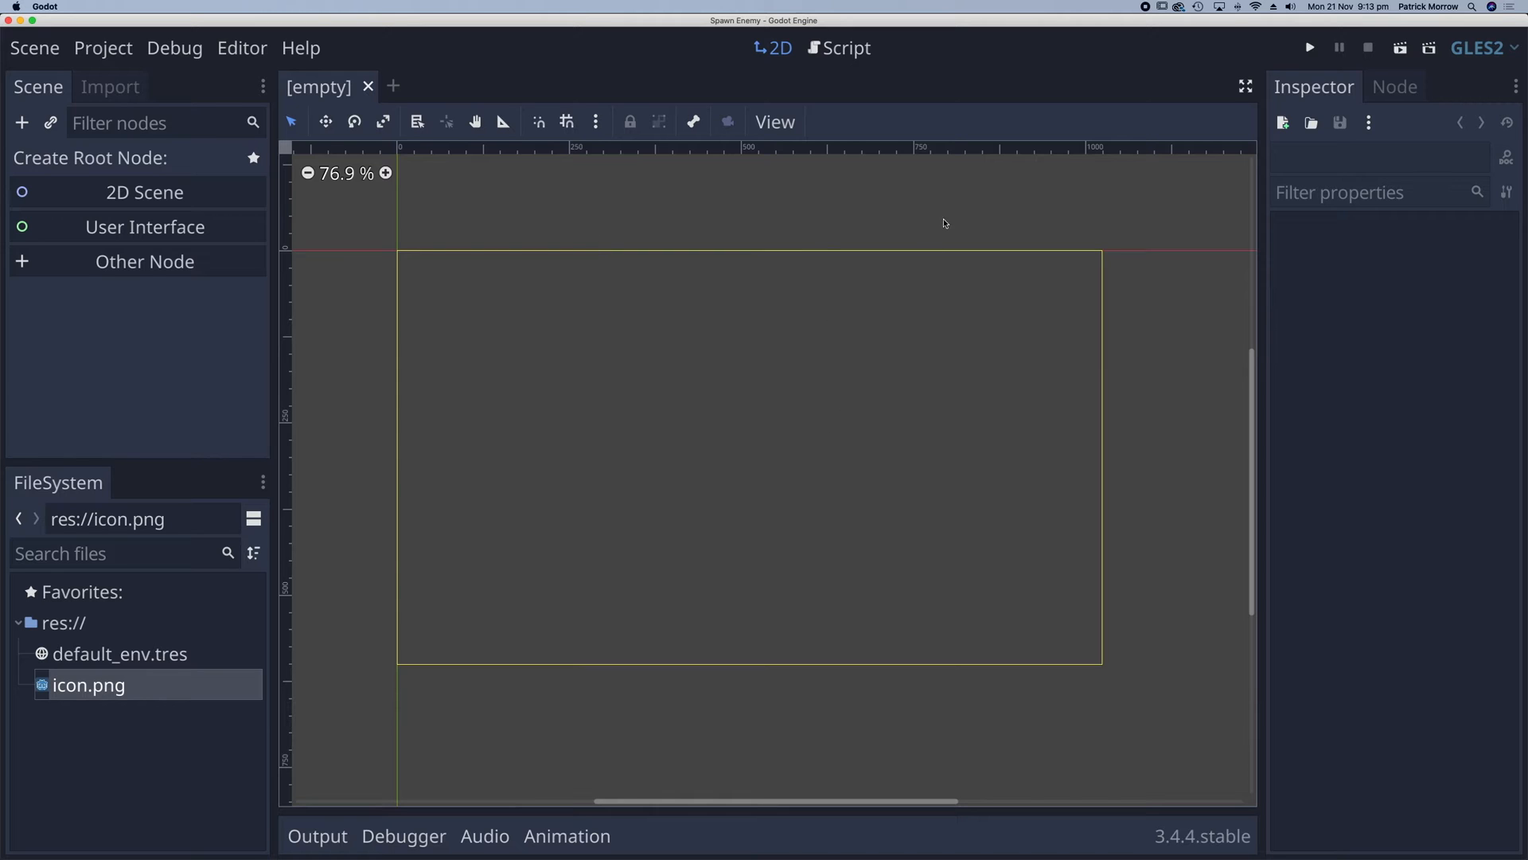
mouse_move(982, 387)
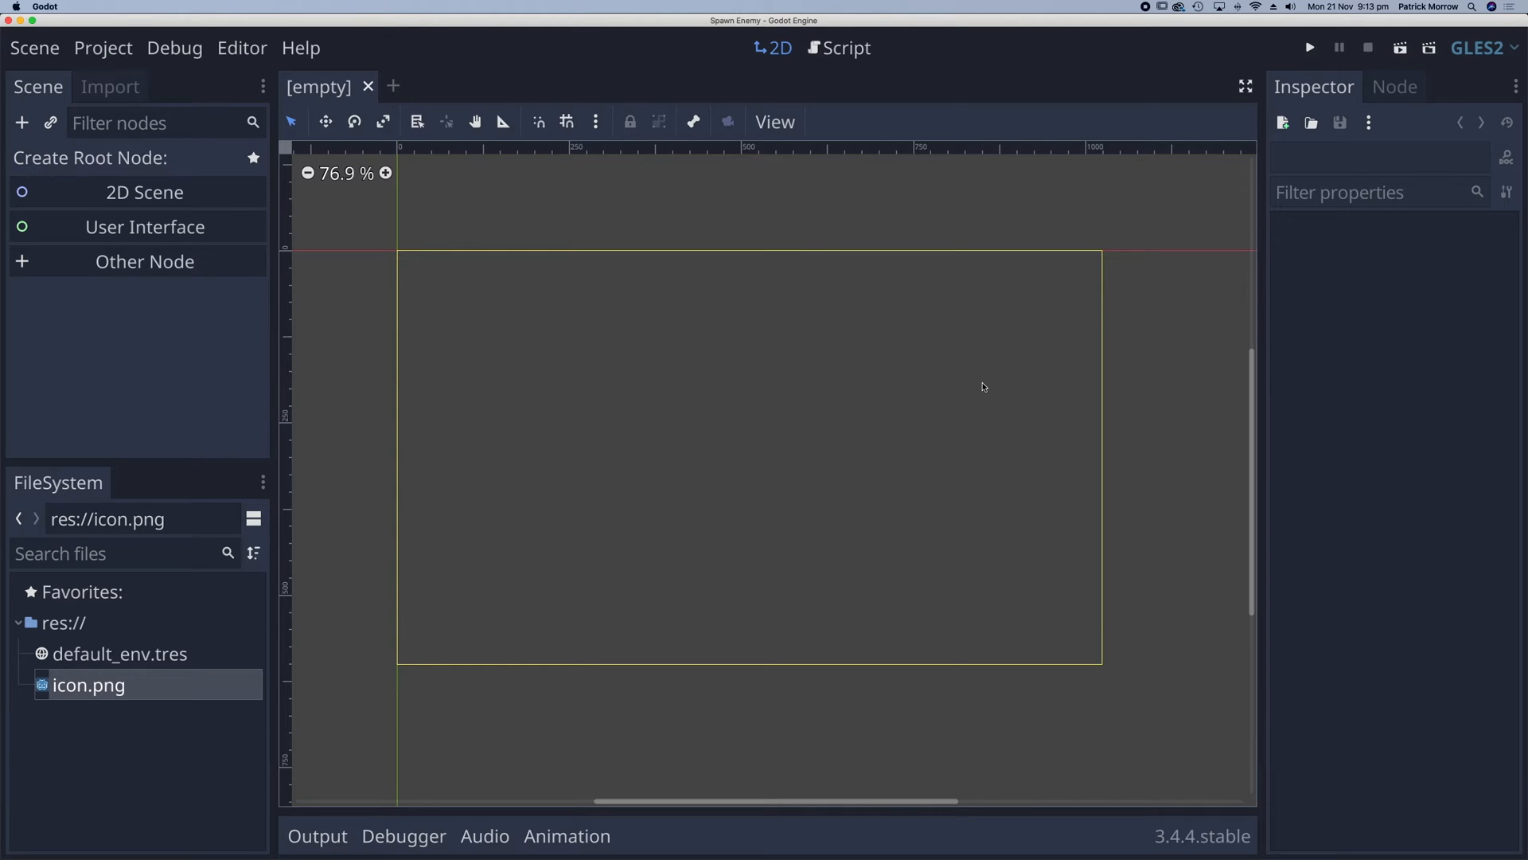
- Create an Area2D root node named Enemy
left_click(144, 261)
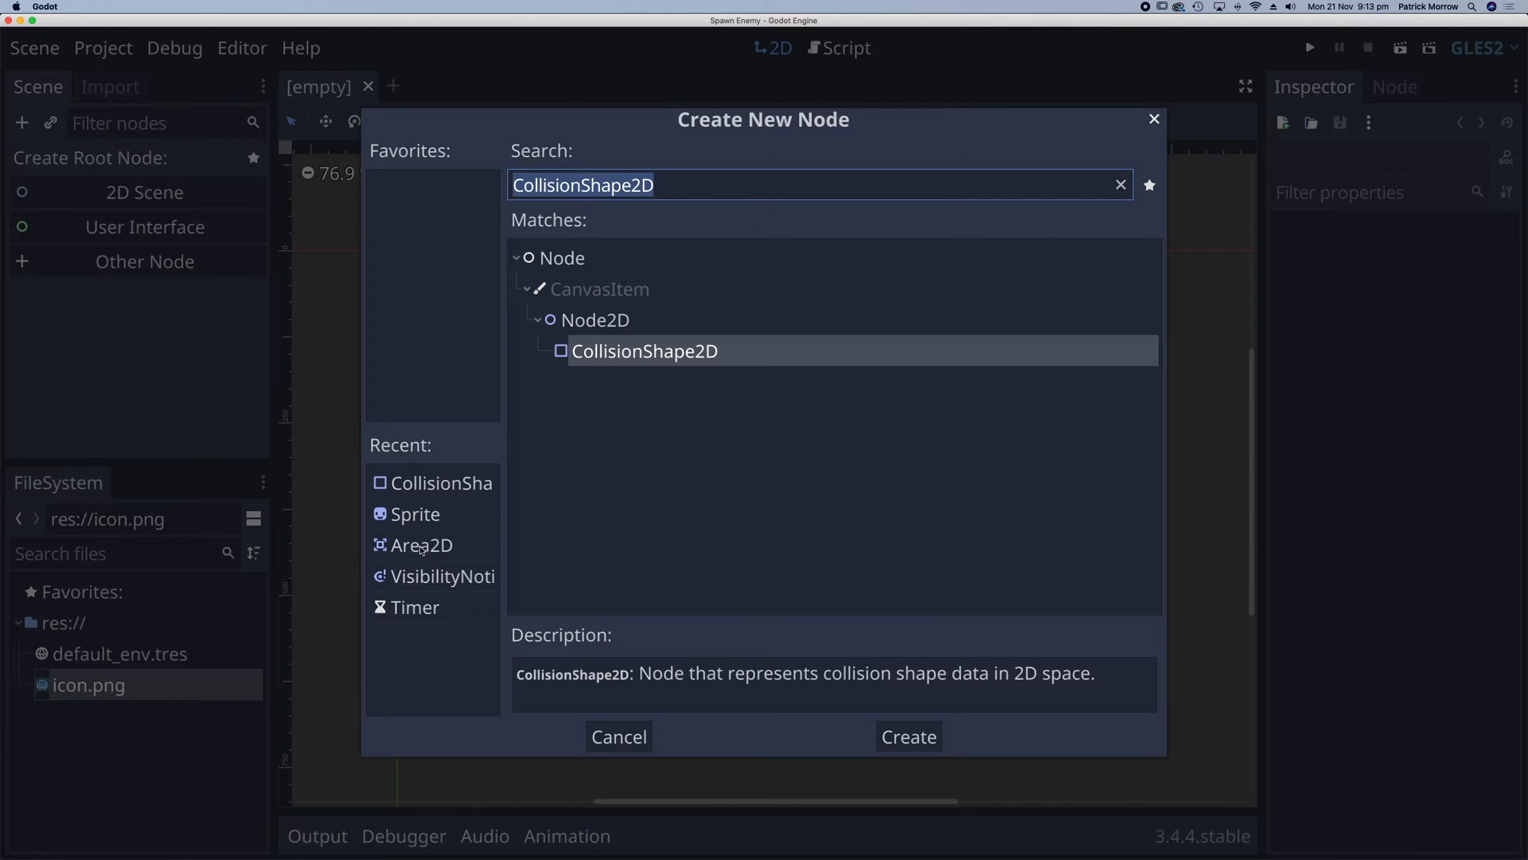
left_click(422, 544)
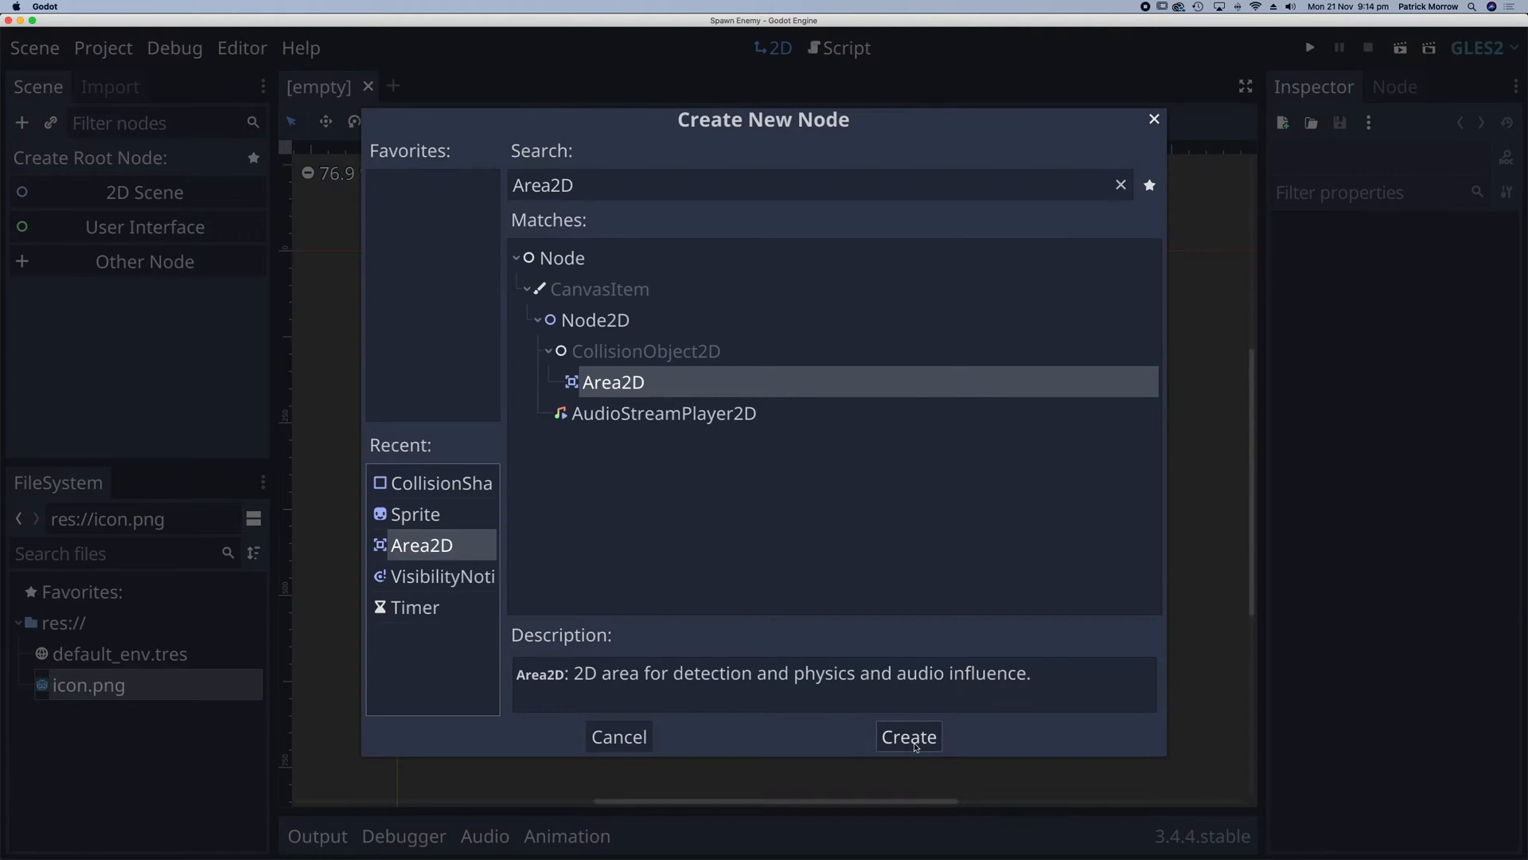
left_click(907, 735)
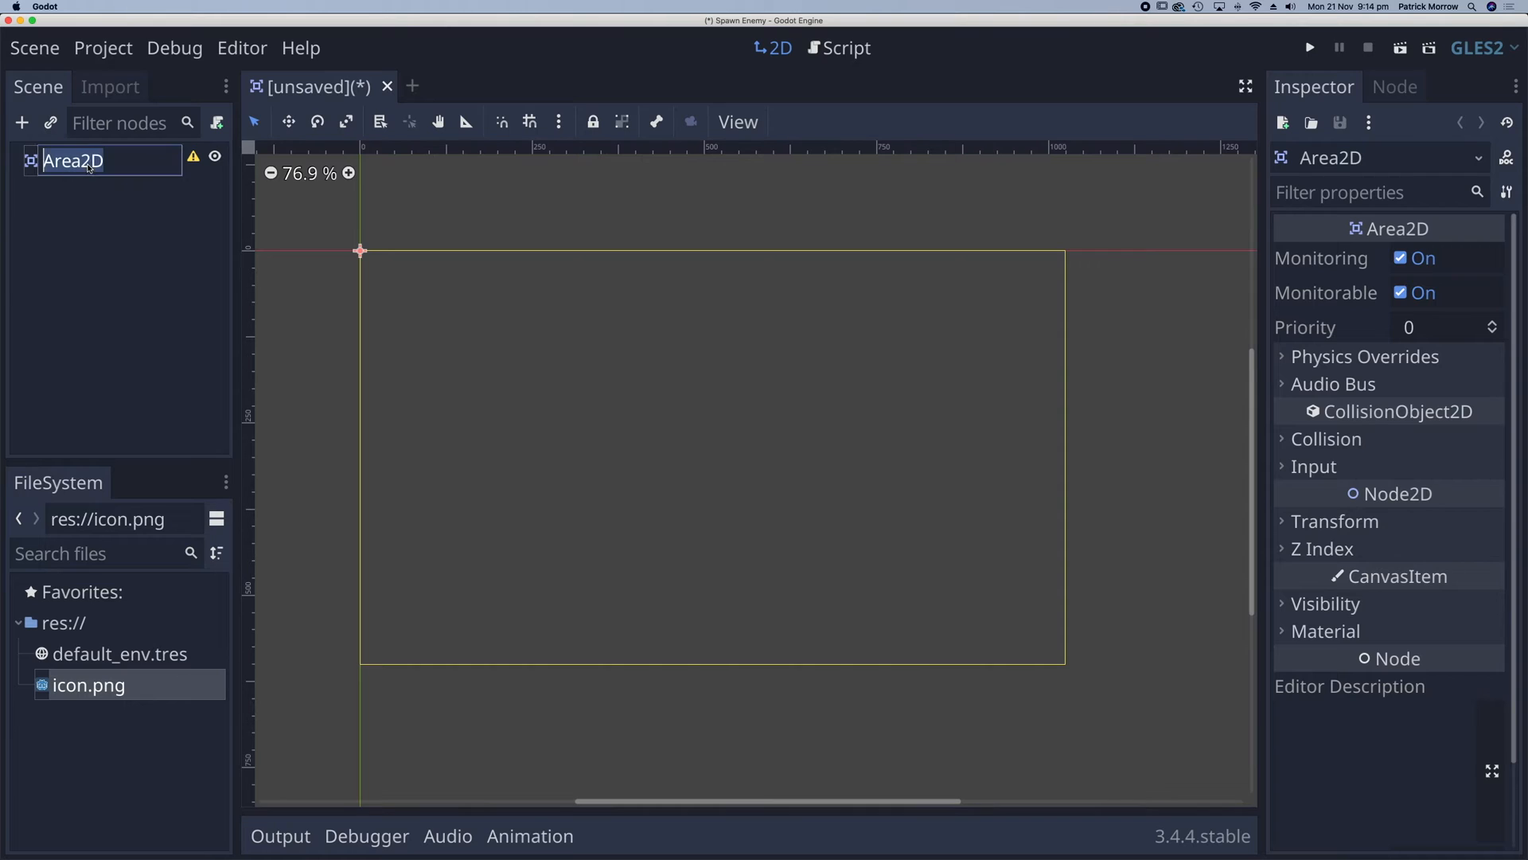
type("Enemy")
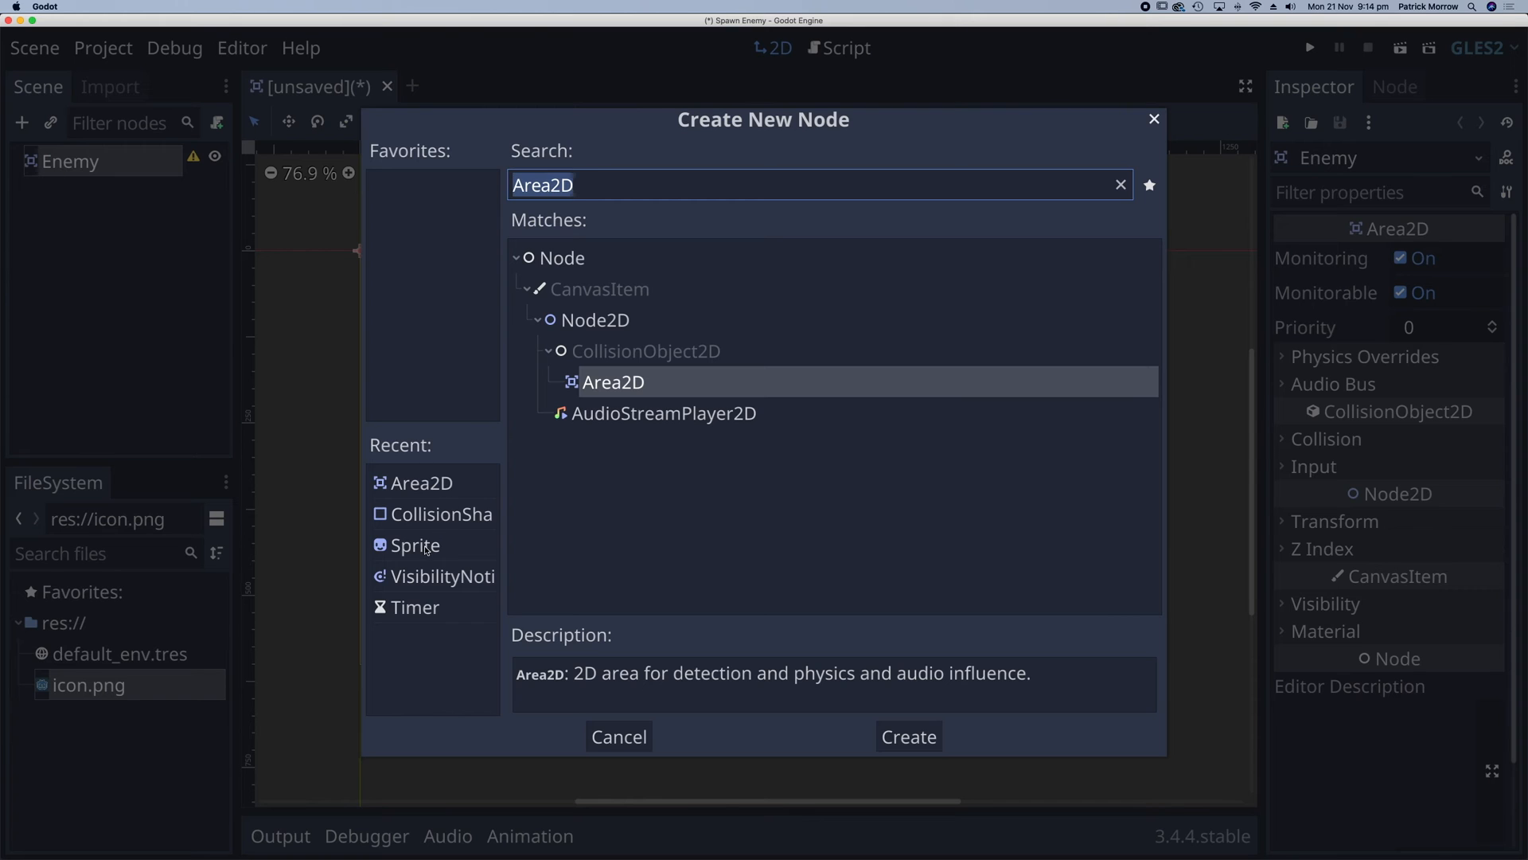
- Add Sprite and CollisionShape2D child nodes under Enemy
left_click(906, 736)
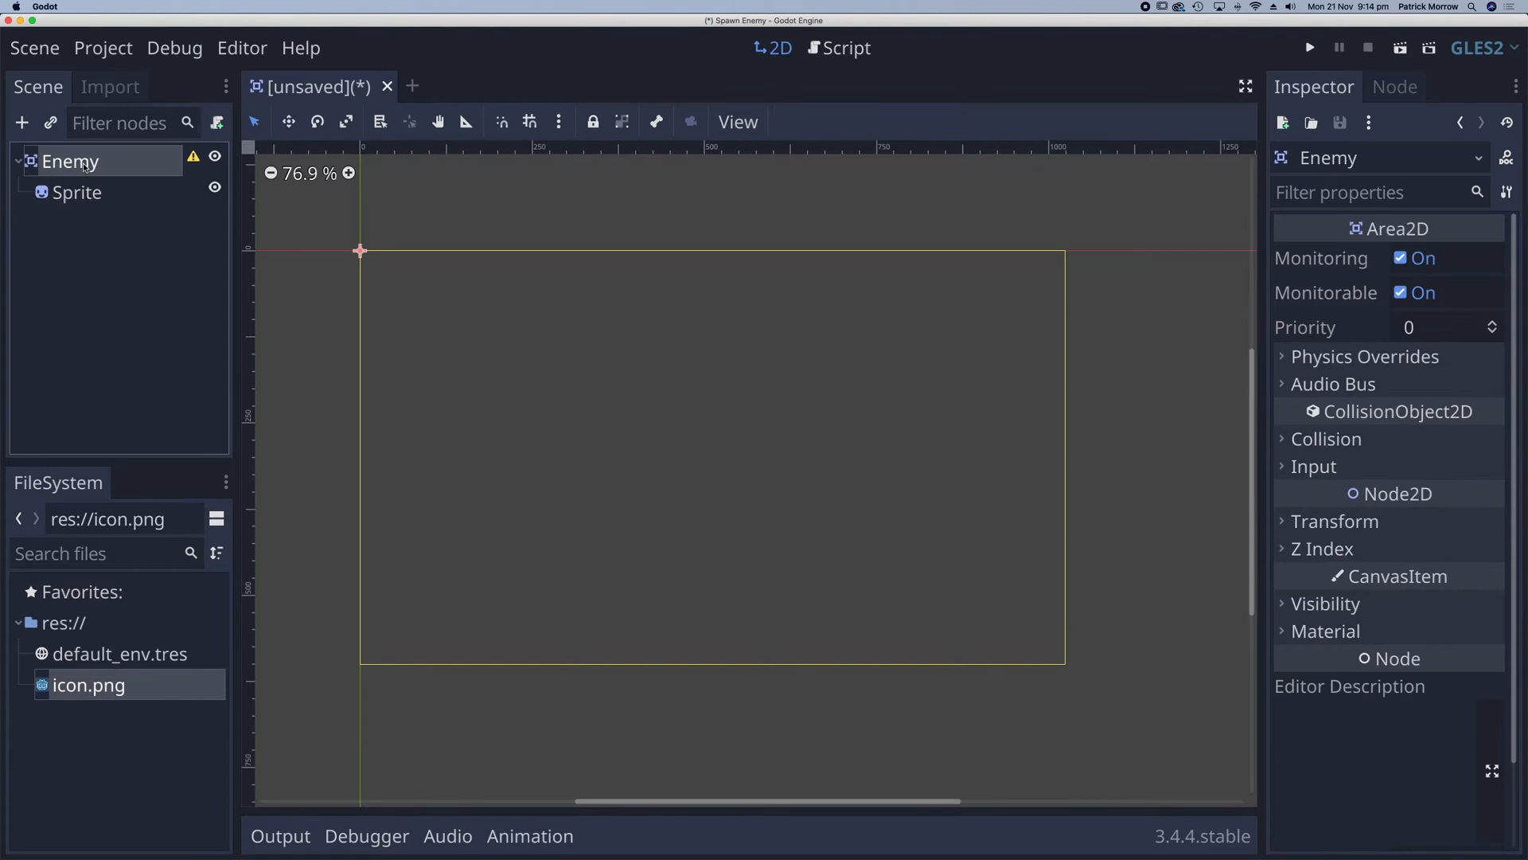
left_click(21, 122)
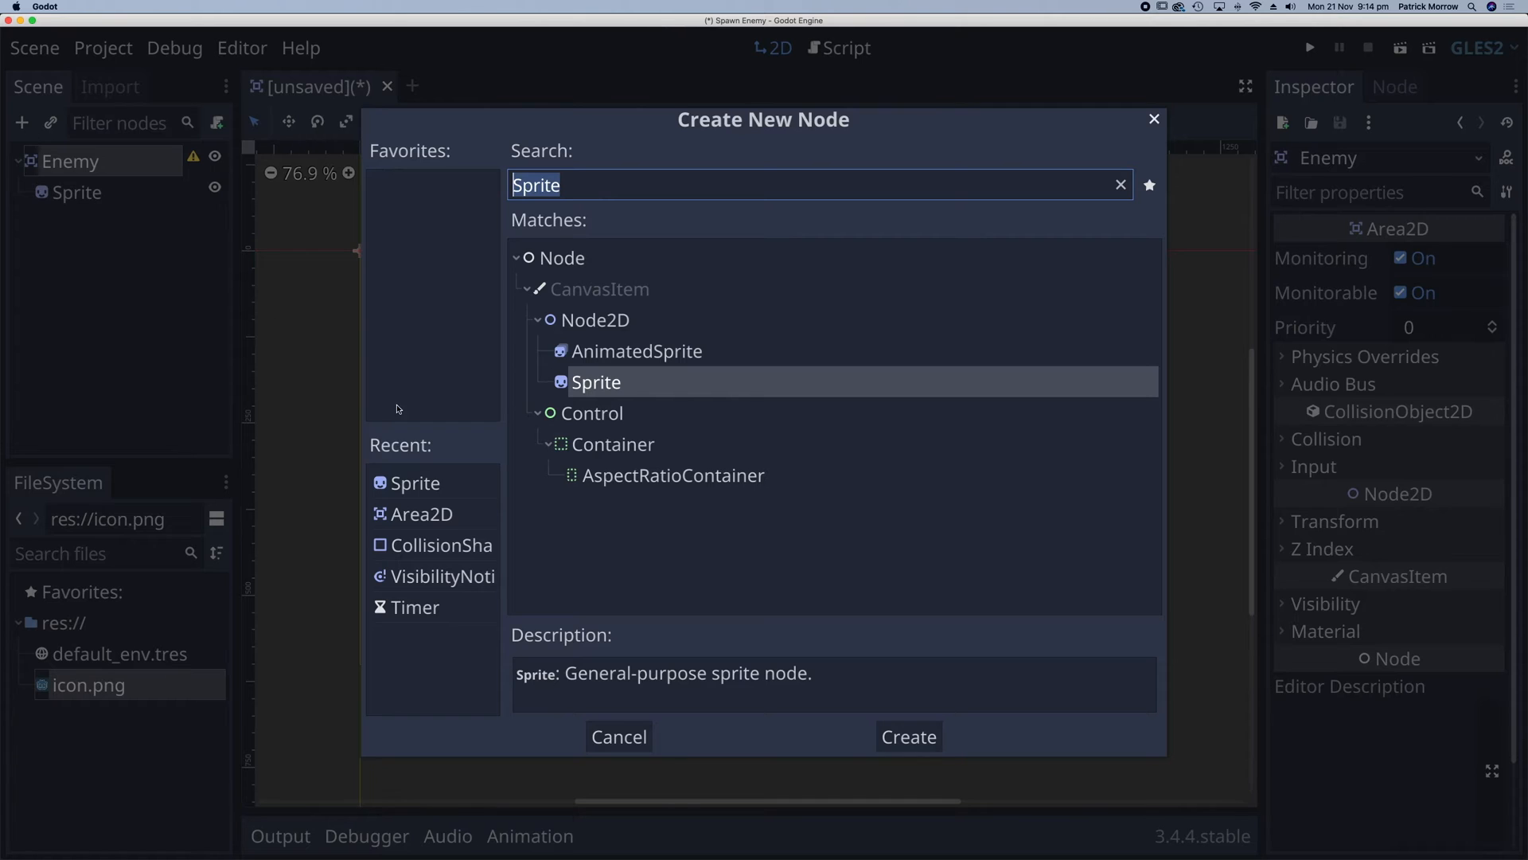
left_click(905, 736)
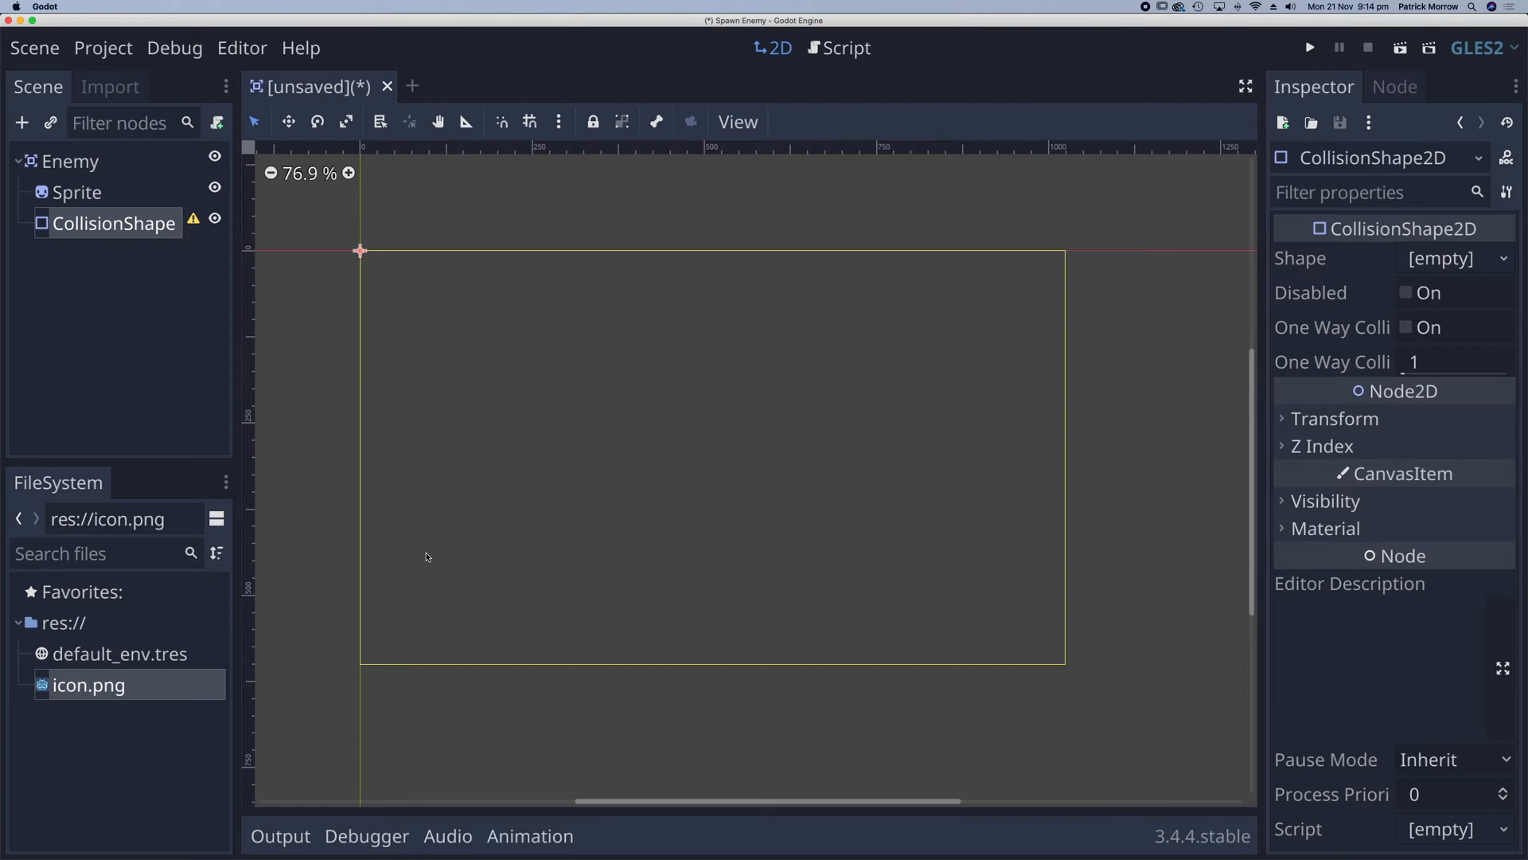
left_click(76, 192)
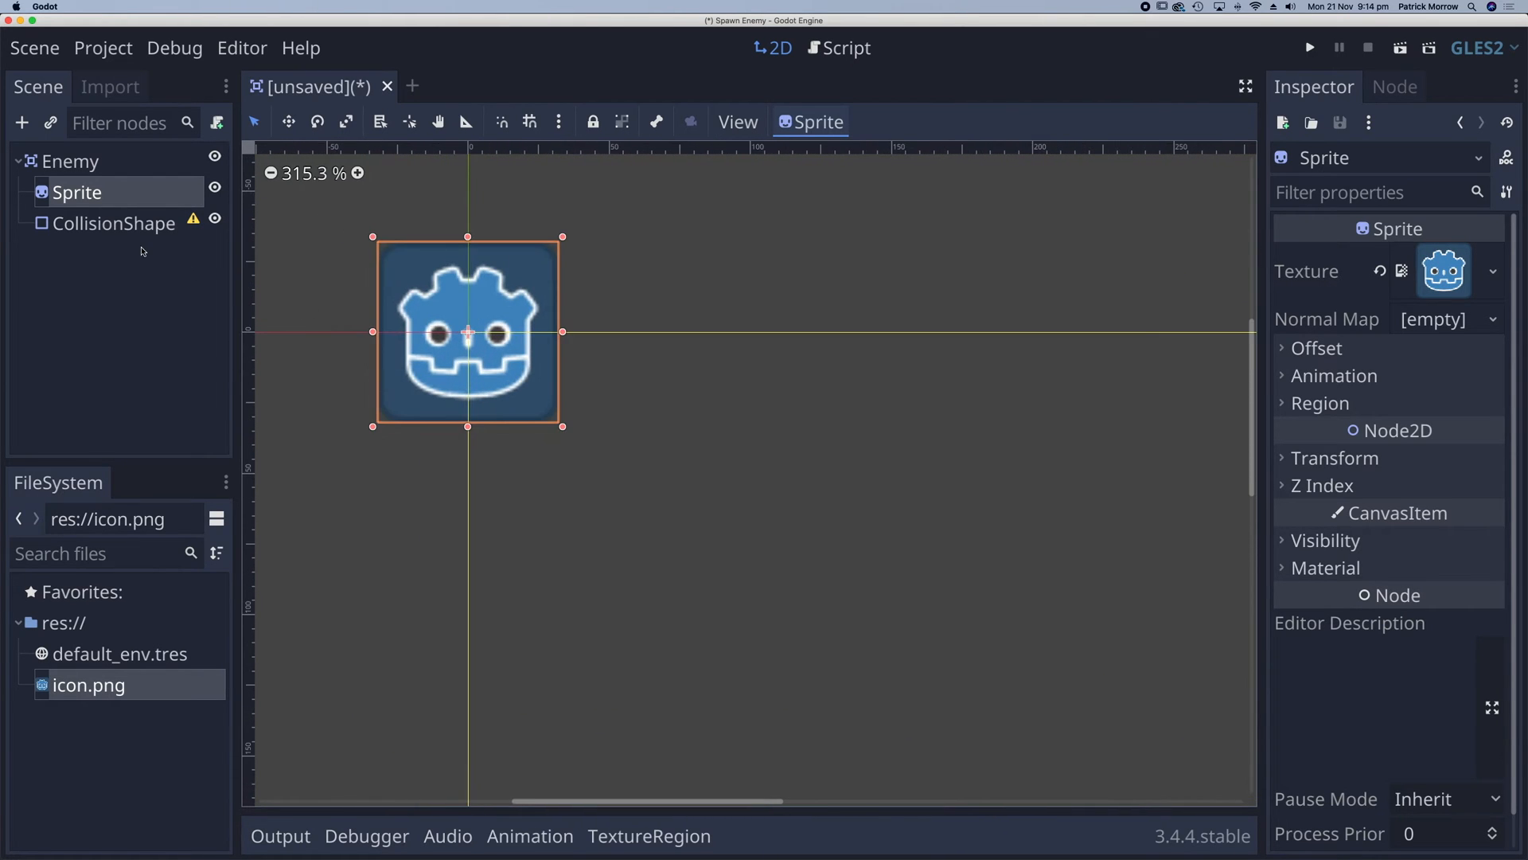
- Give the Sprite the icon.png texture and the CollisionShape2D a new RectangleShape2D
left_click(112, 223)
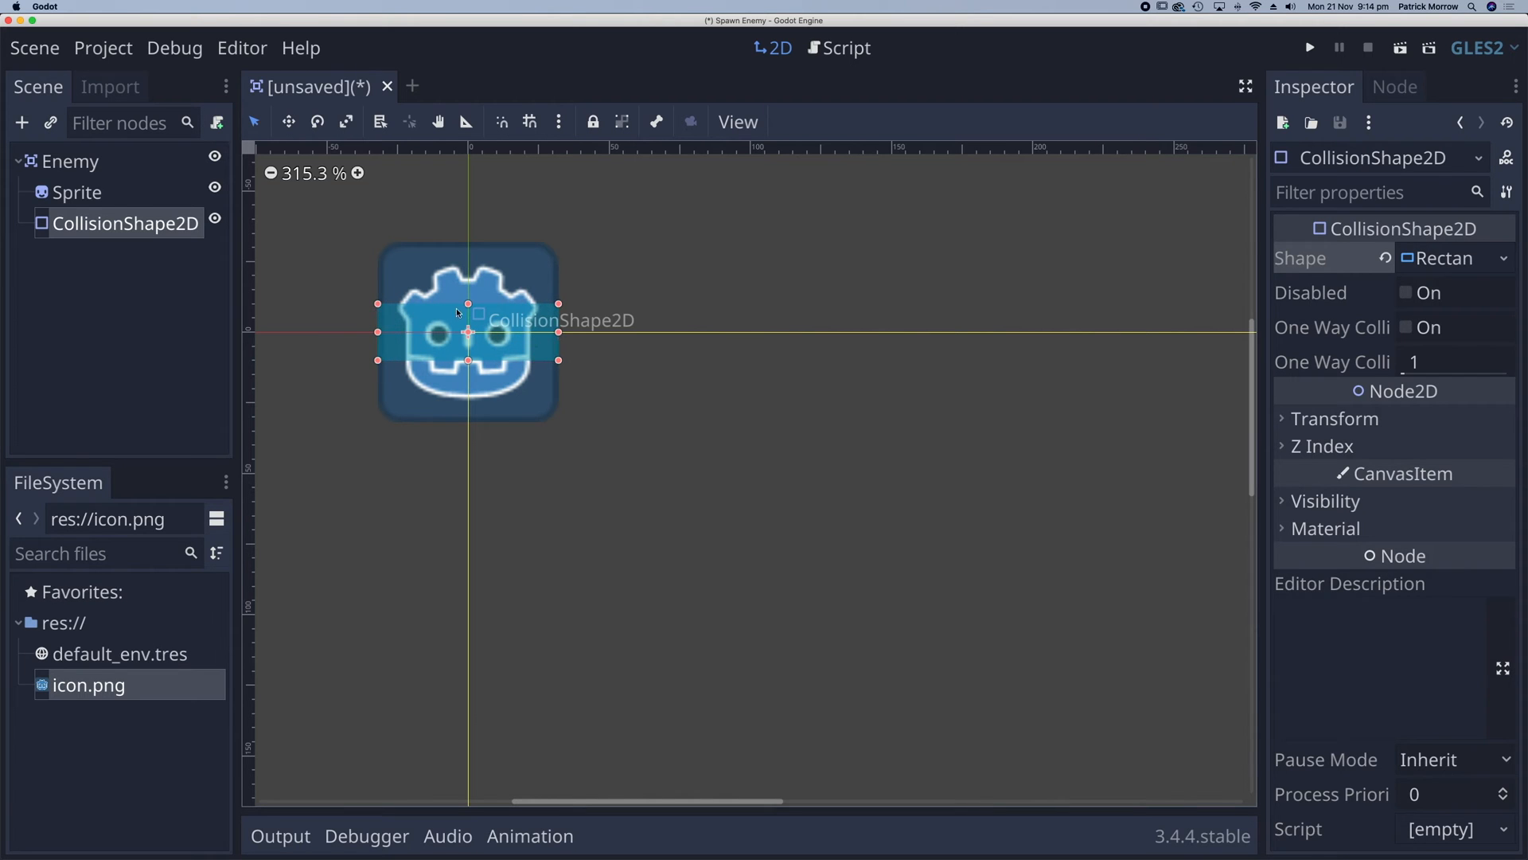
left_click(70, 161)
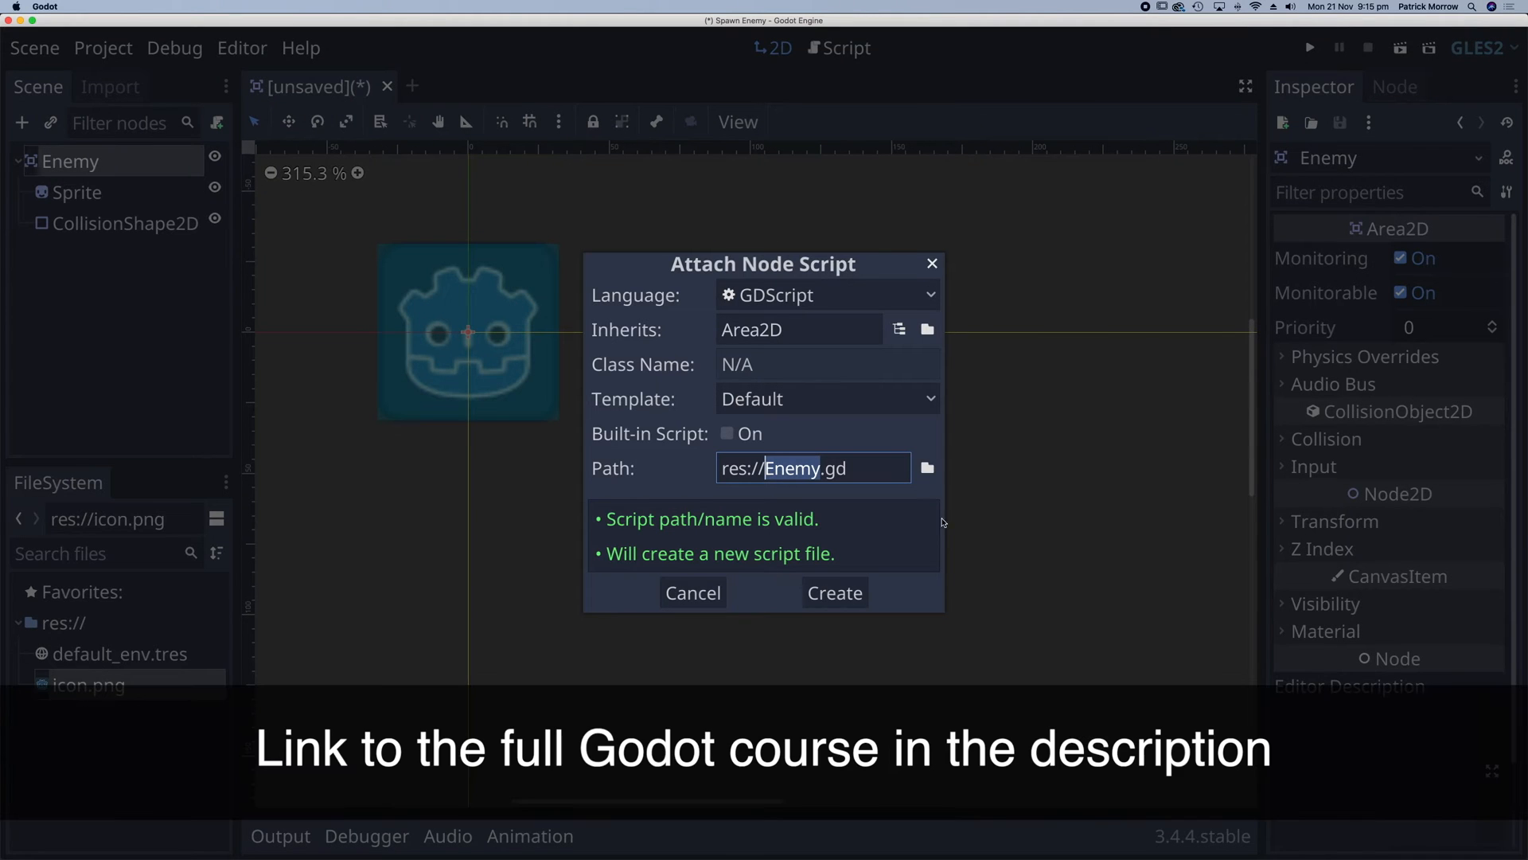
- Create Enemy.gd containing func _process(delta): position.y += 5
left_click(834, 593)
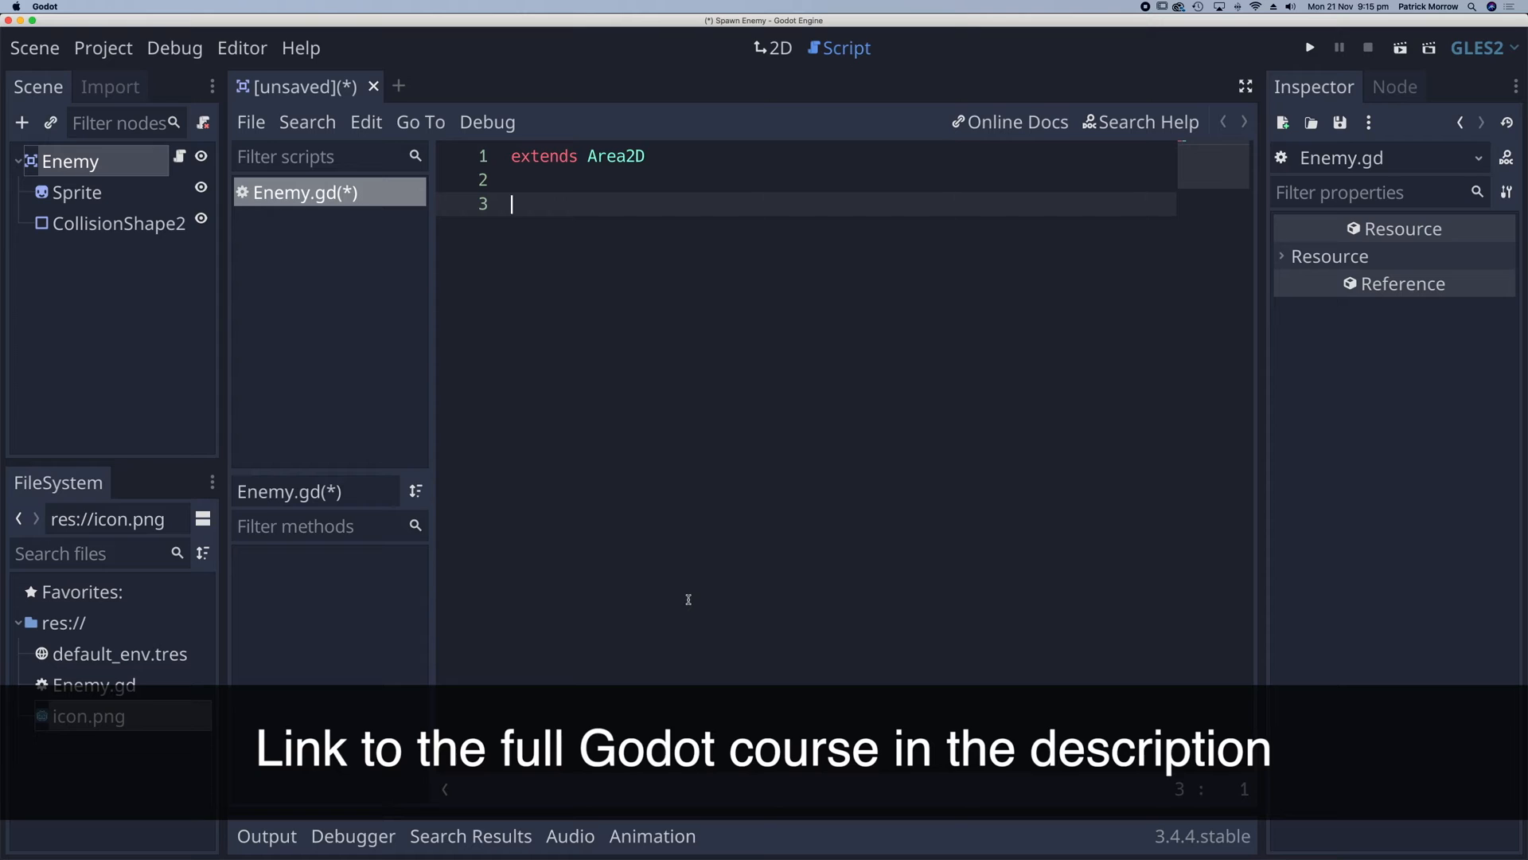
type("func")
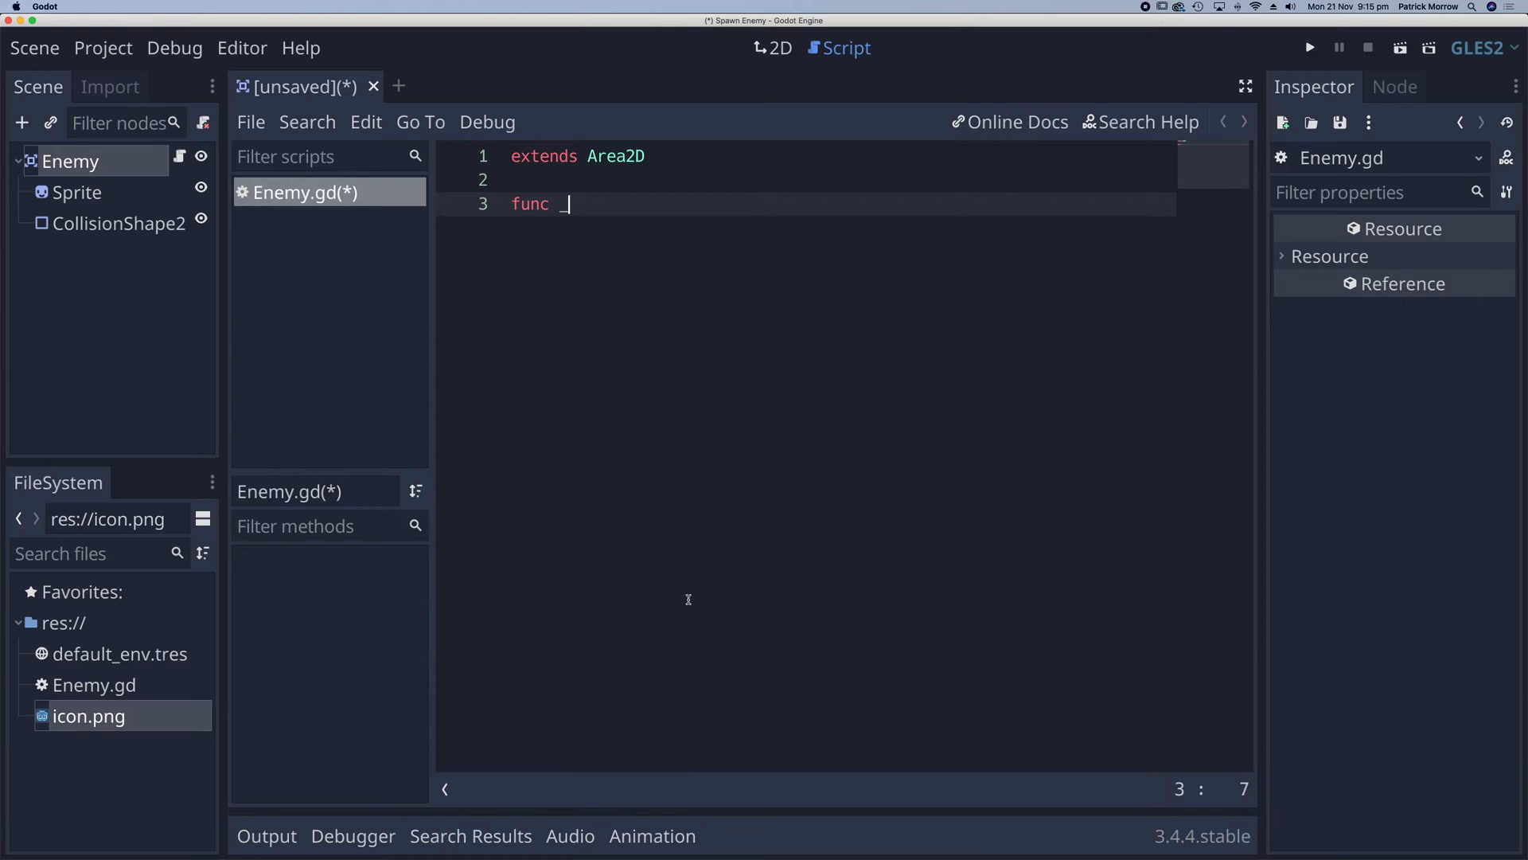
type("_process(delta):")
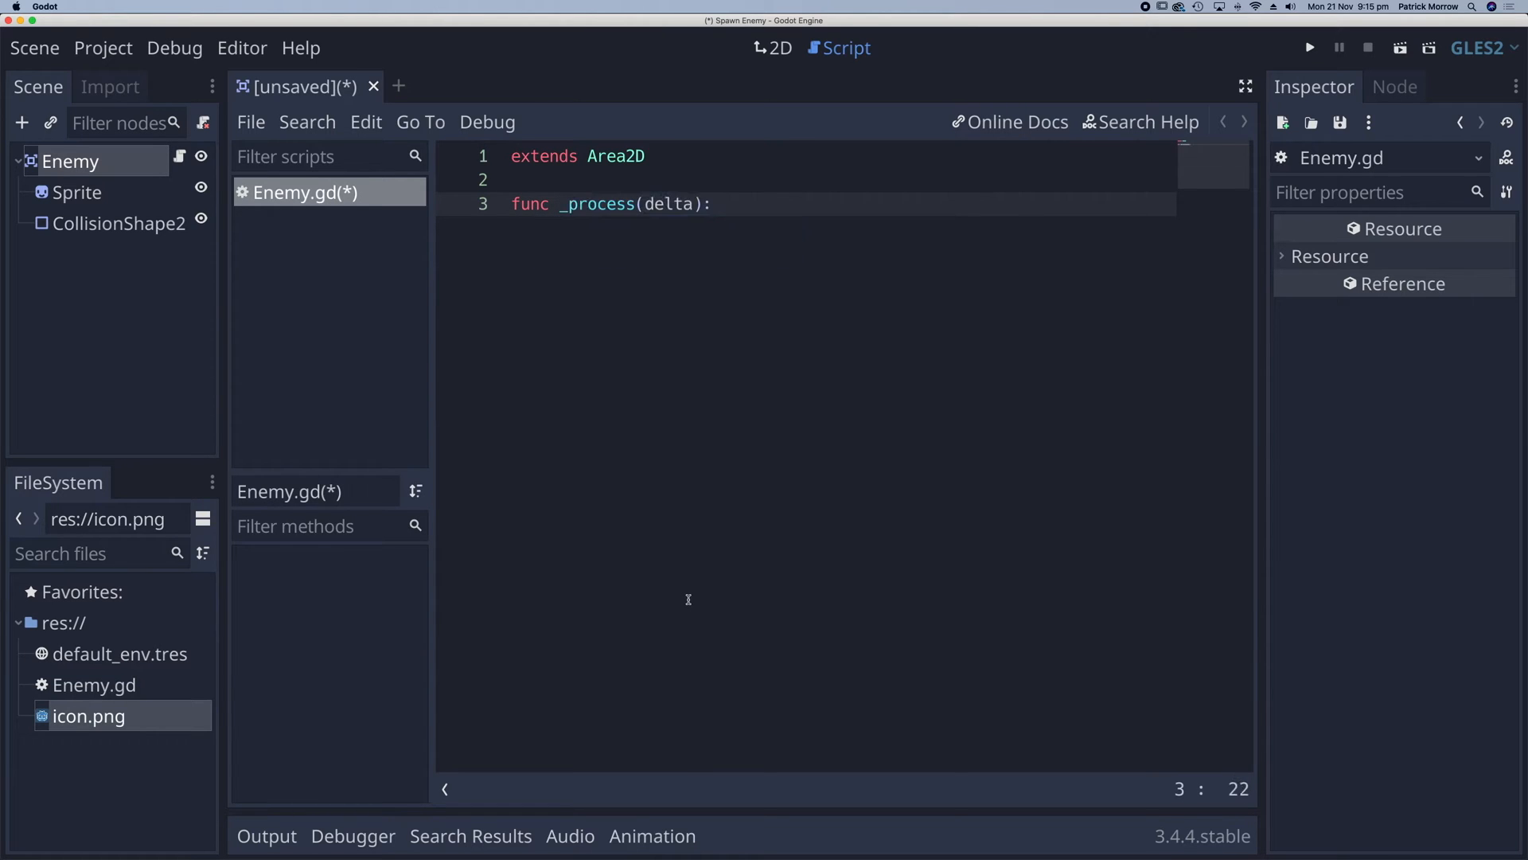
key("enter")
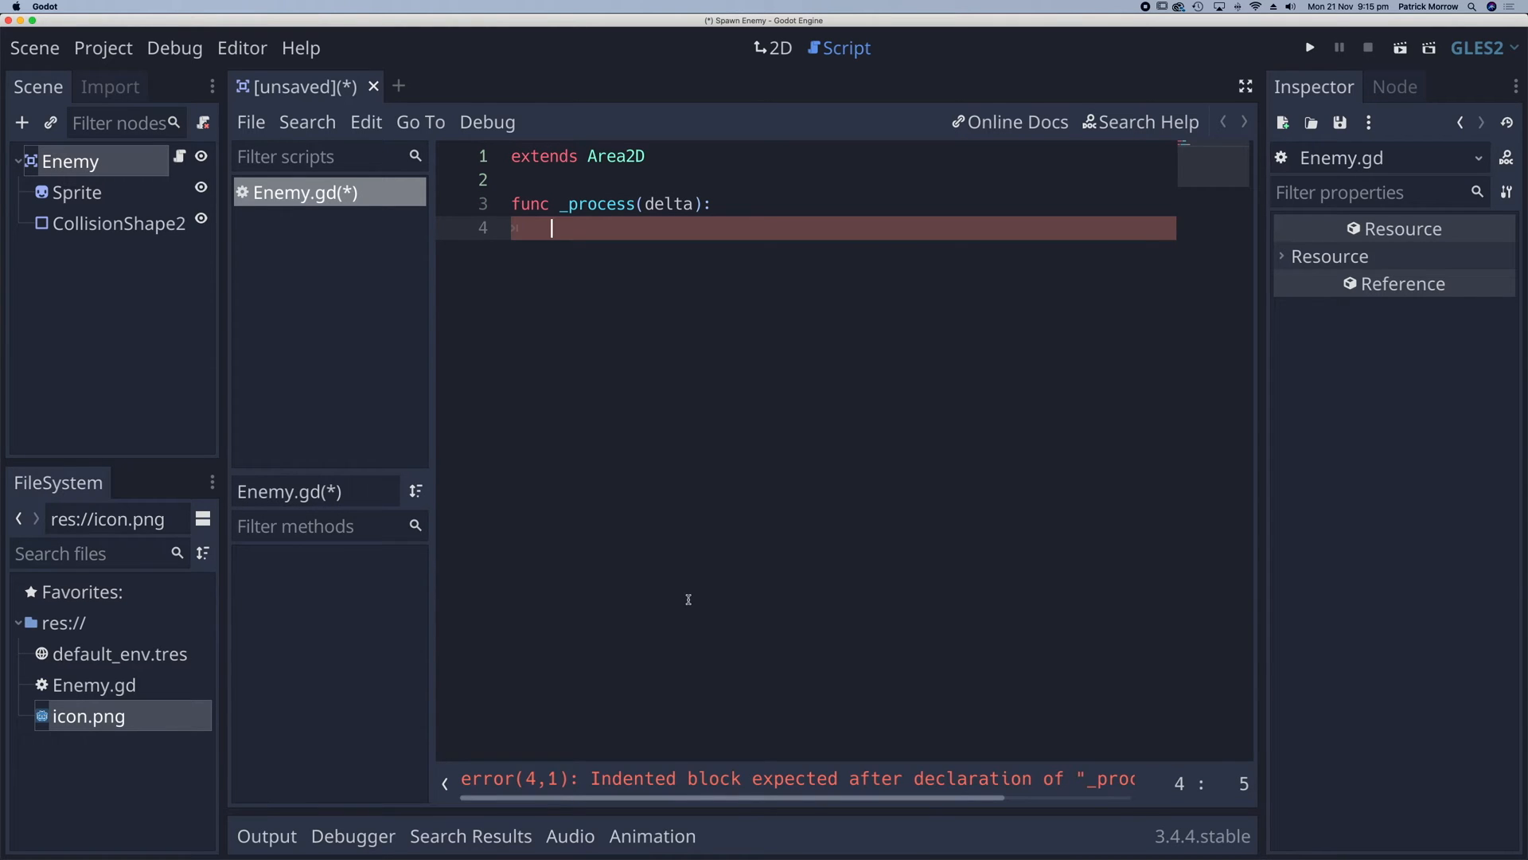
type("posi")
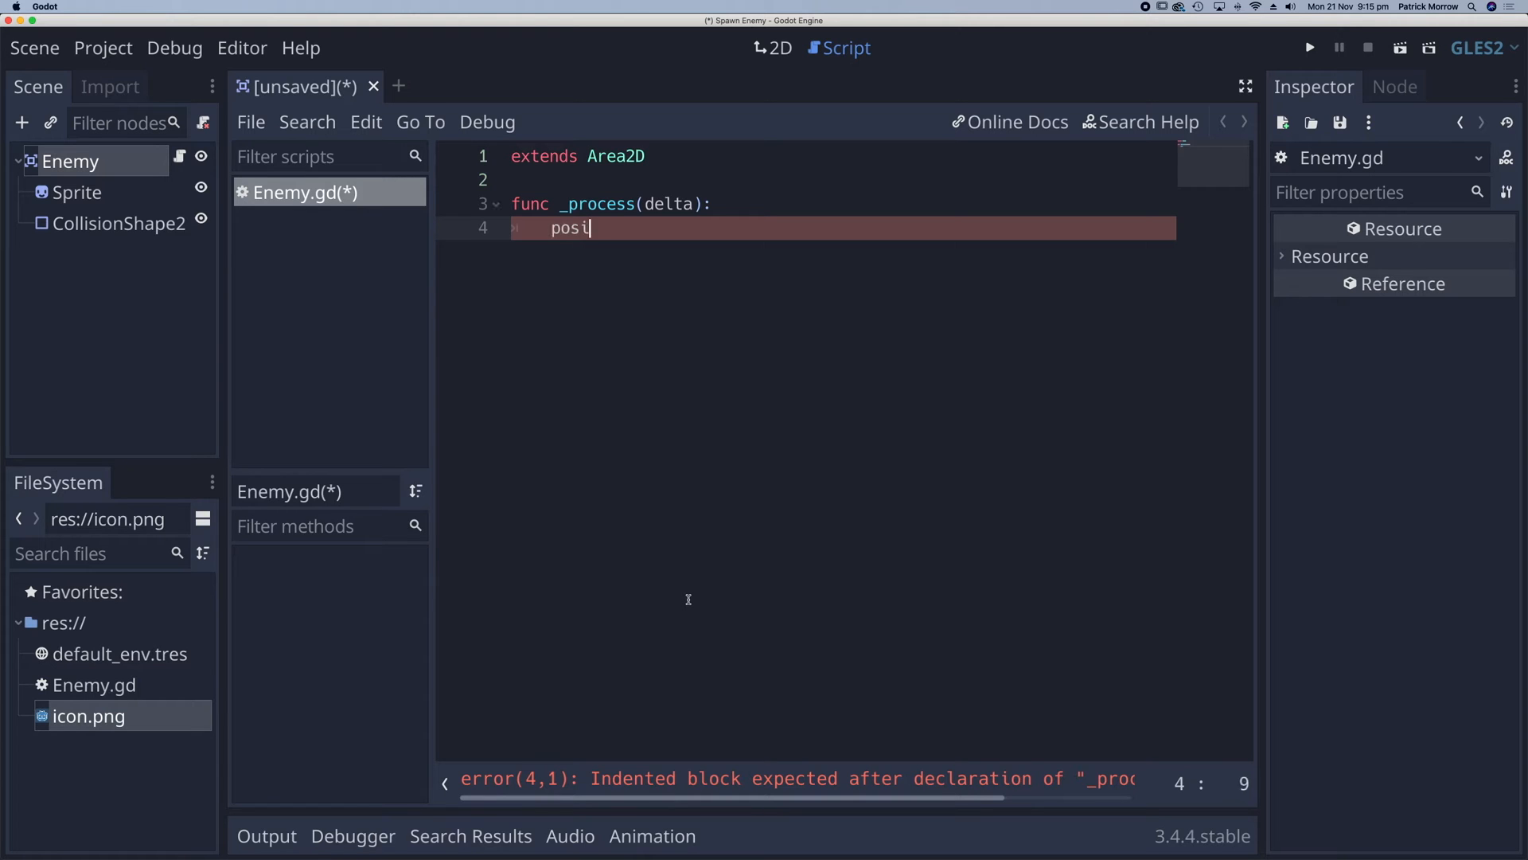
type("tion.")
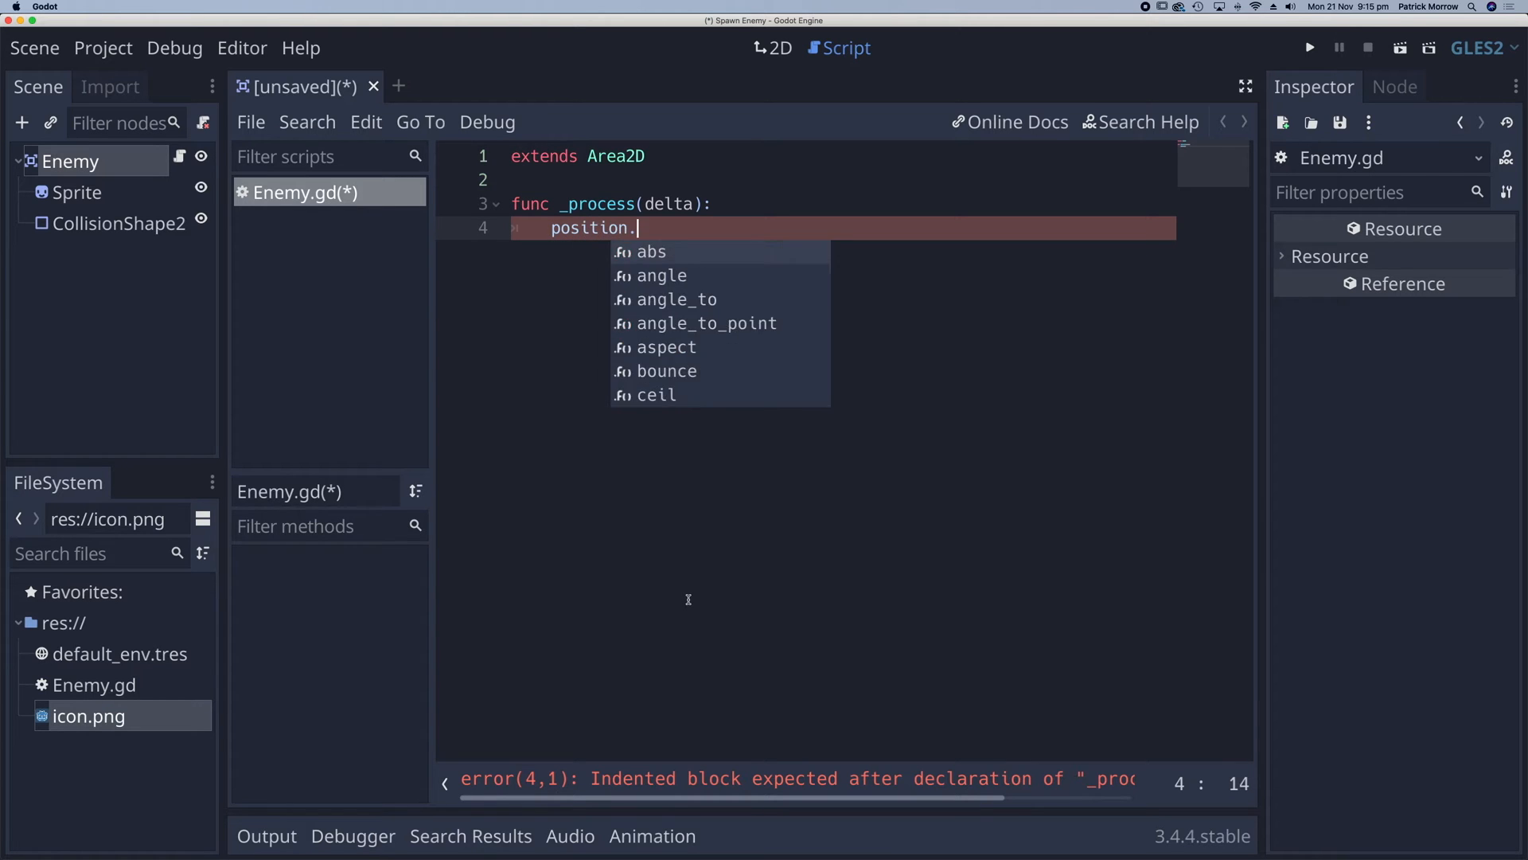
type("y")
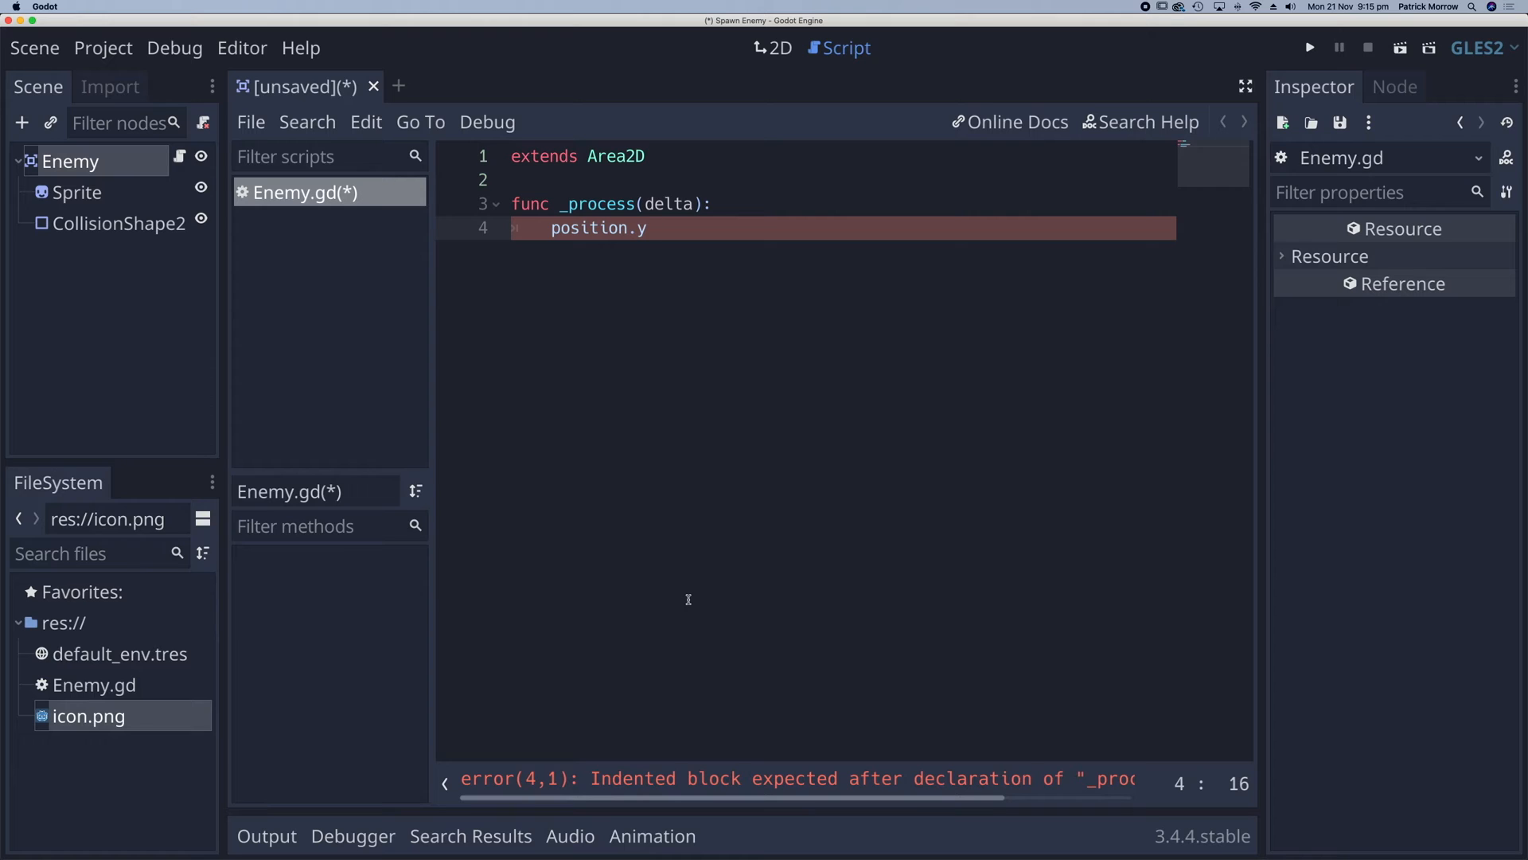
type("+=")
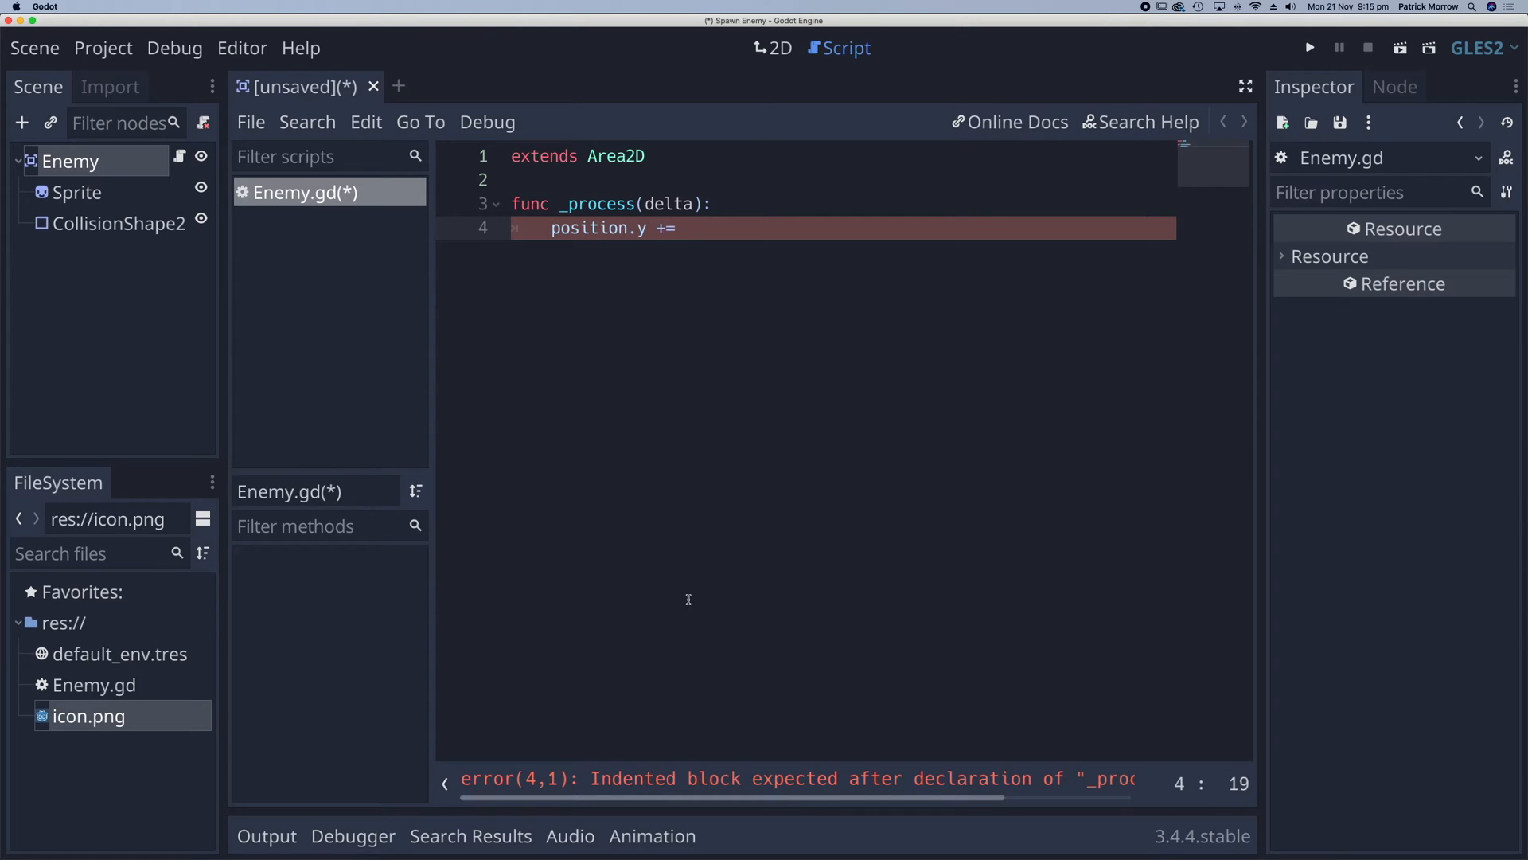
type("5")
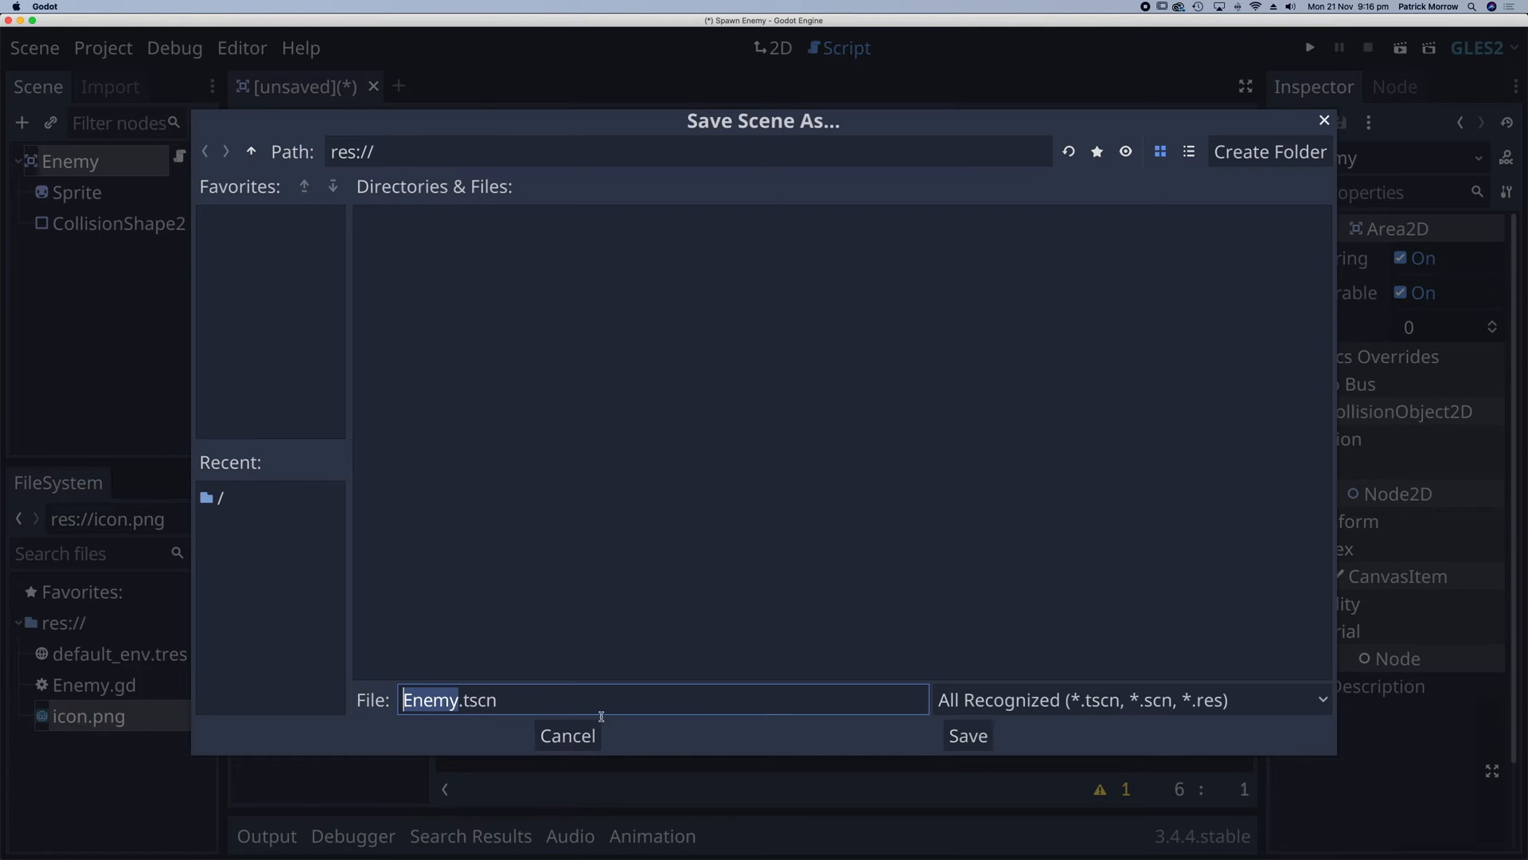
- Save the scene as Enemy.tscn and start a new 2D scene with a Node2D root
left_click(966, 736)
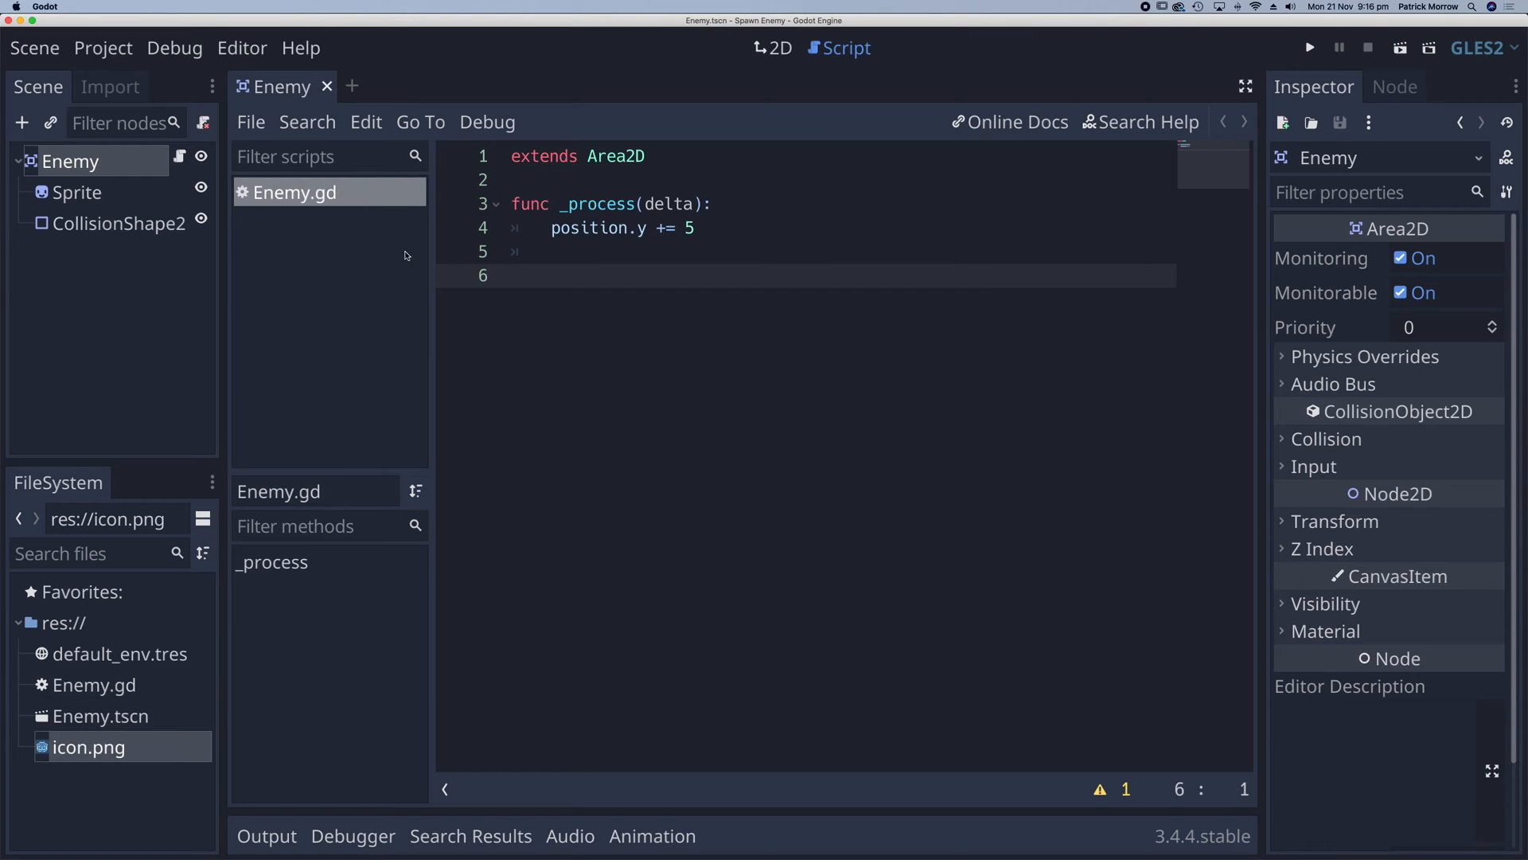
left_click(485, 86)
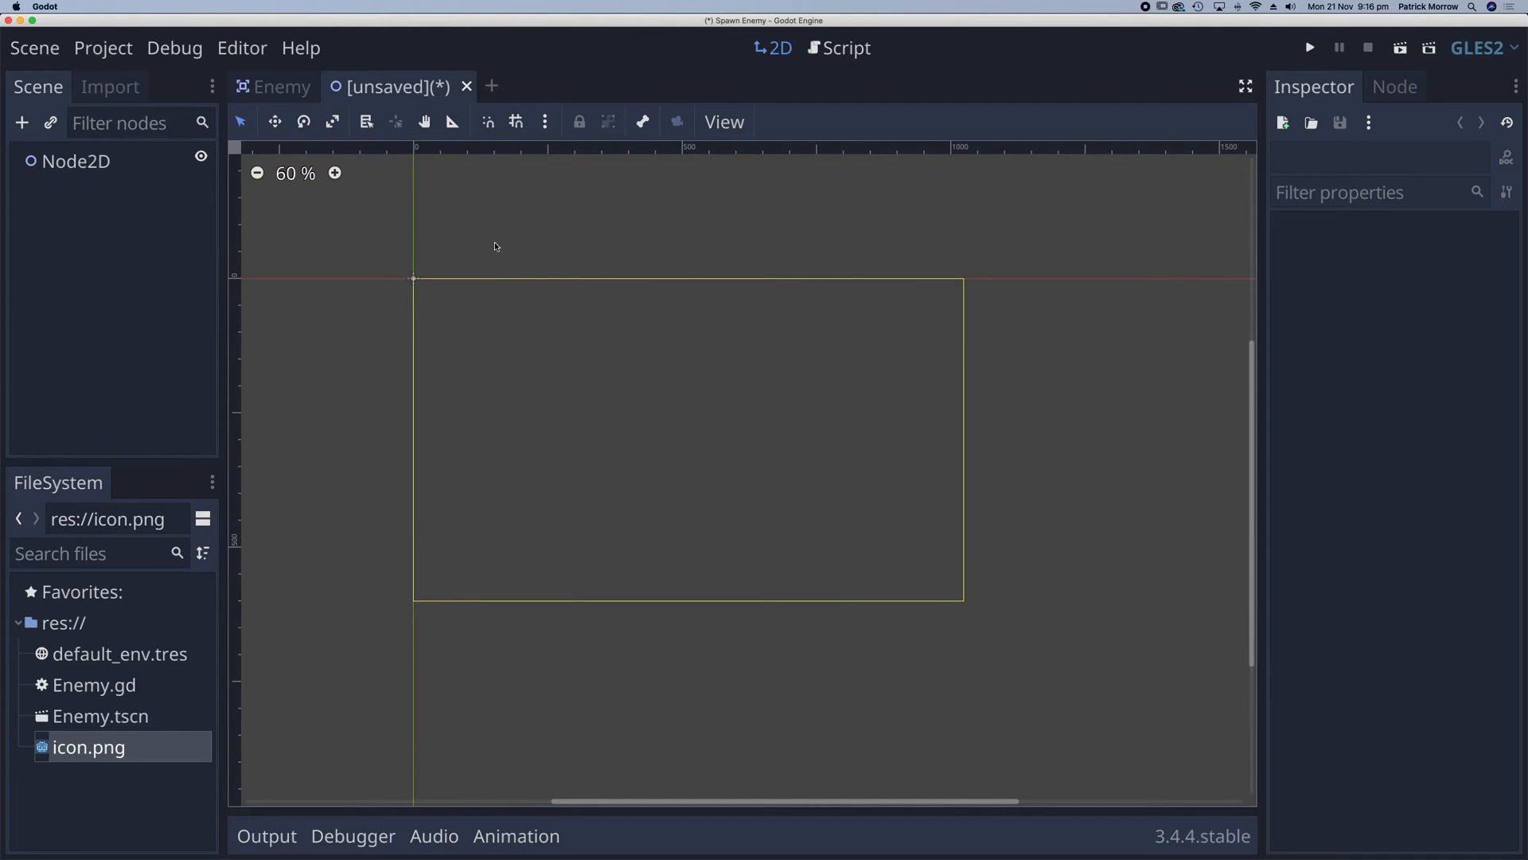
mouse_move(790, 483)
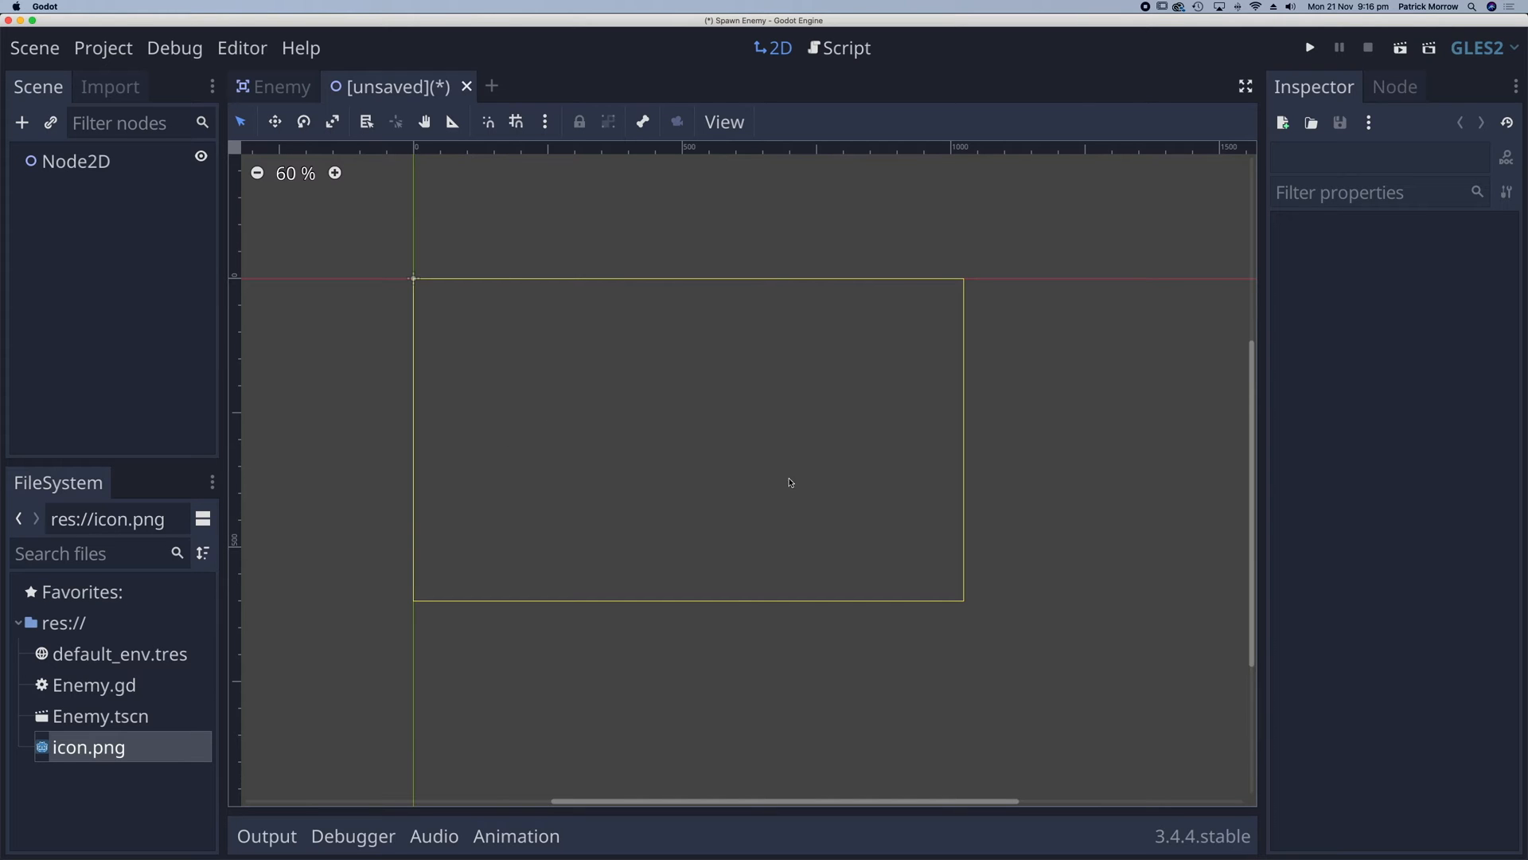
mouse_move(361, 292)
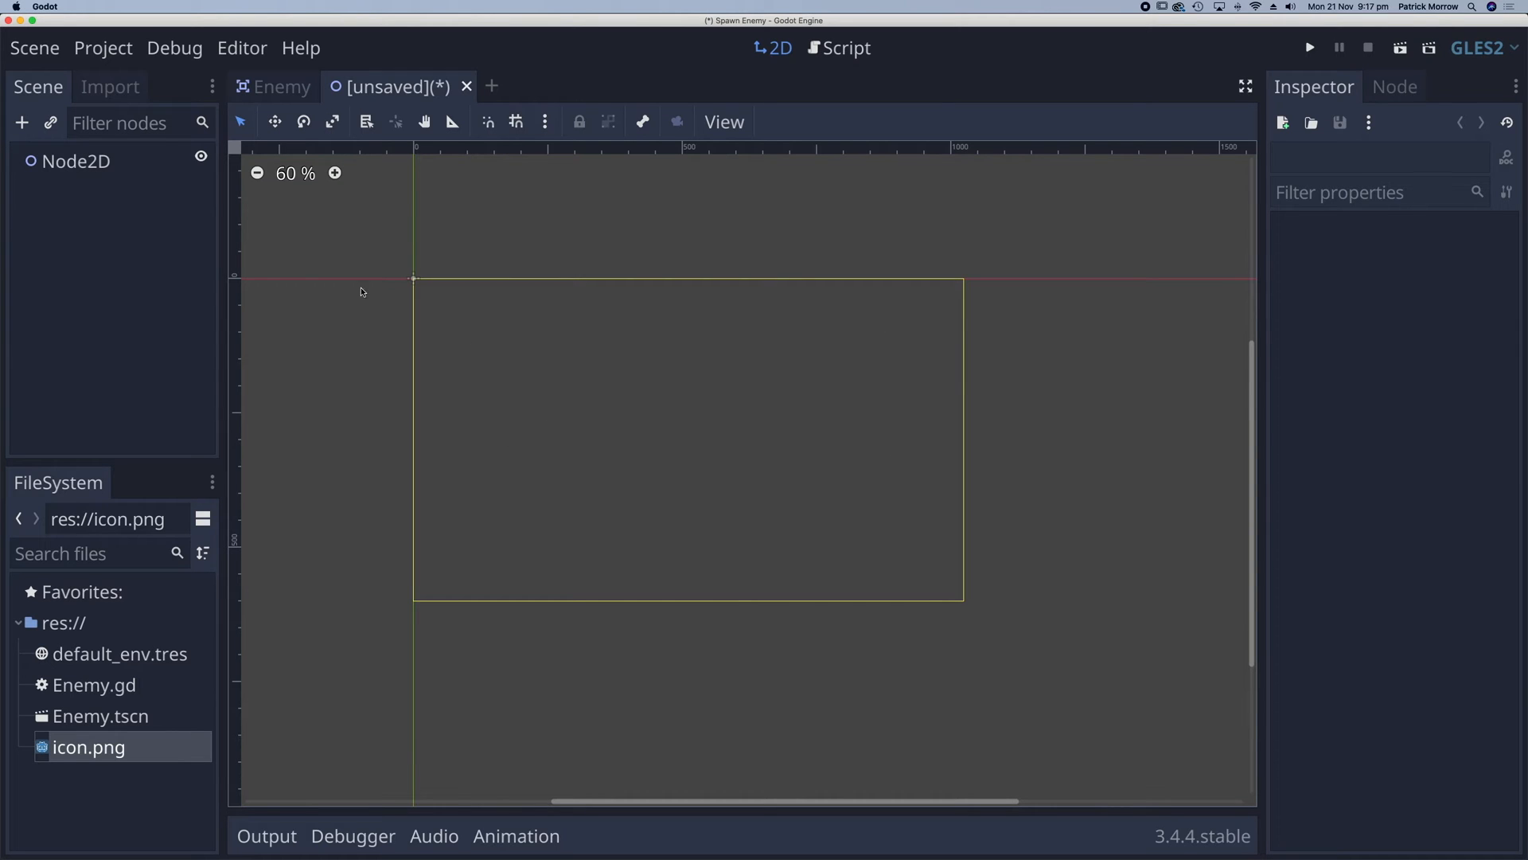
- Rename the root to World and create World.gd declaring var enemy_scene
double_click(77, 160)
type("World")
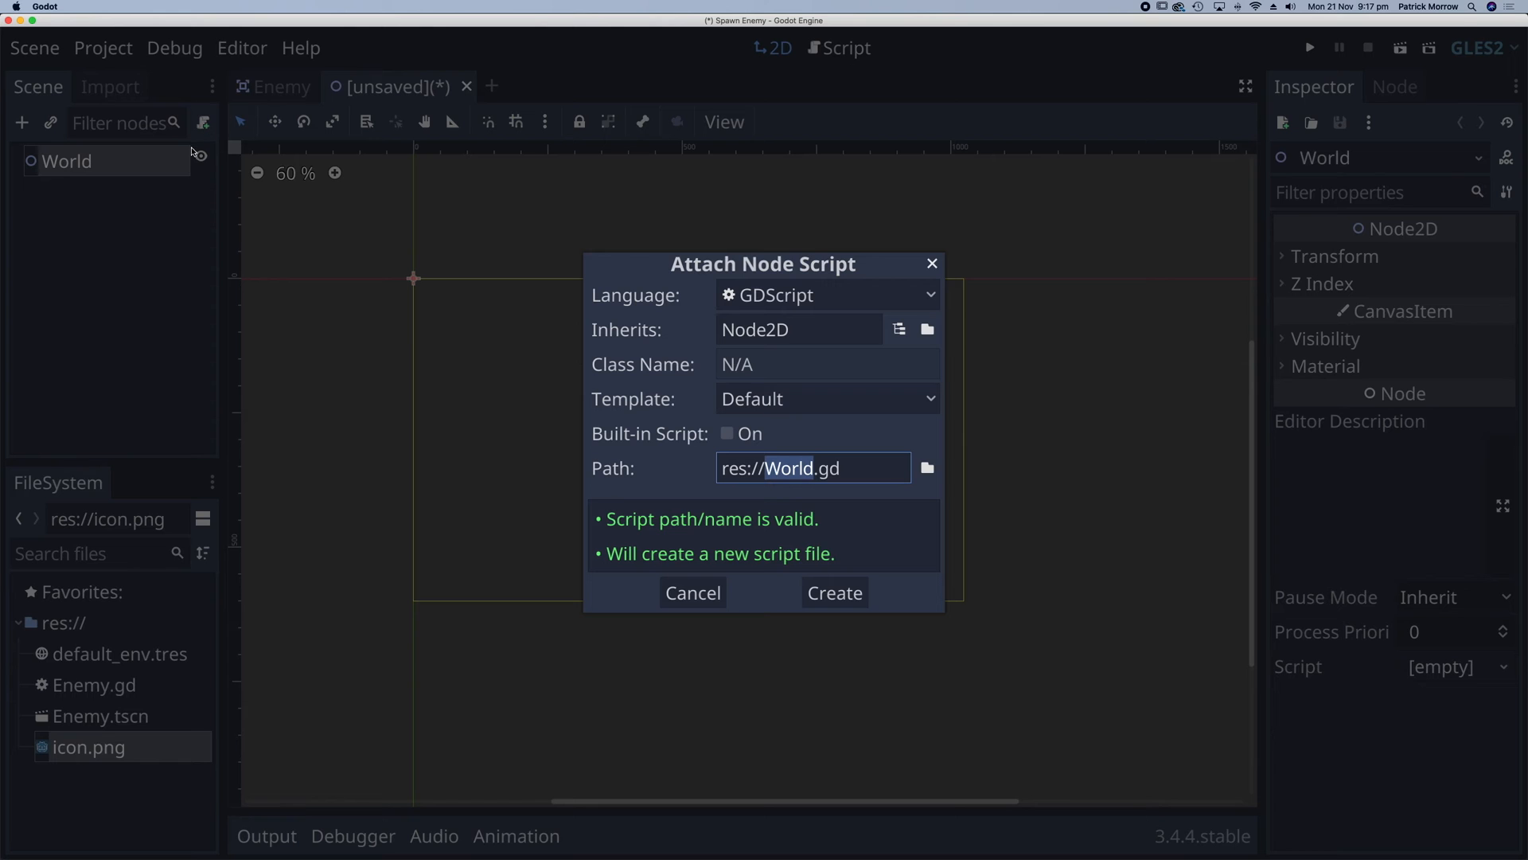
left_click(834, 592)
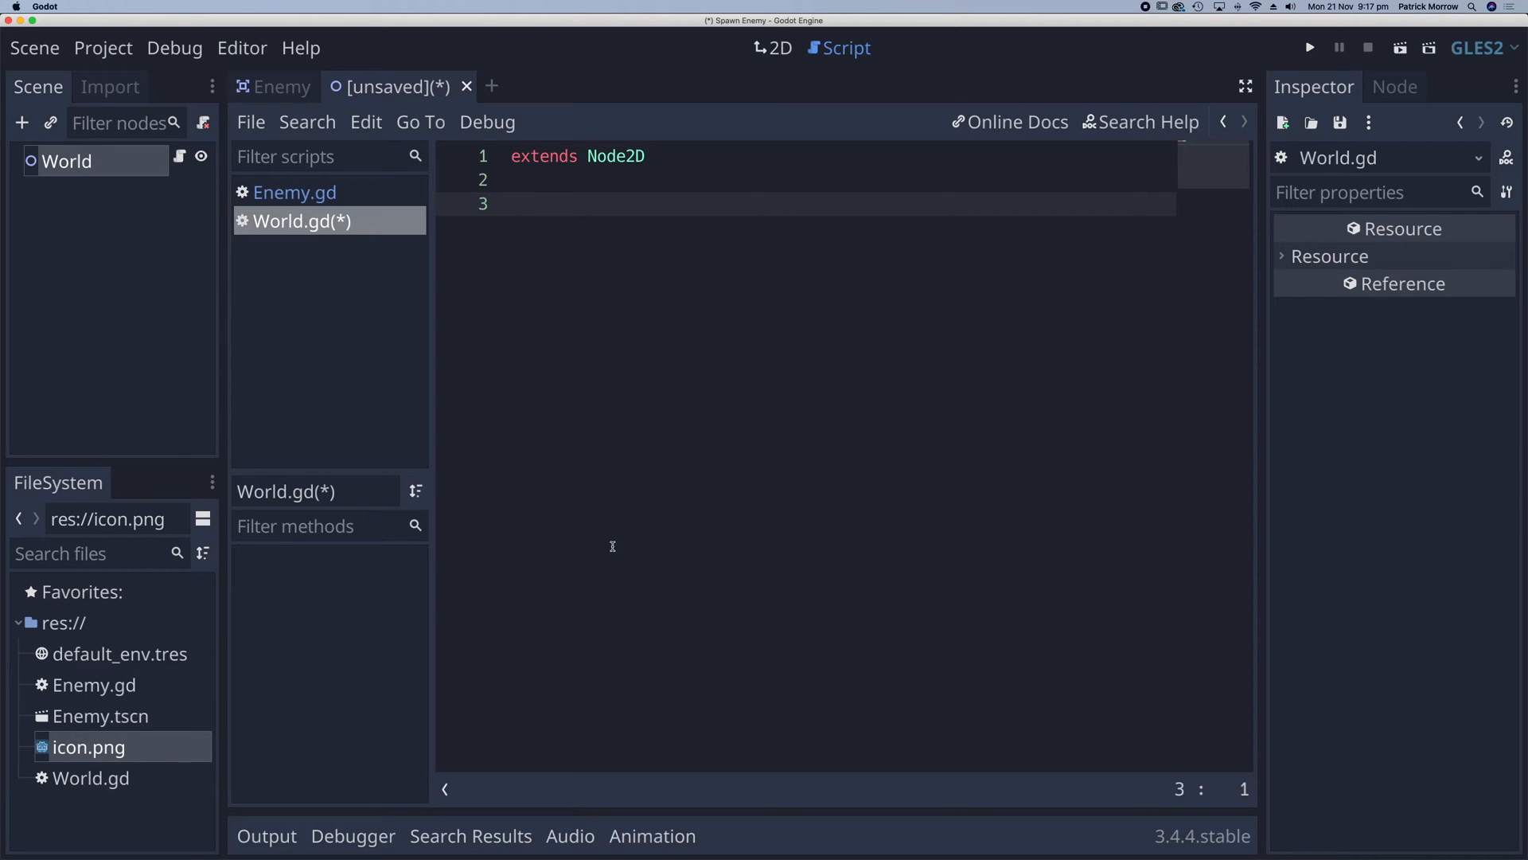
type("var")
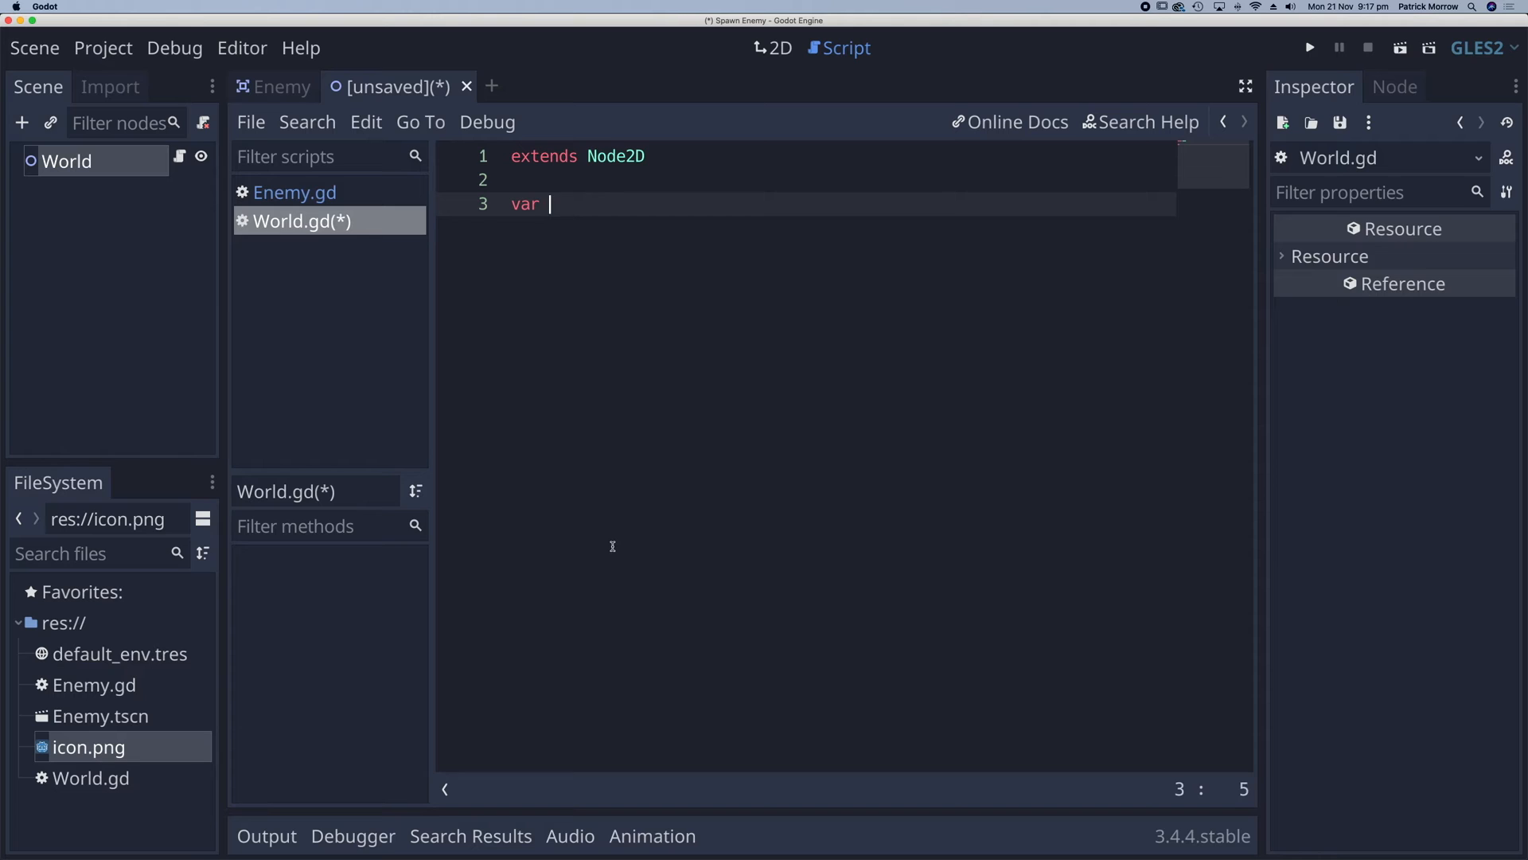
type("enem")
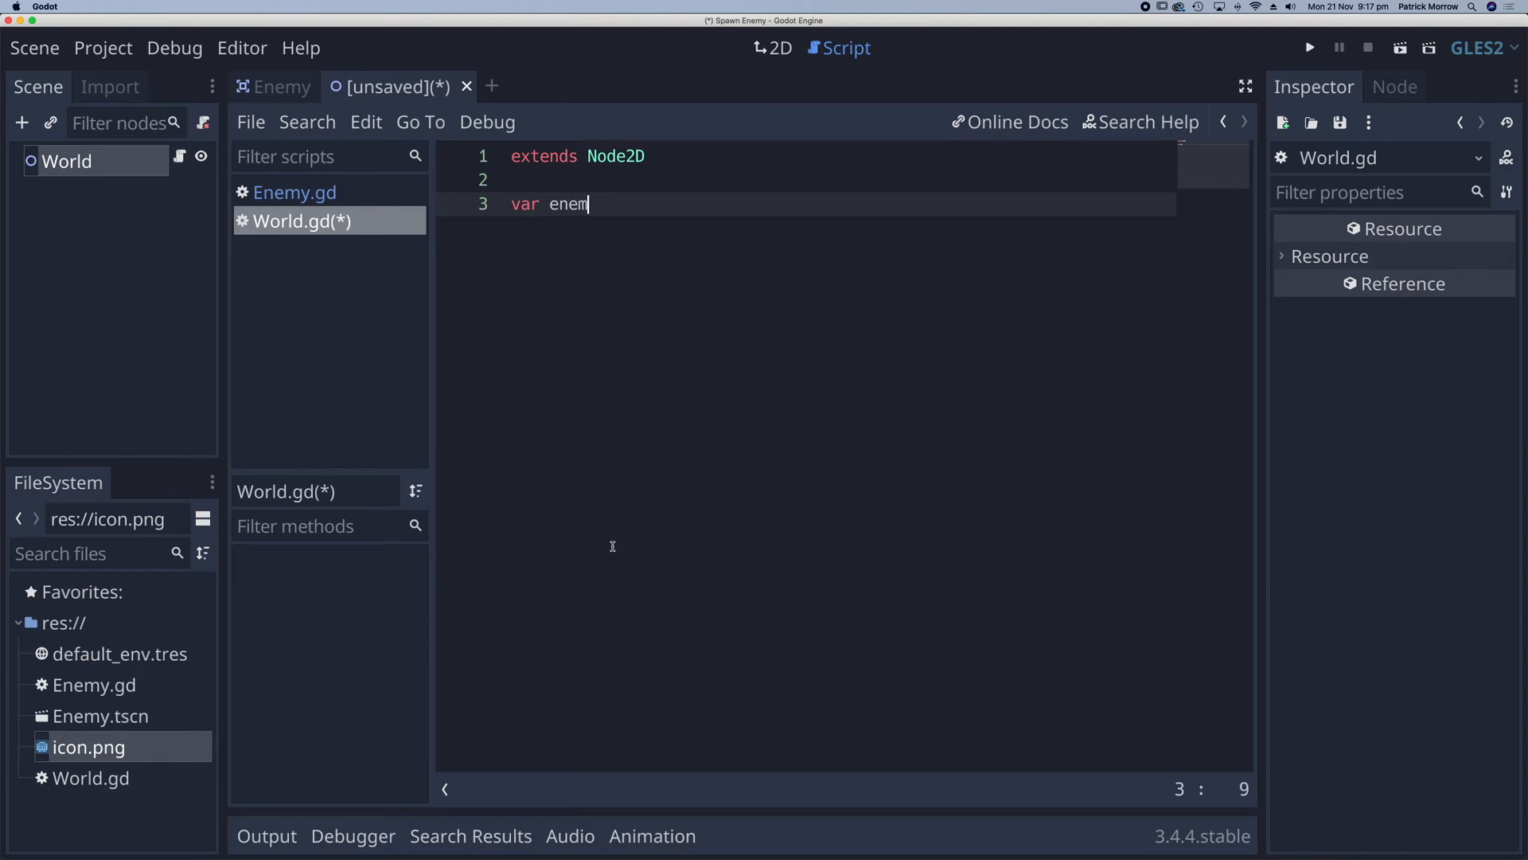
type("y_scene = pre")
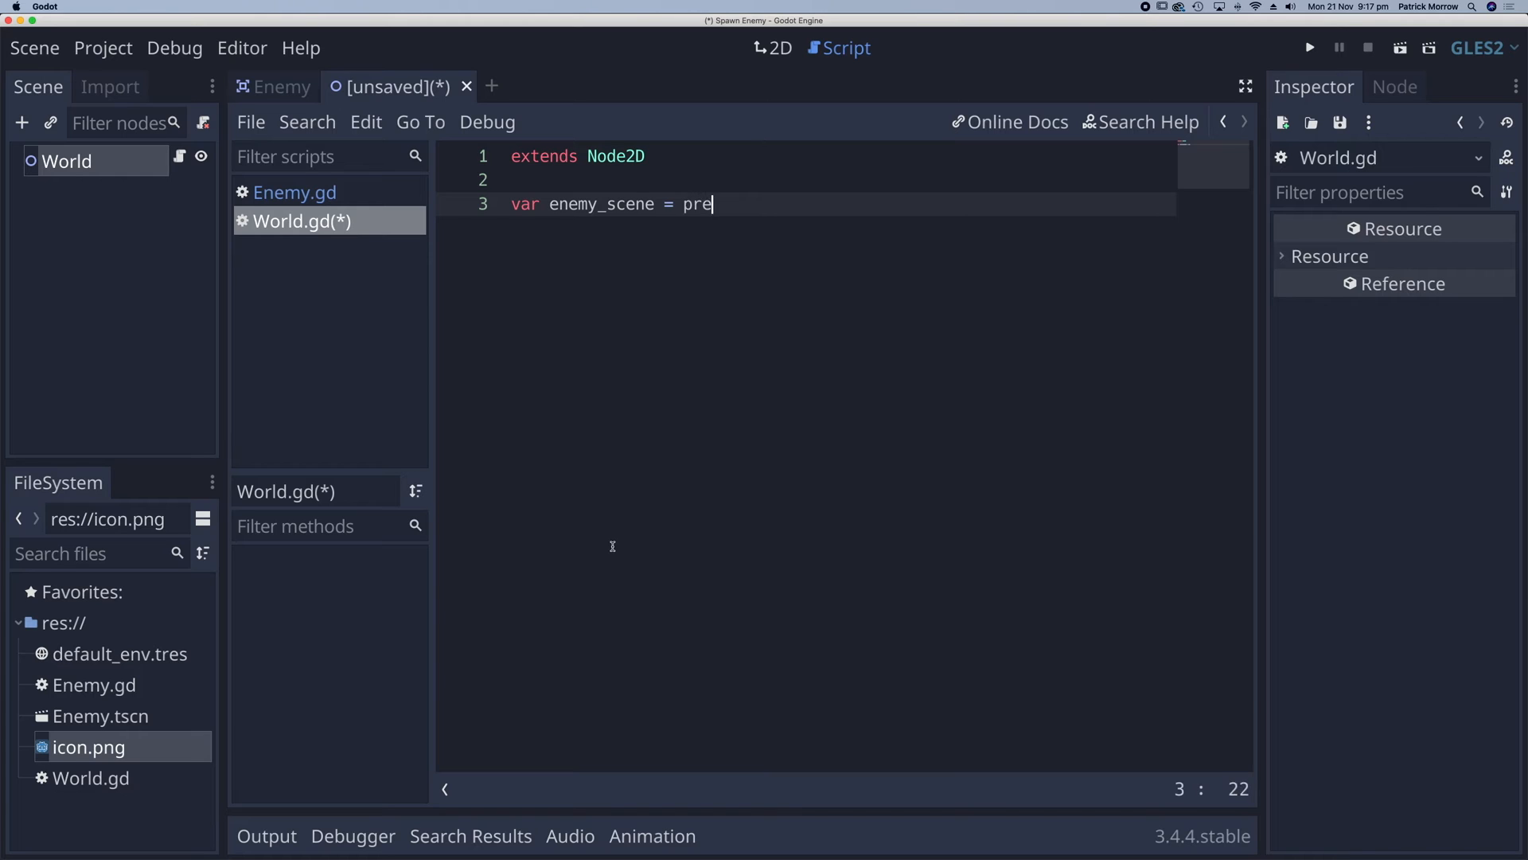
- Assign enemy_scene = preload("res://Enemy.tscn") using the scene file's path
type("load")
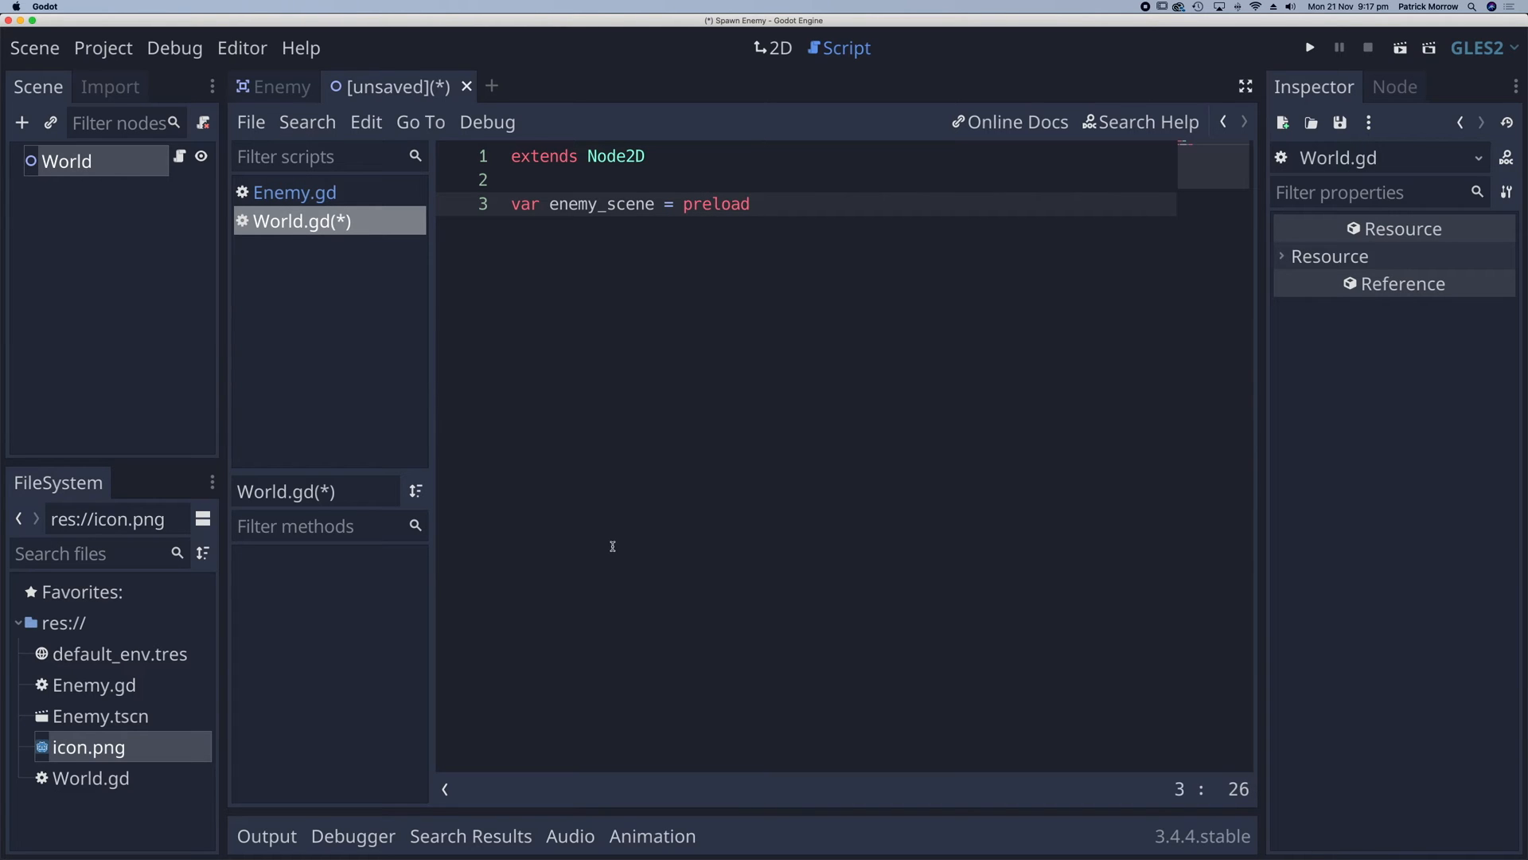
type("()")
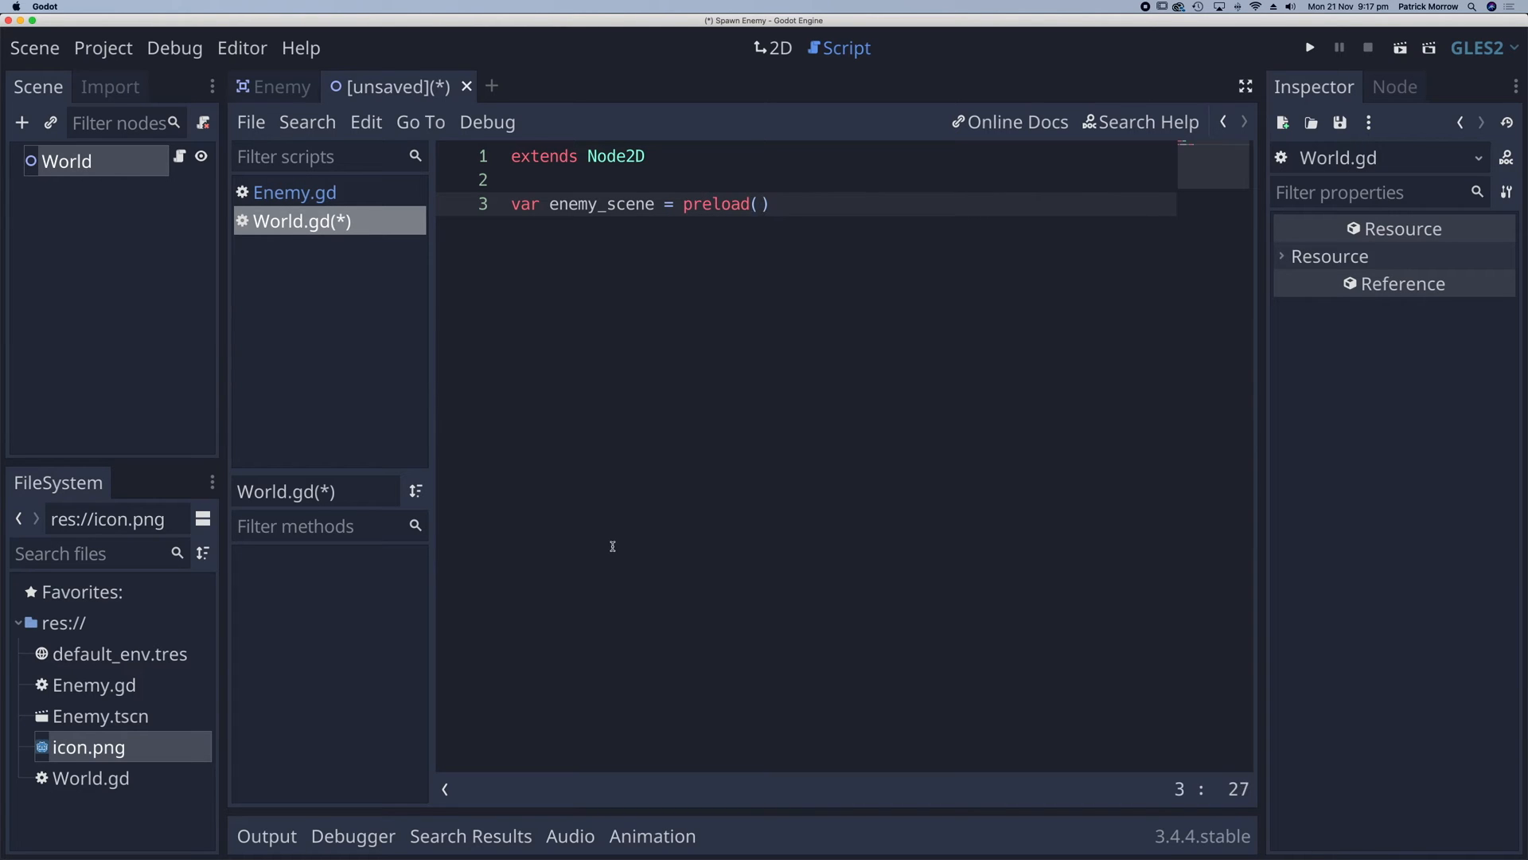
type("\"\"")
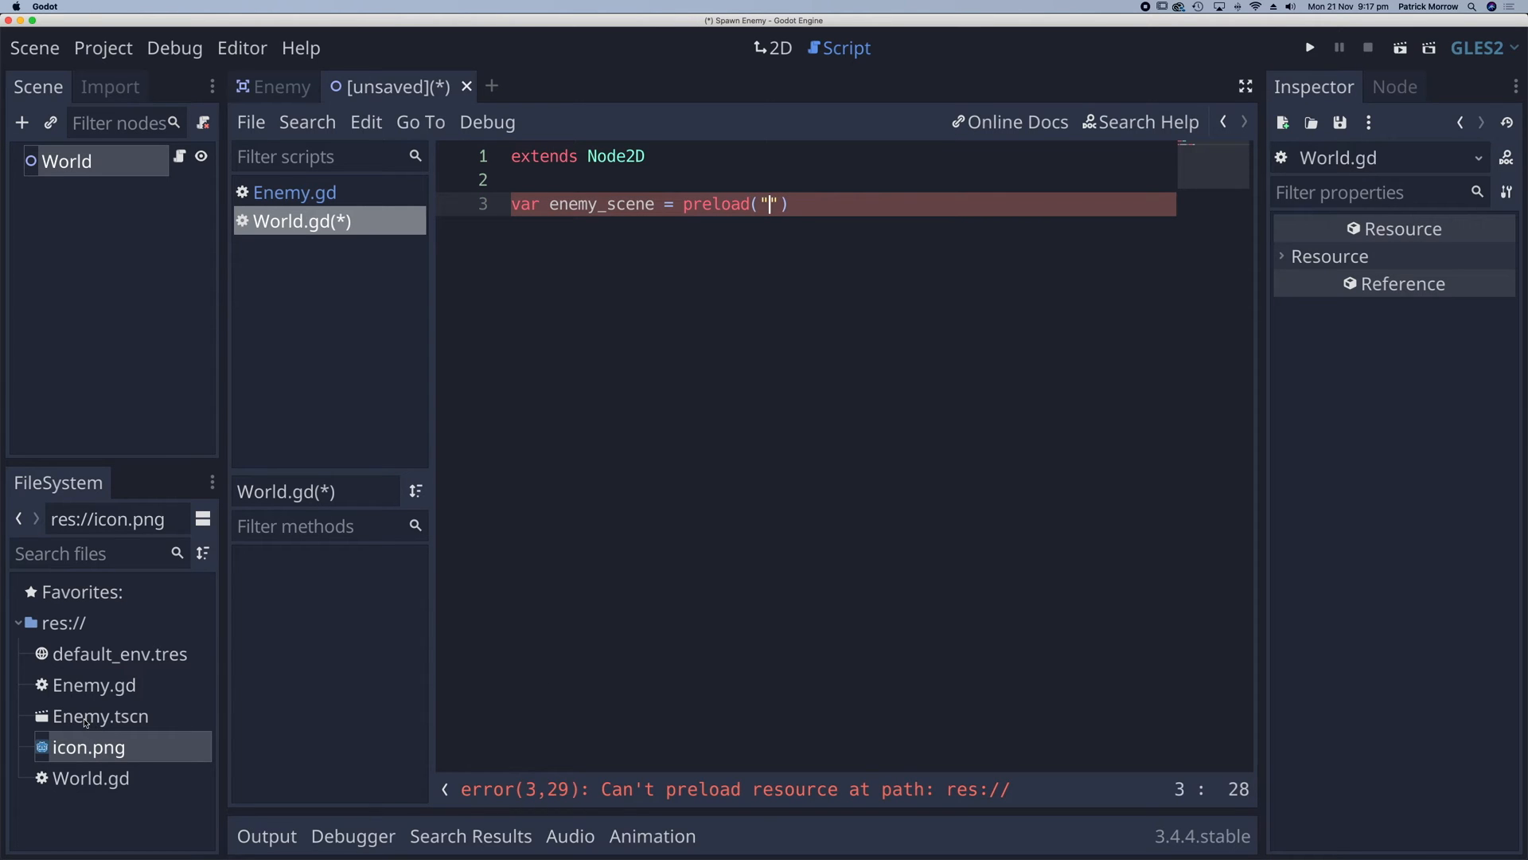
left_click(100, 716)
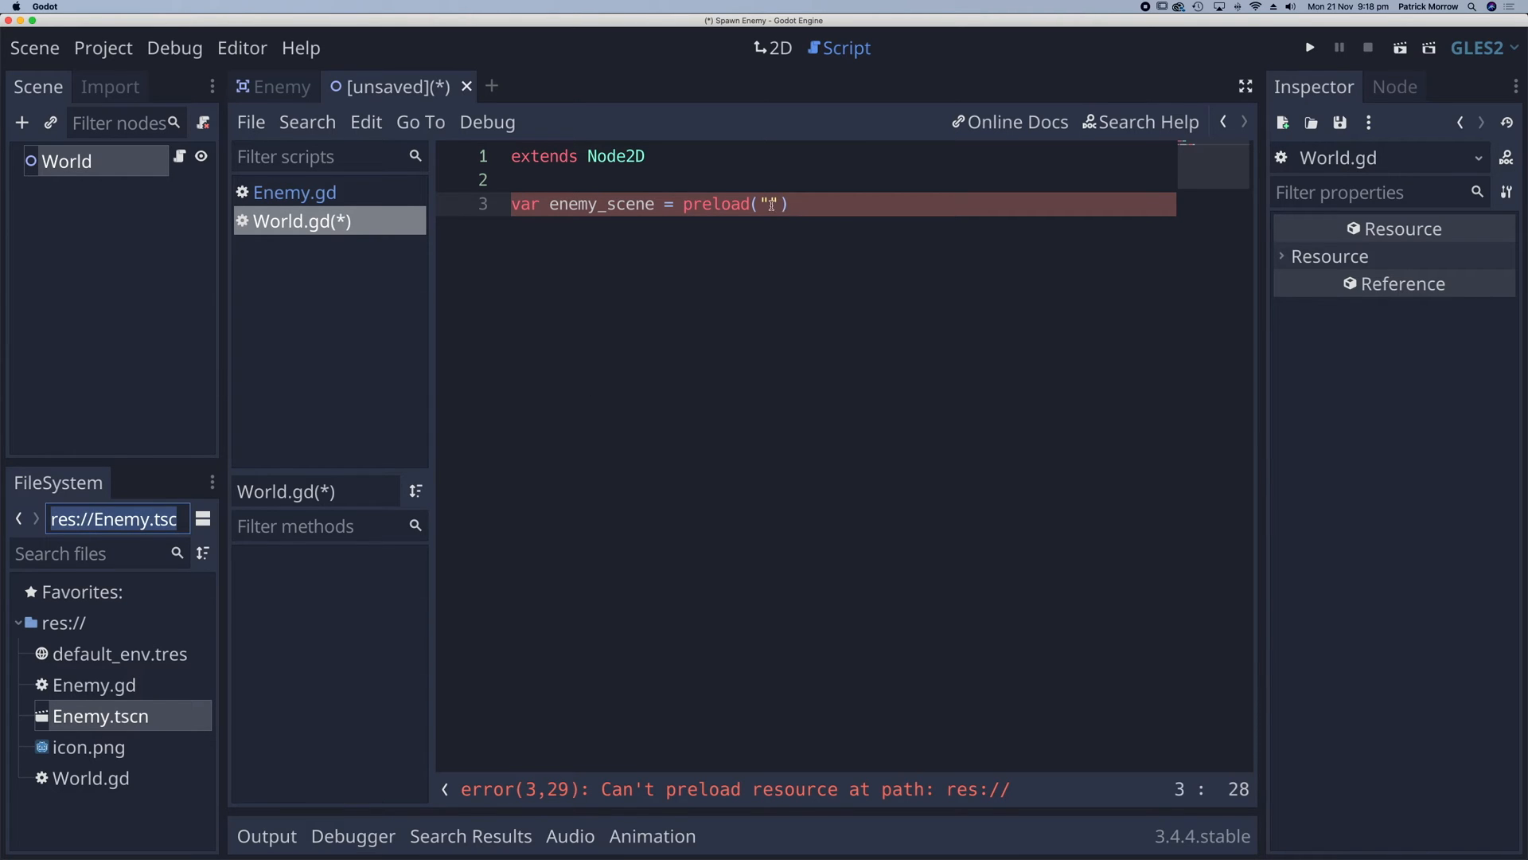
type("res://Enemy.tscn")
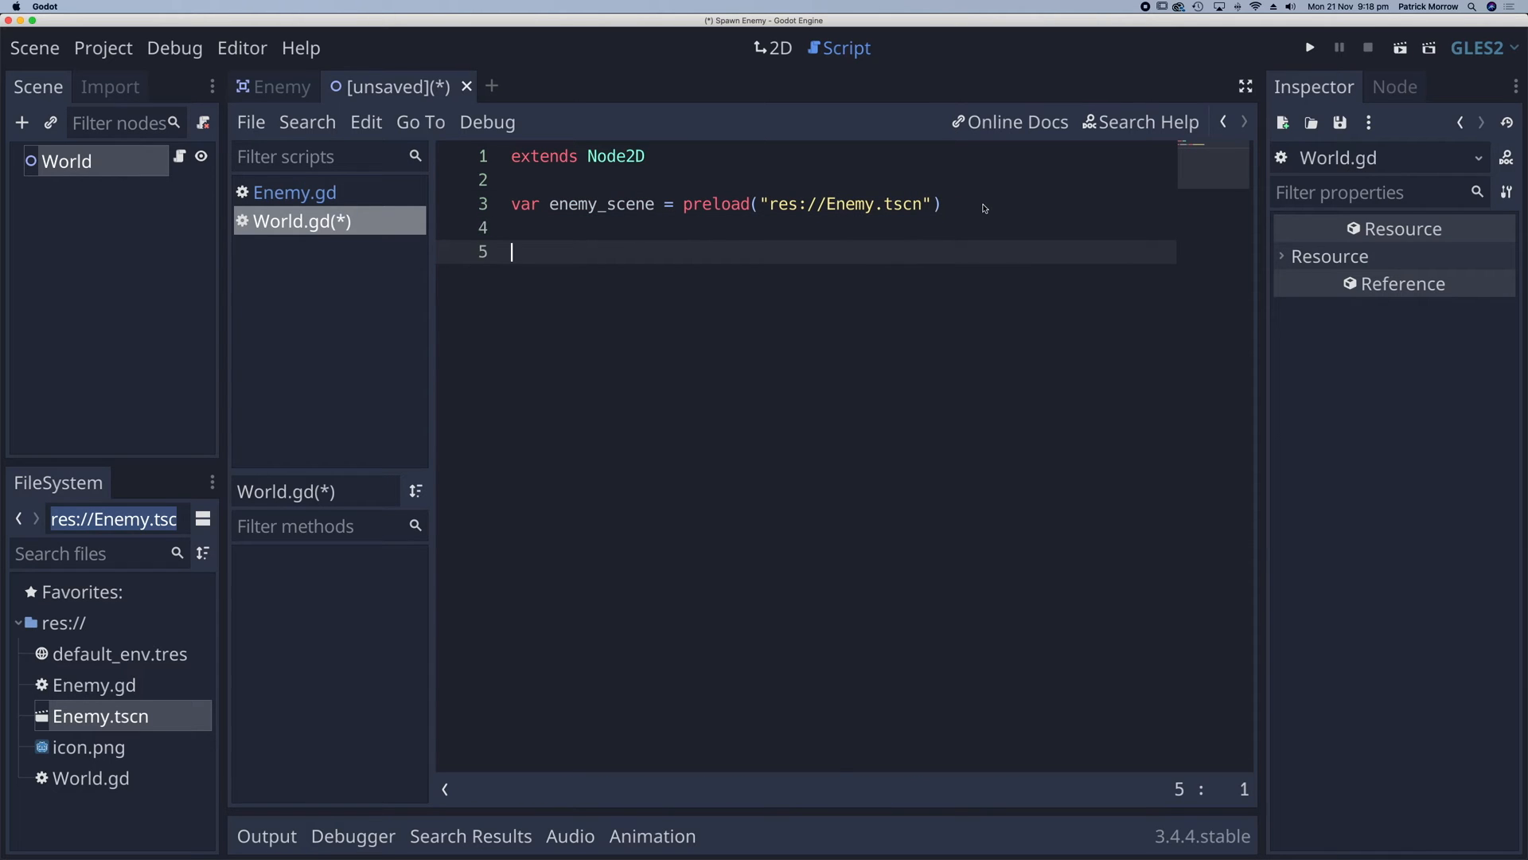
mouse_move(125, 192)
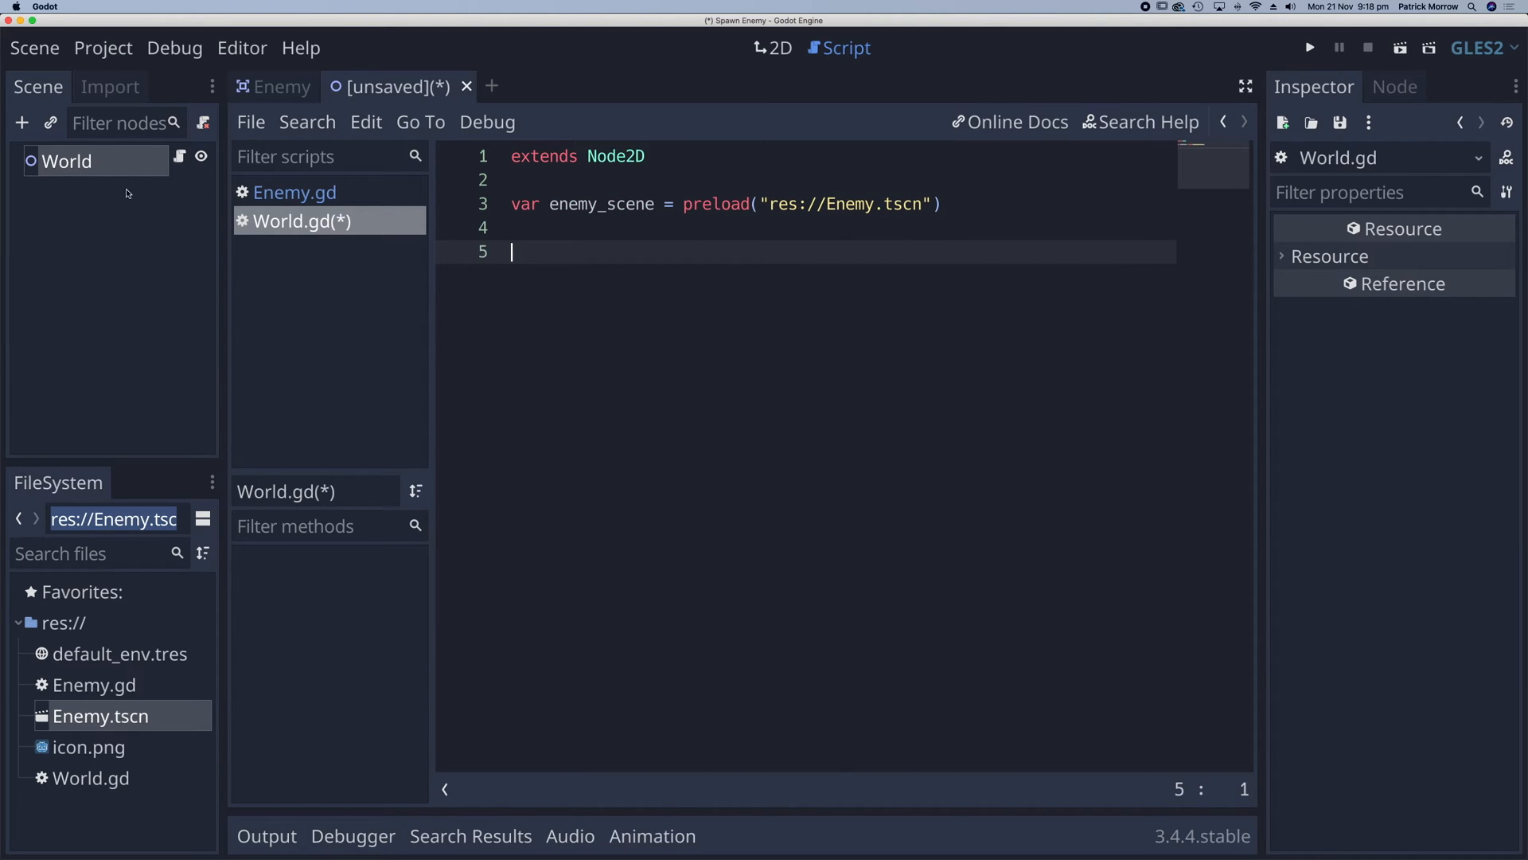
- Add a Timer child under World with Autostart enabled and Wait Time 2
left_click(22, 122)
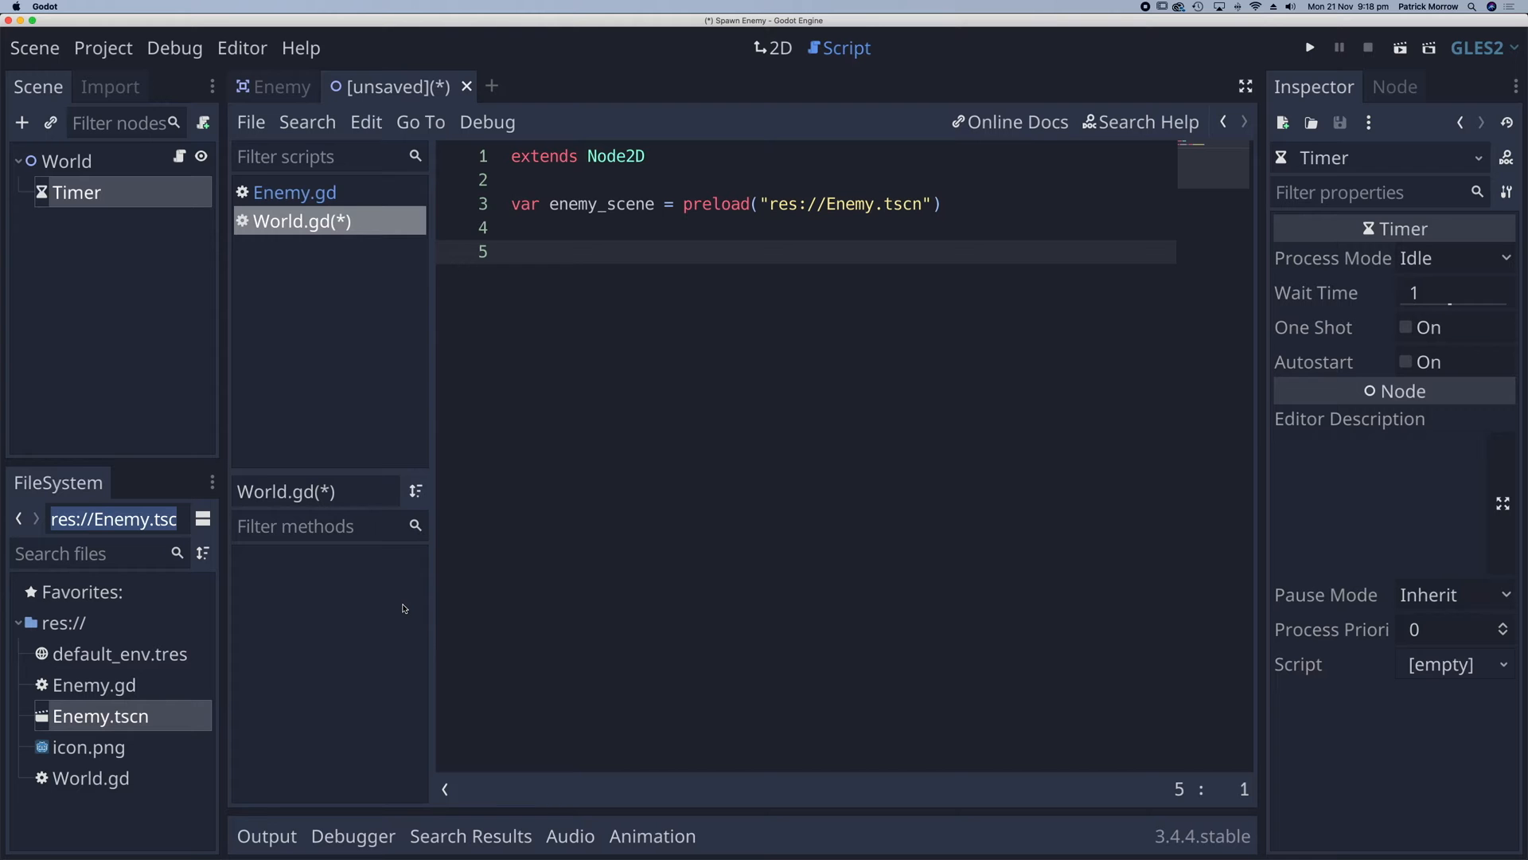
mouse_move(77, 191)
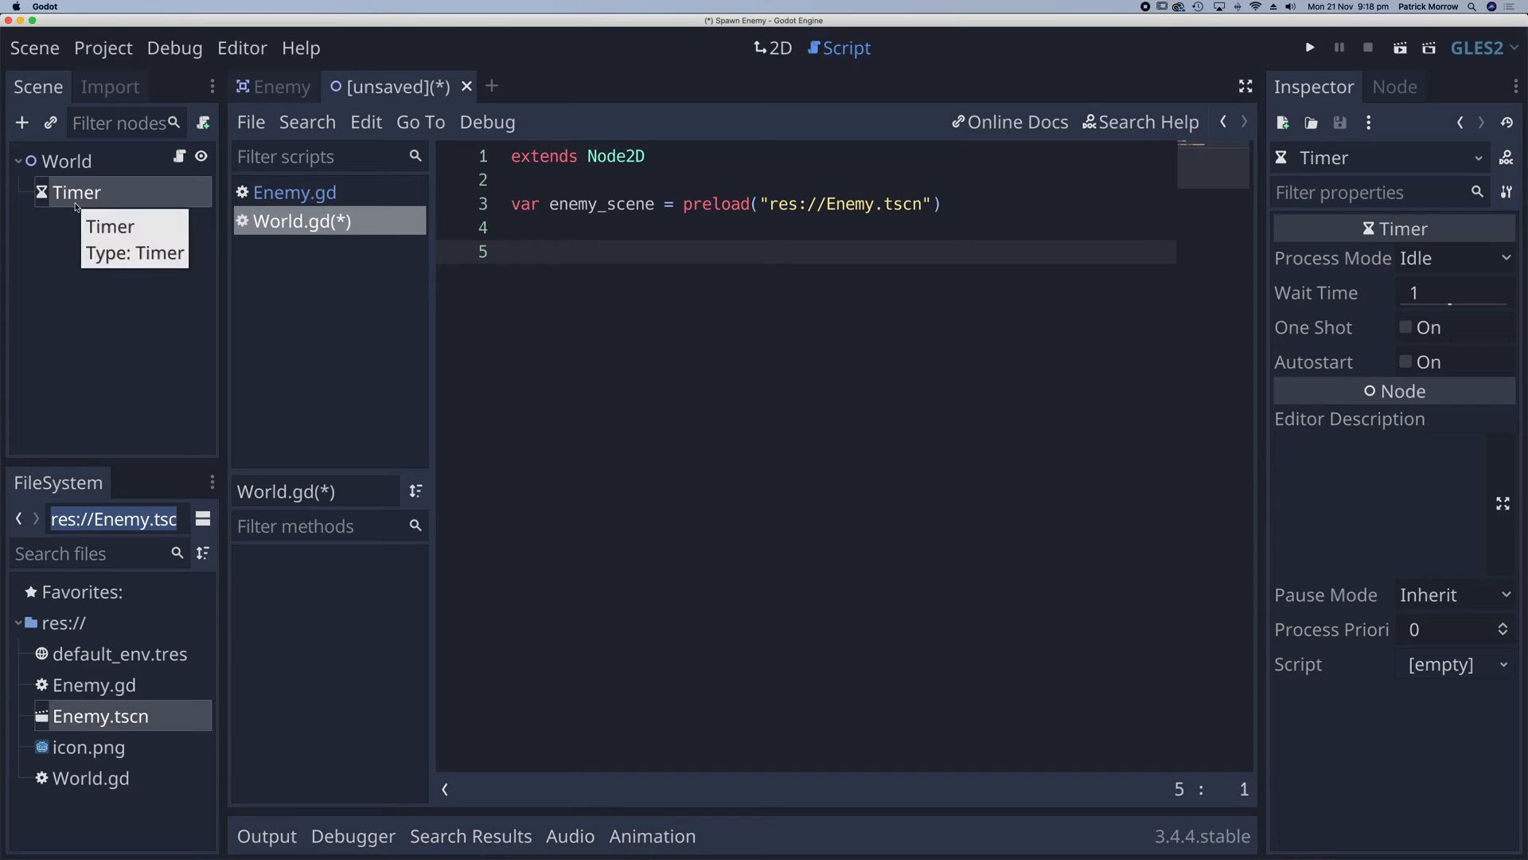
mouse_move(489, 249)
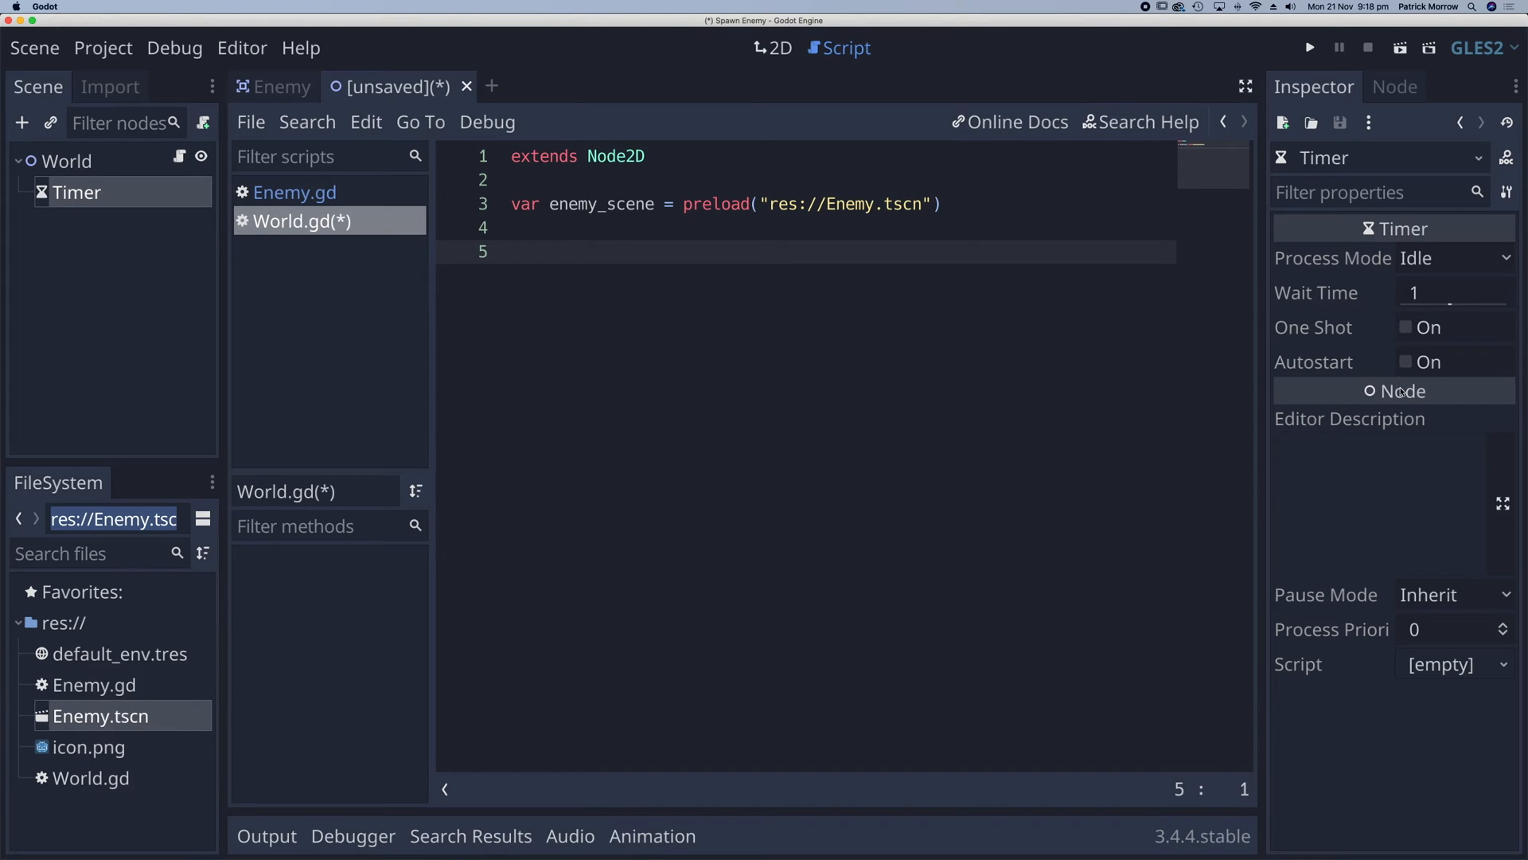
left_click(1407, 362)
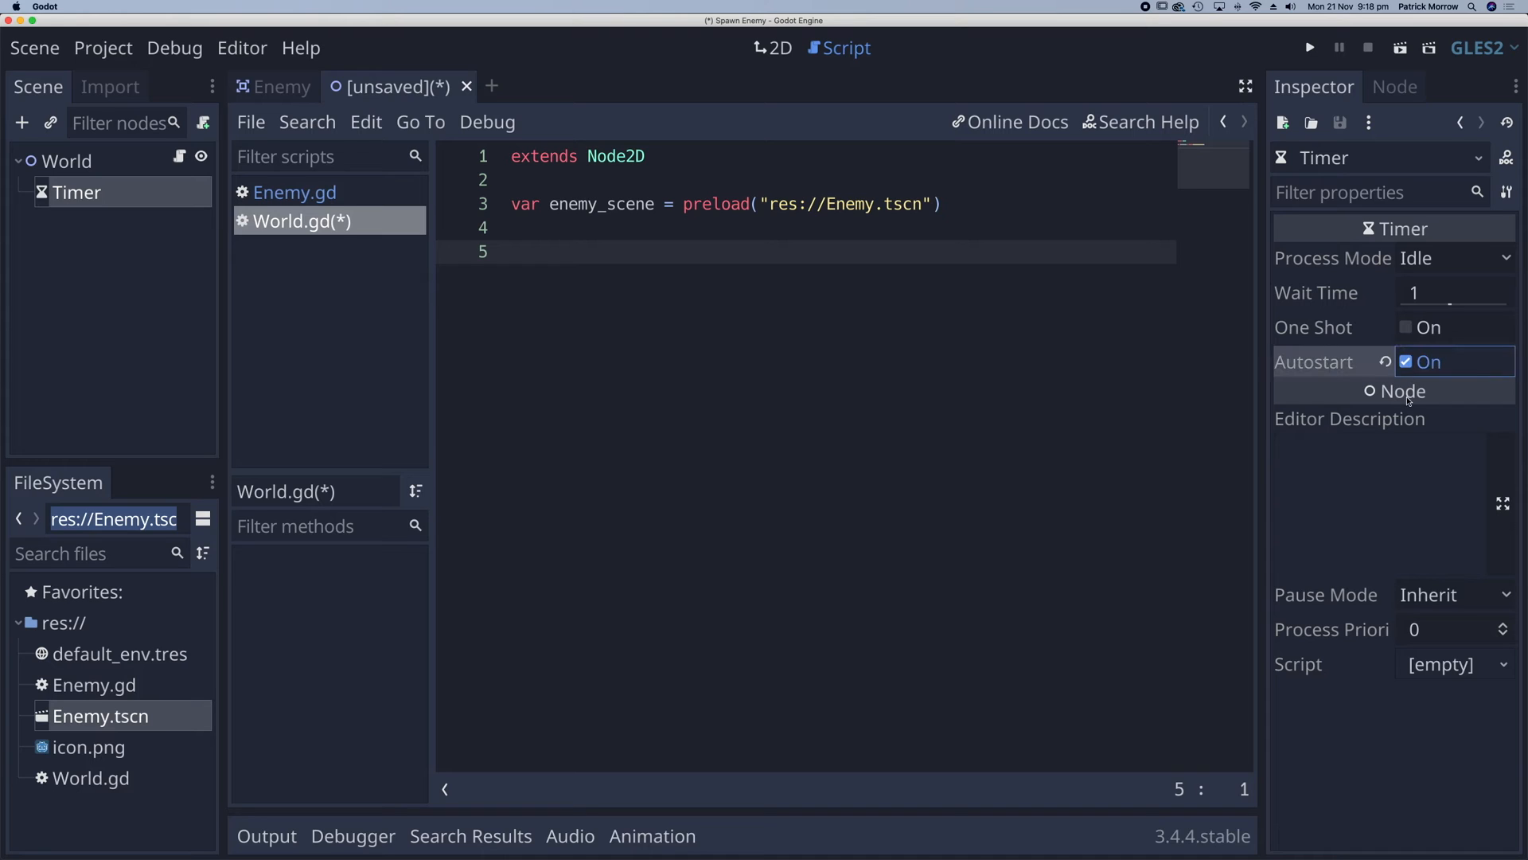
left_click(1452, 292)
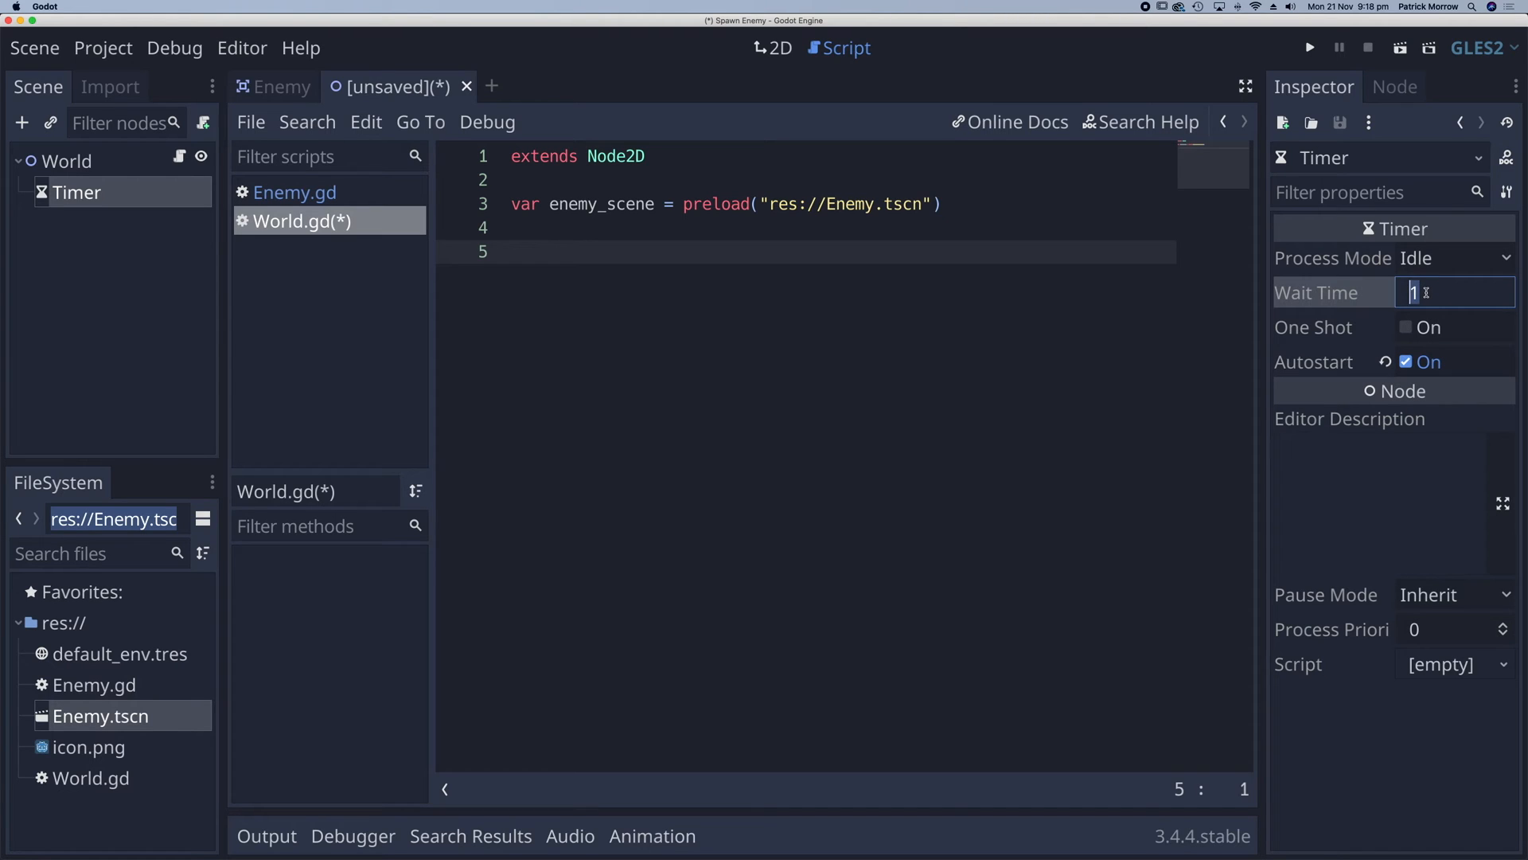
type("2")
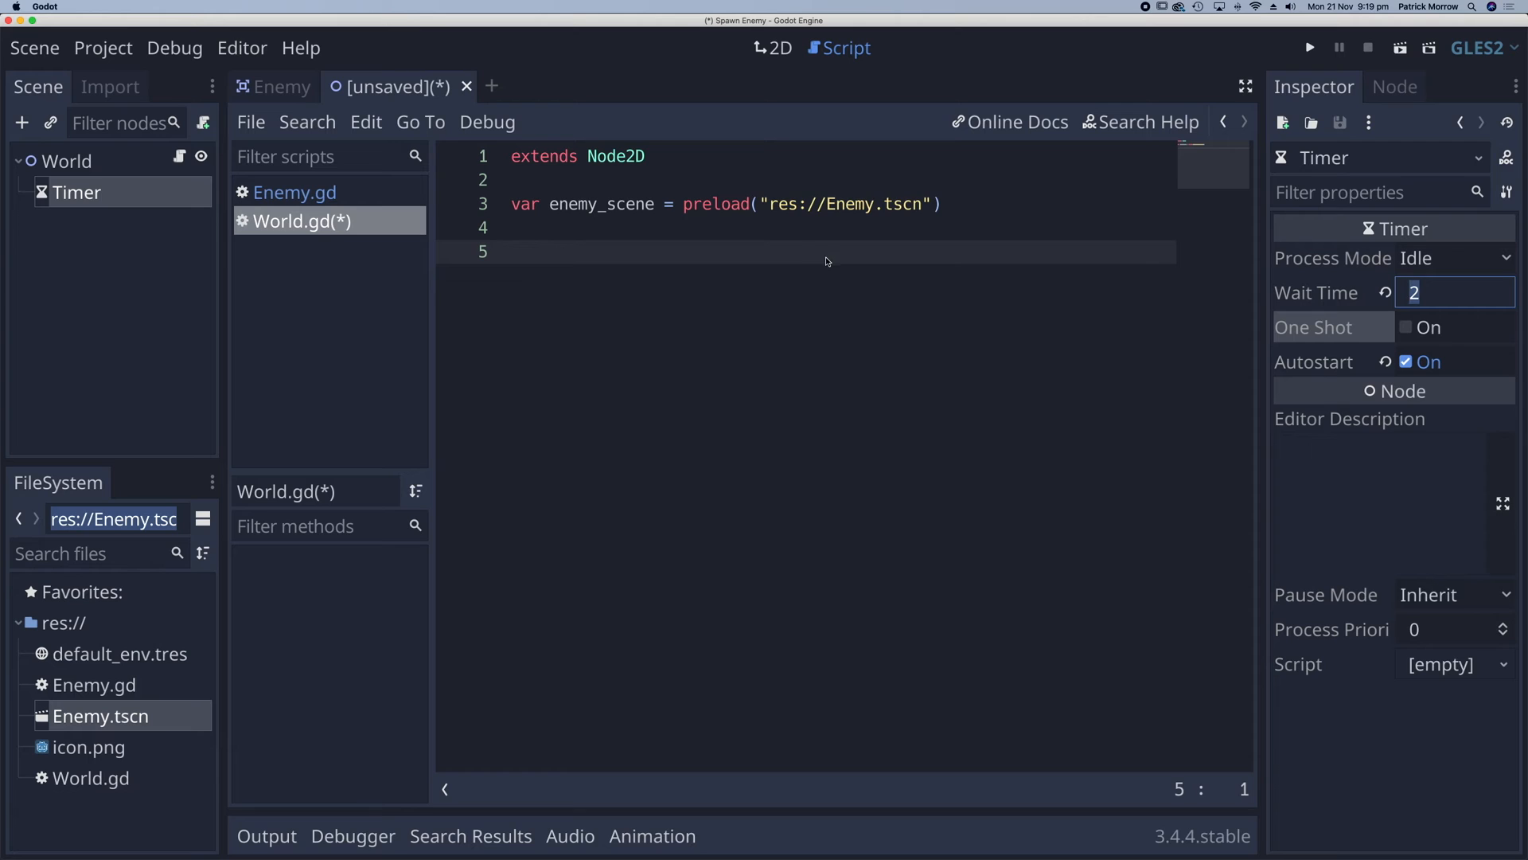
- Connect the Timer's timeout() signal to World, generating _on_Timer_timeout
left_click(1394, 87)
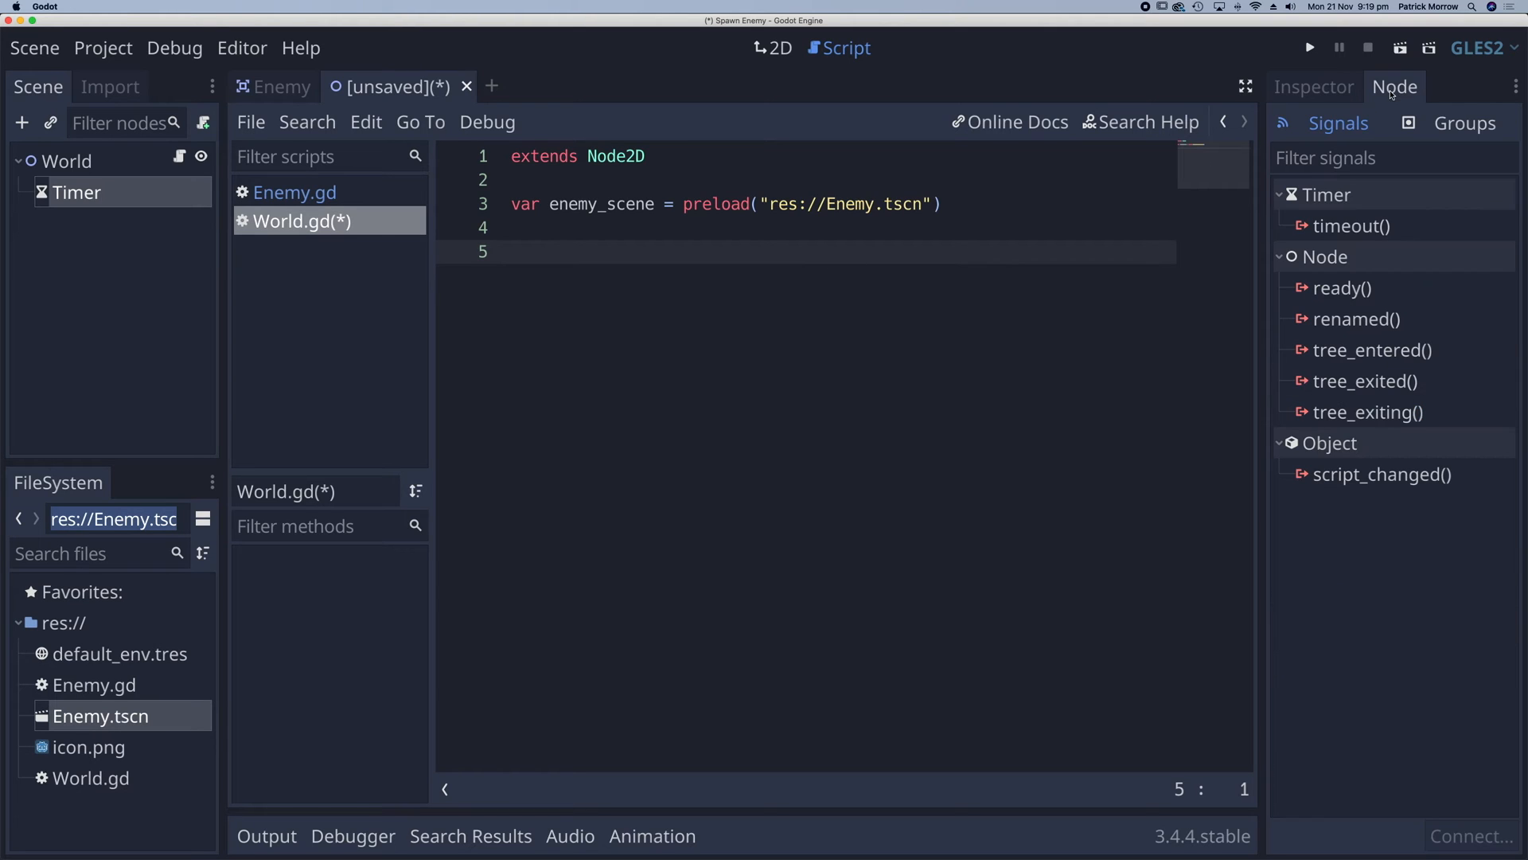
mouse_move(1325, 231)
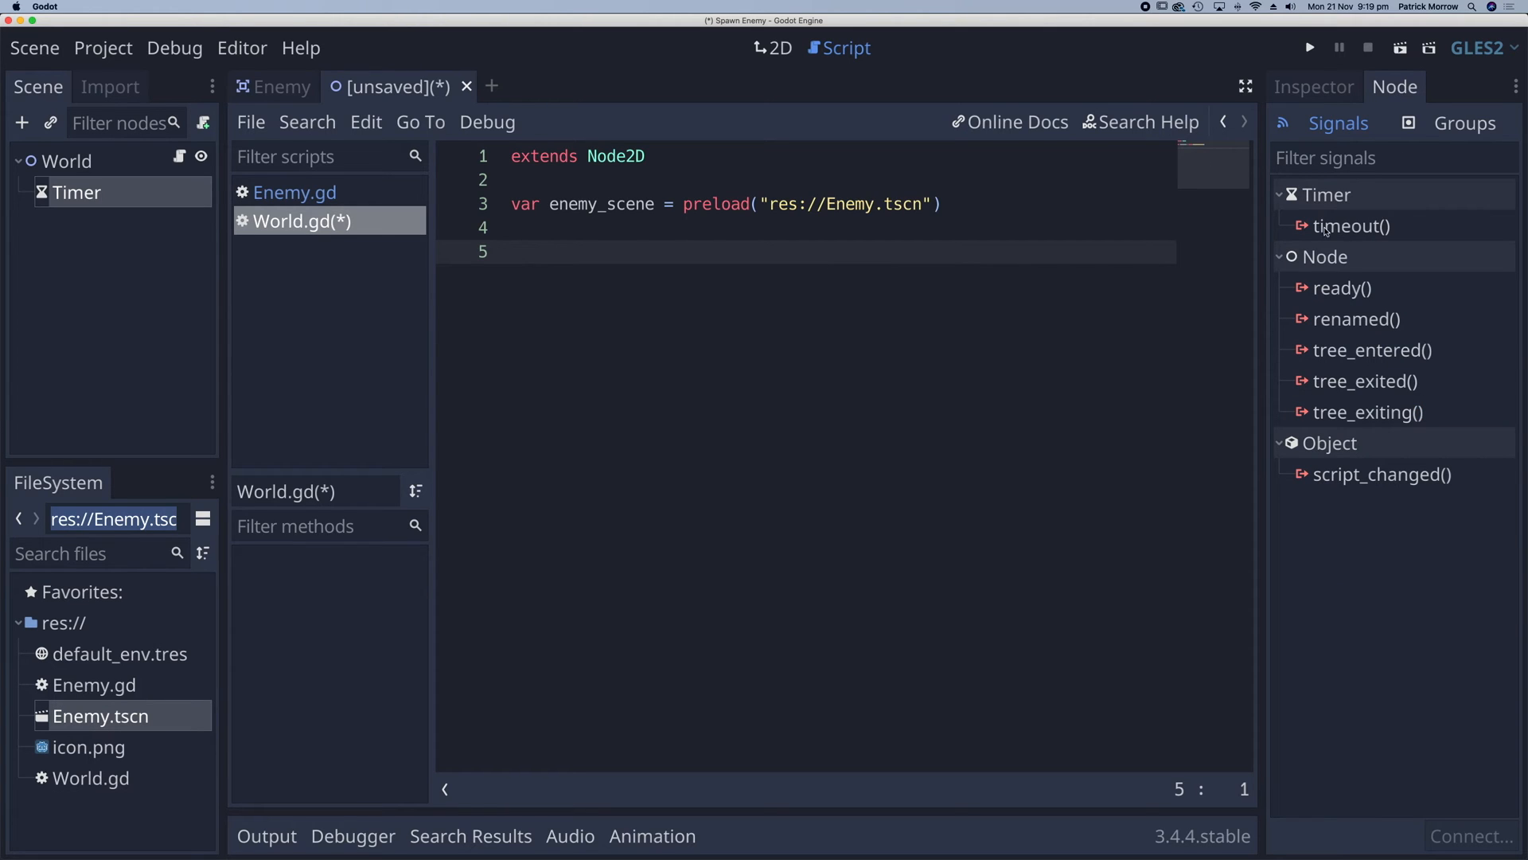
double_click(1350, 225)
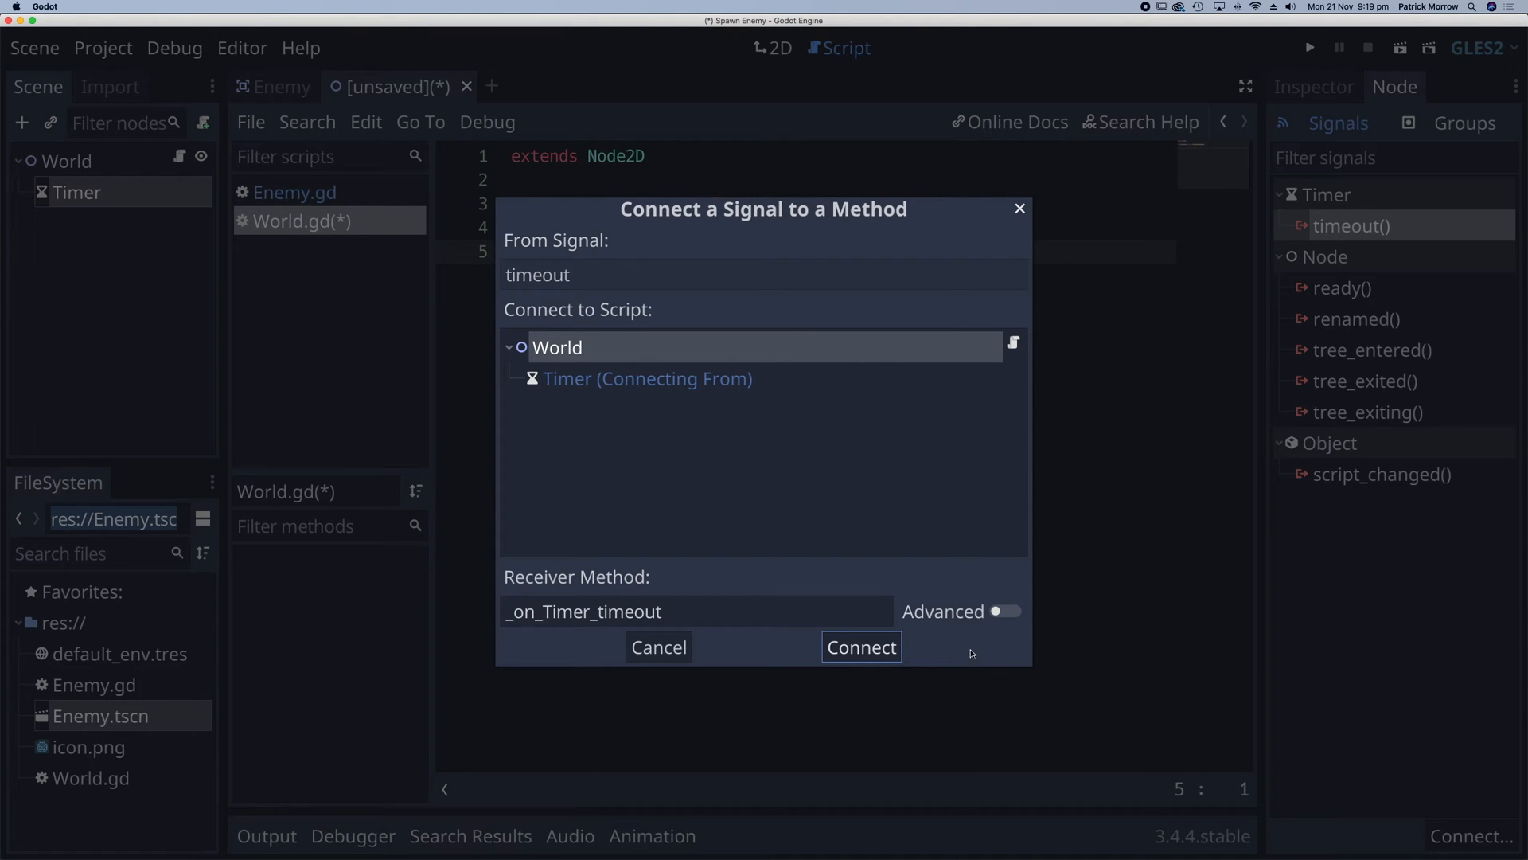
left_click(859, 646)
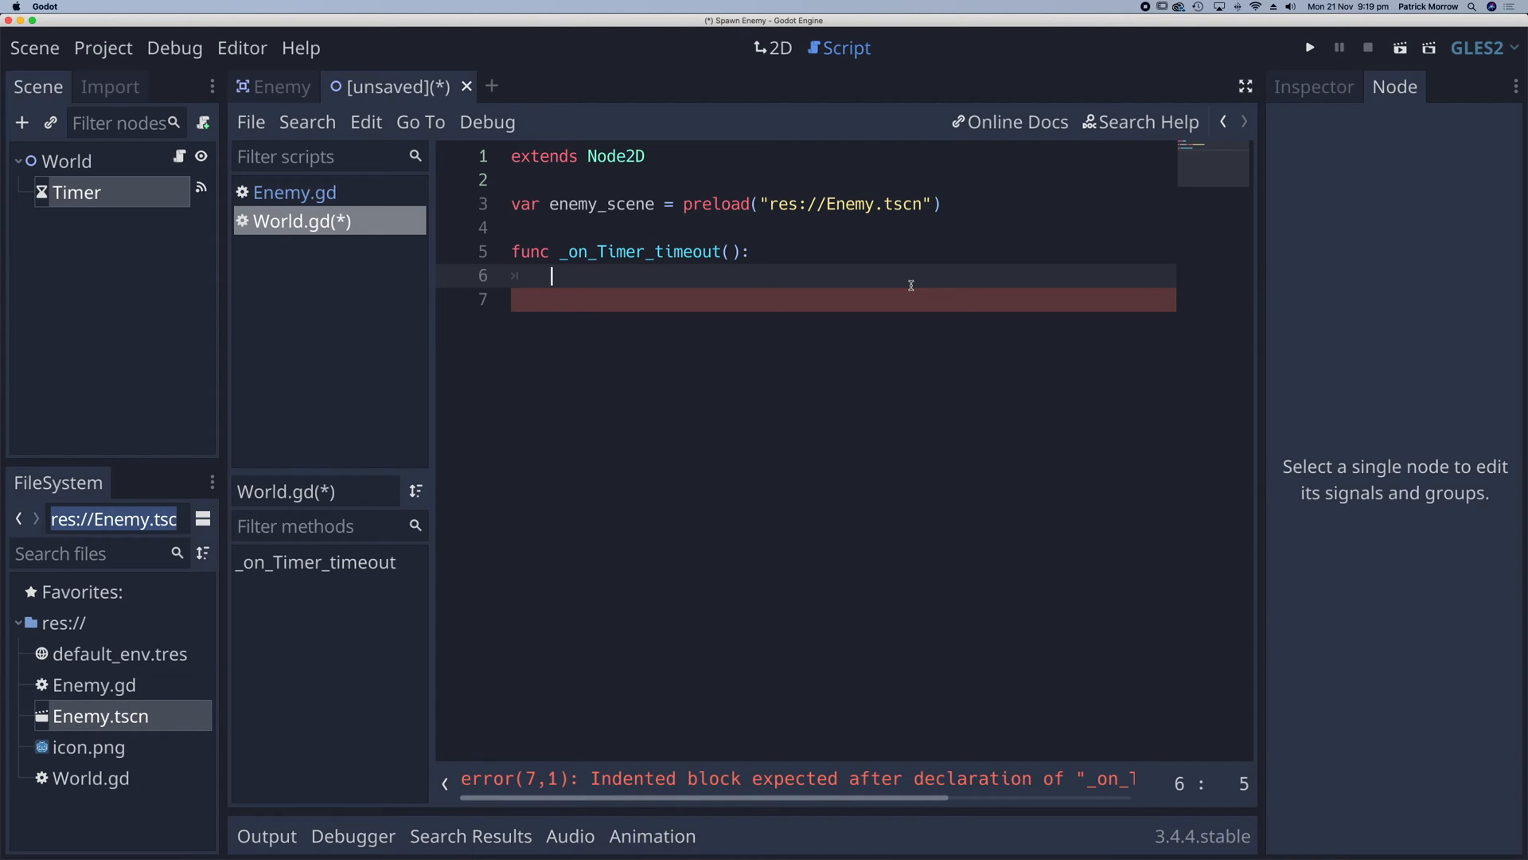
- In _on_Timer_timeout, add var enemy = enemy_scene.instance()
type("var enem")
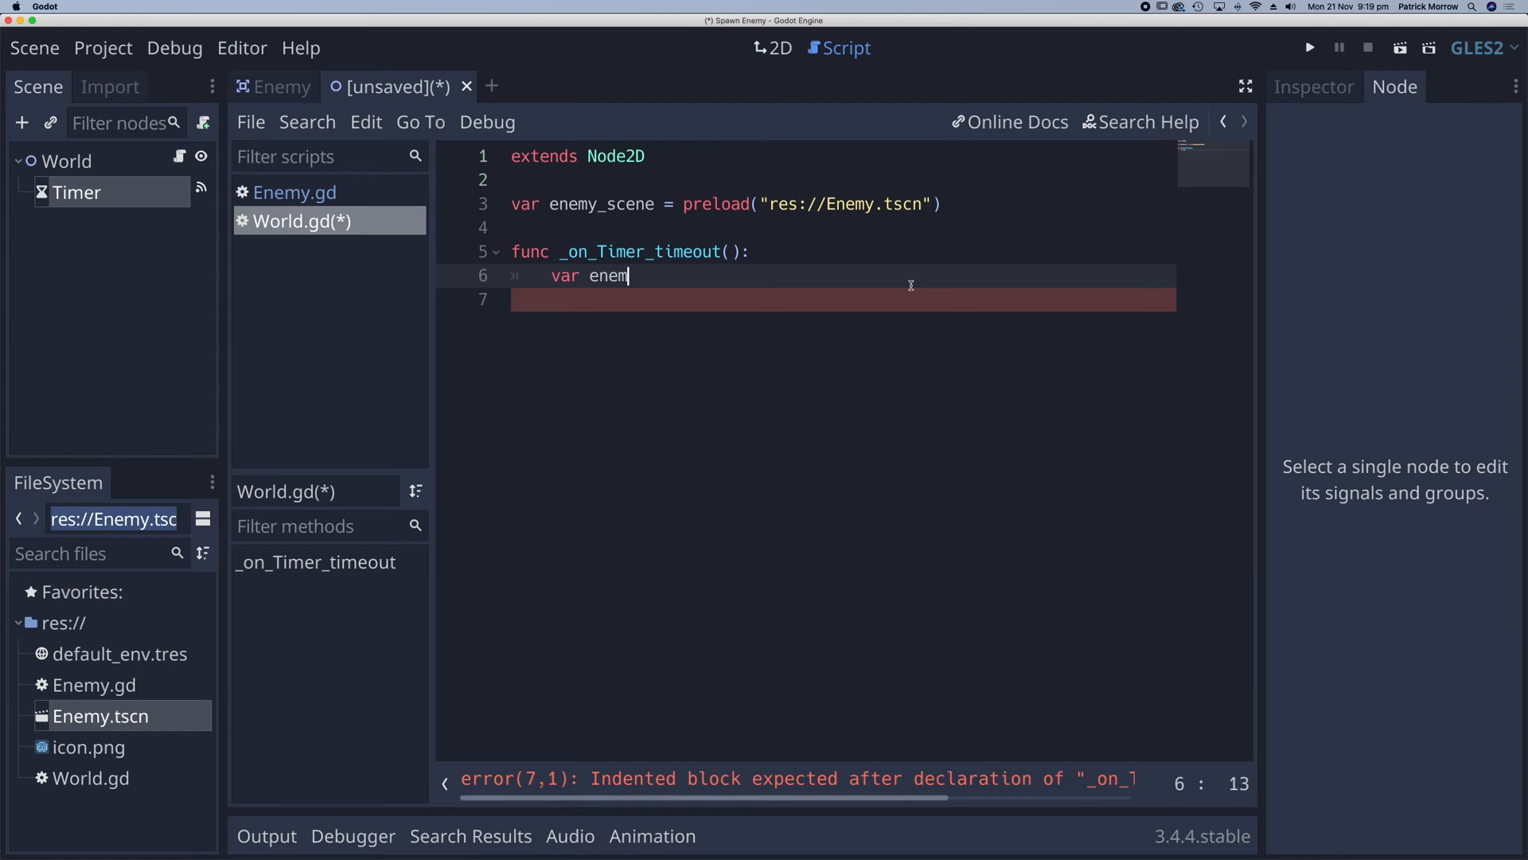
type("y =")
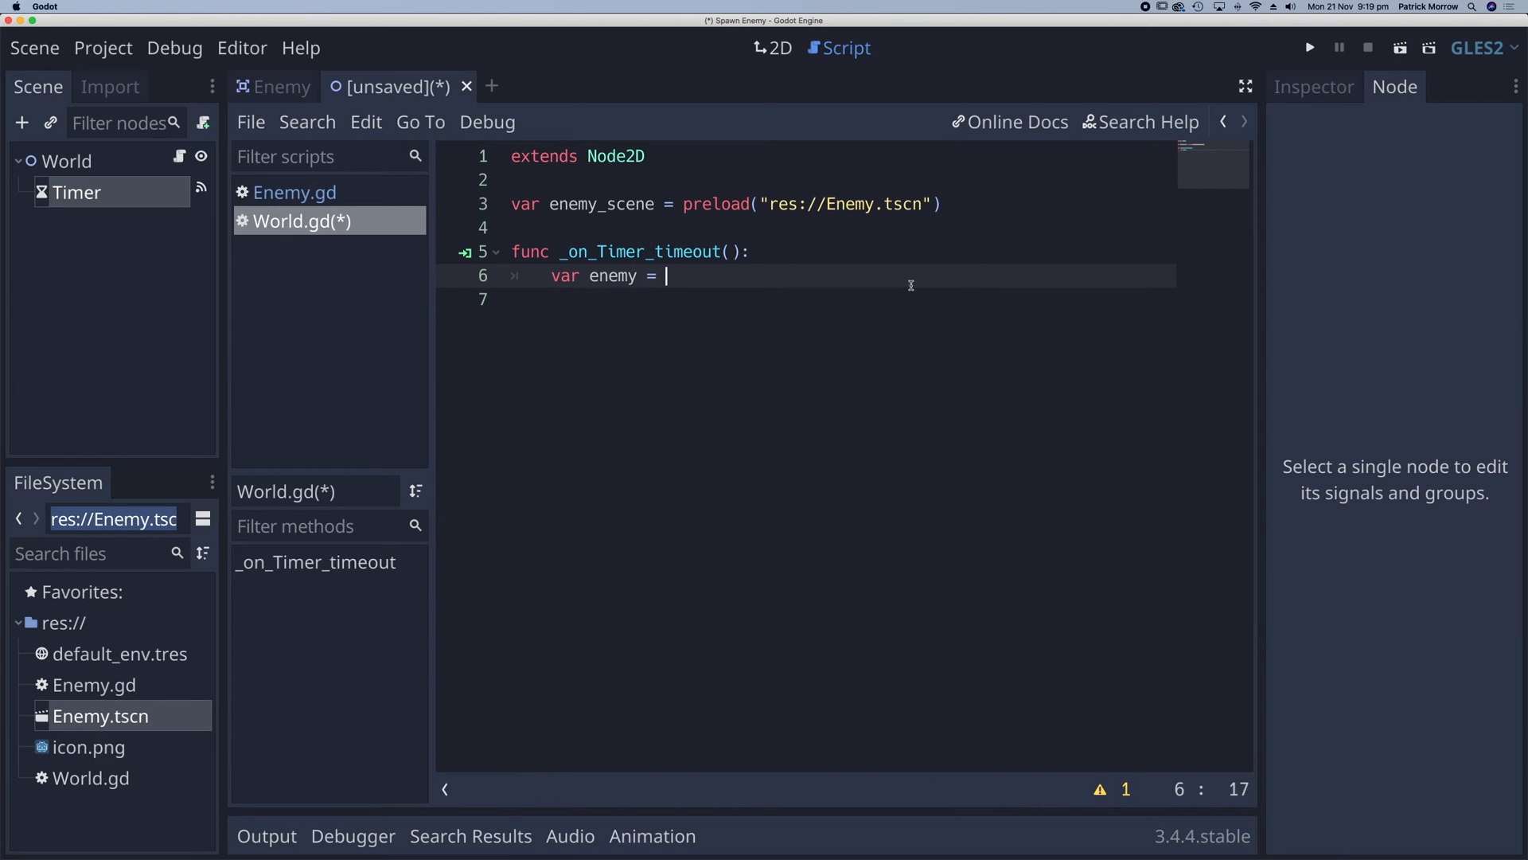
type("enemy_scene")
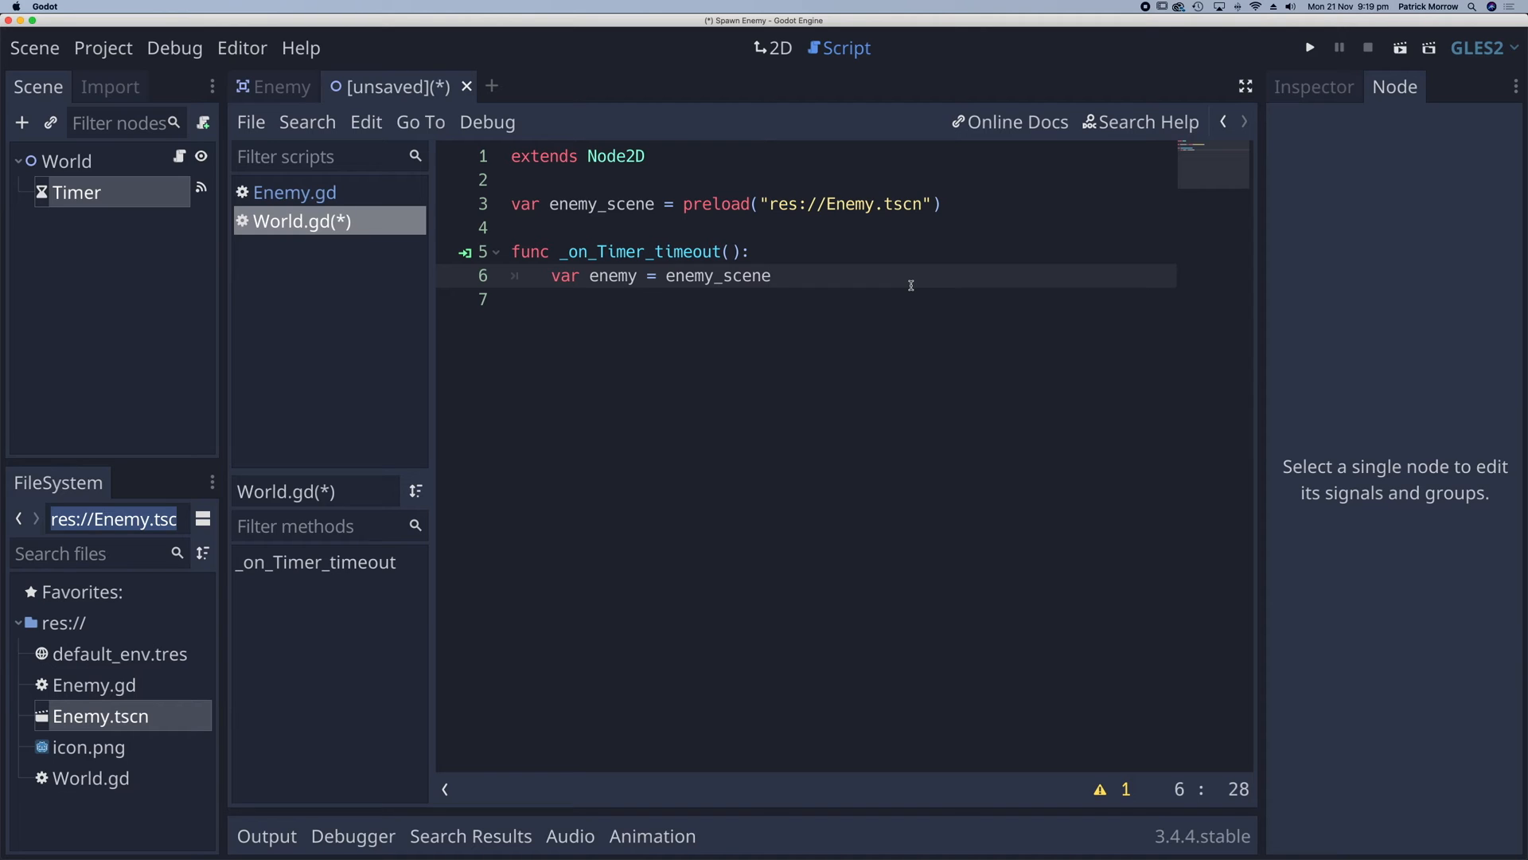
type(".instance")
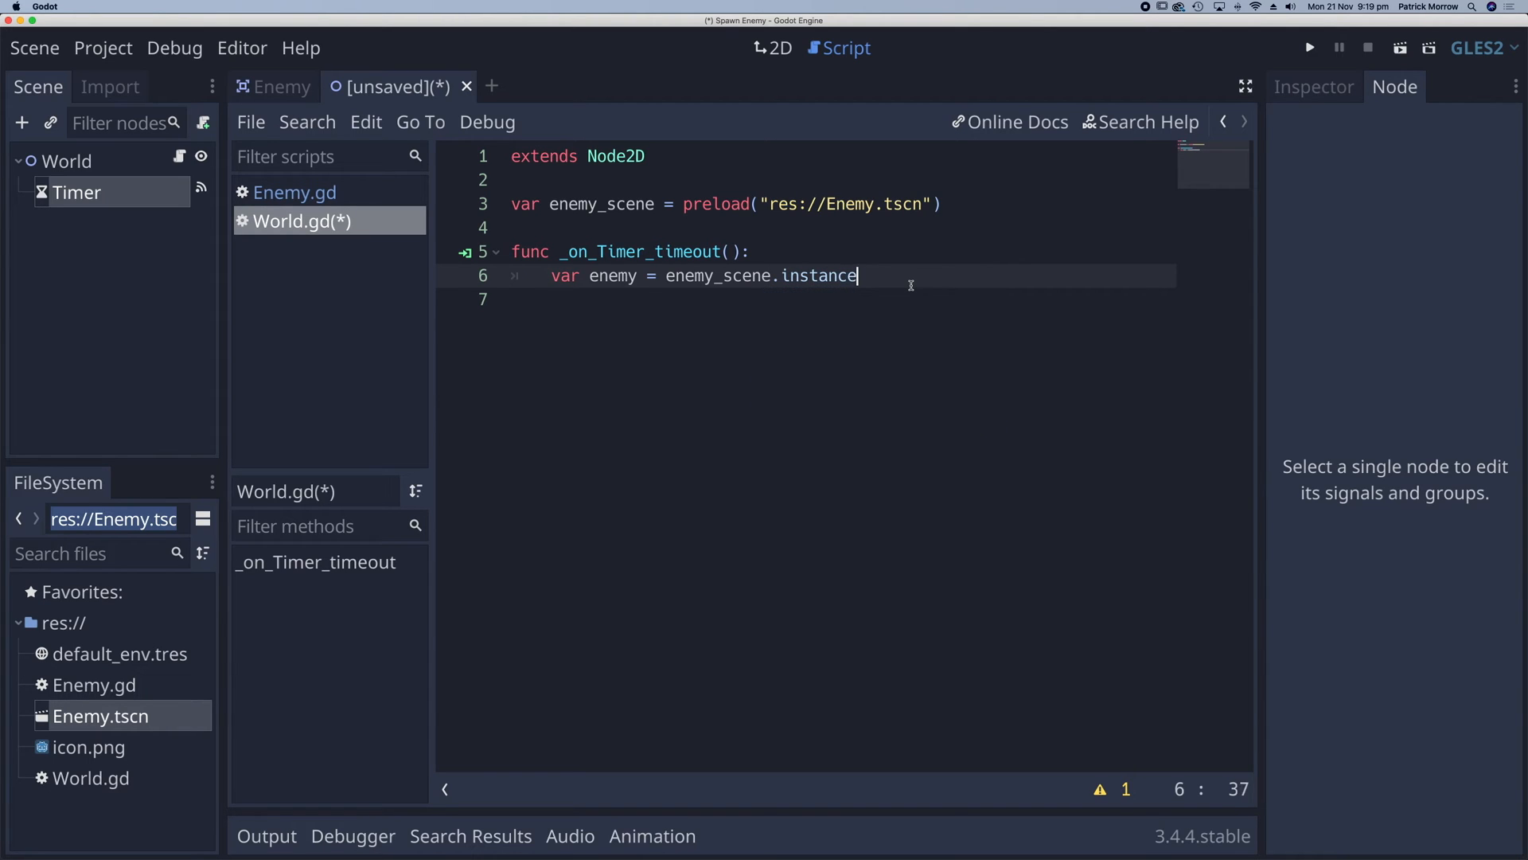
type("()")
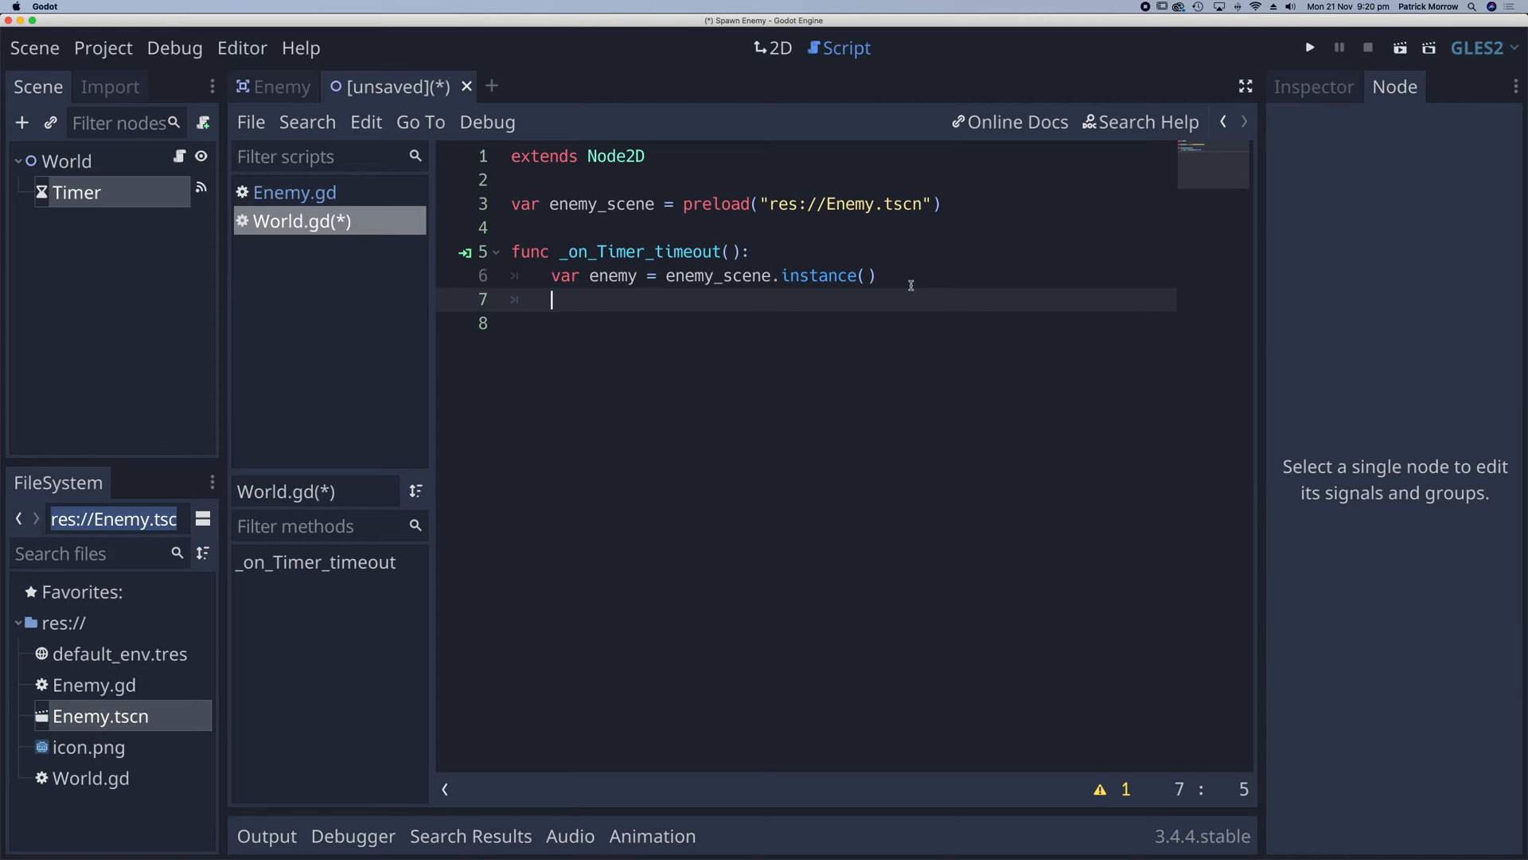
- Start the line enemy.position = Vector, correcting a typo
type("enemy")
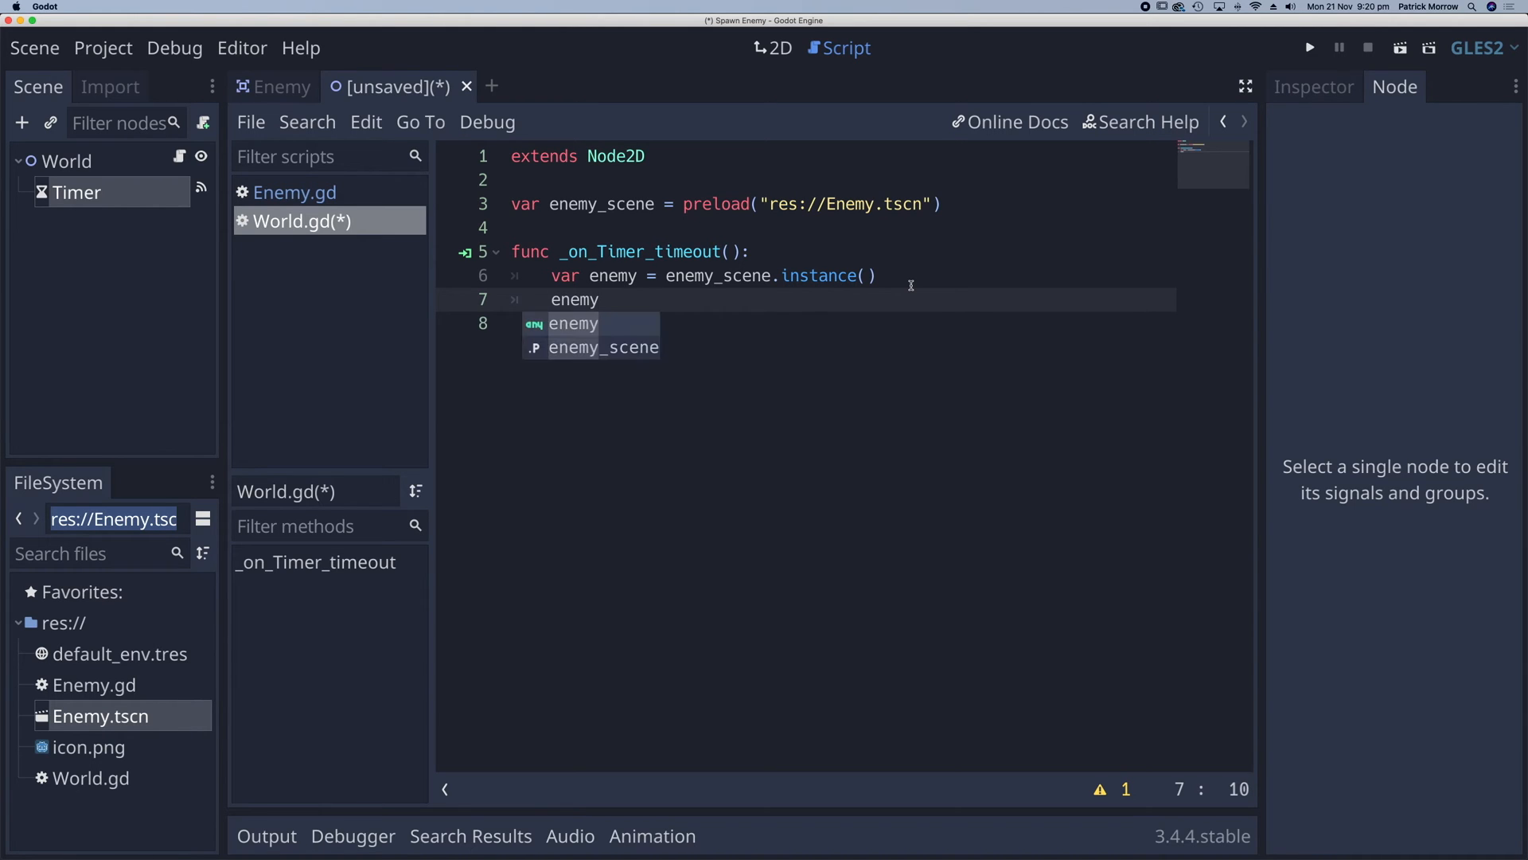
type(".position")
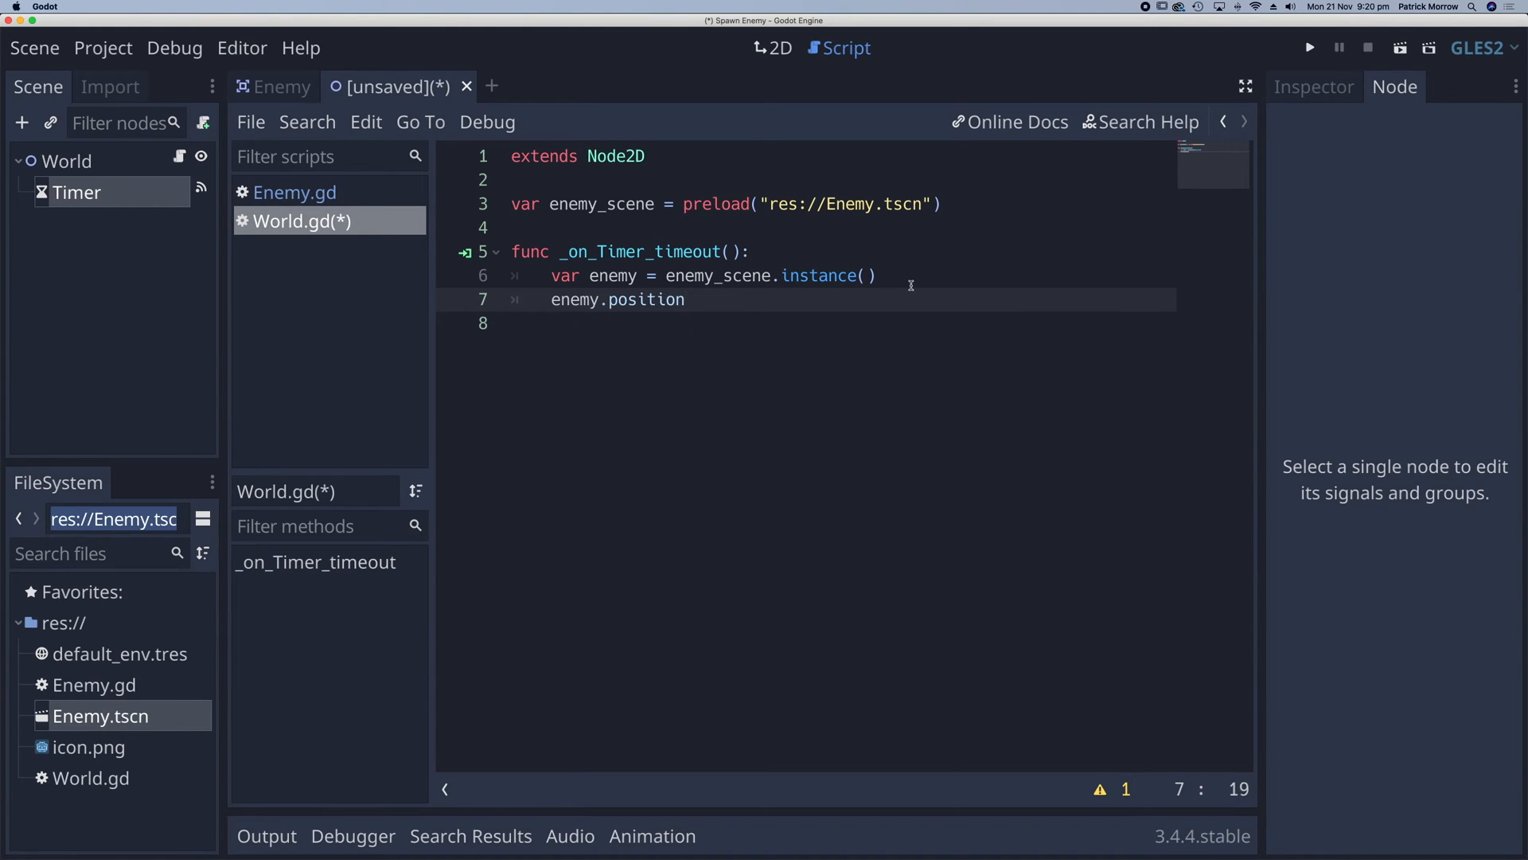
type("=")
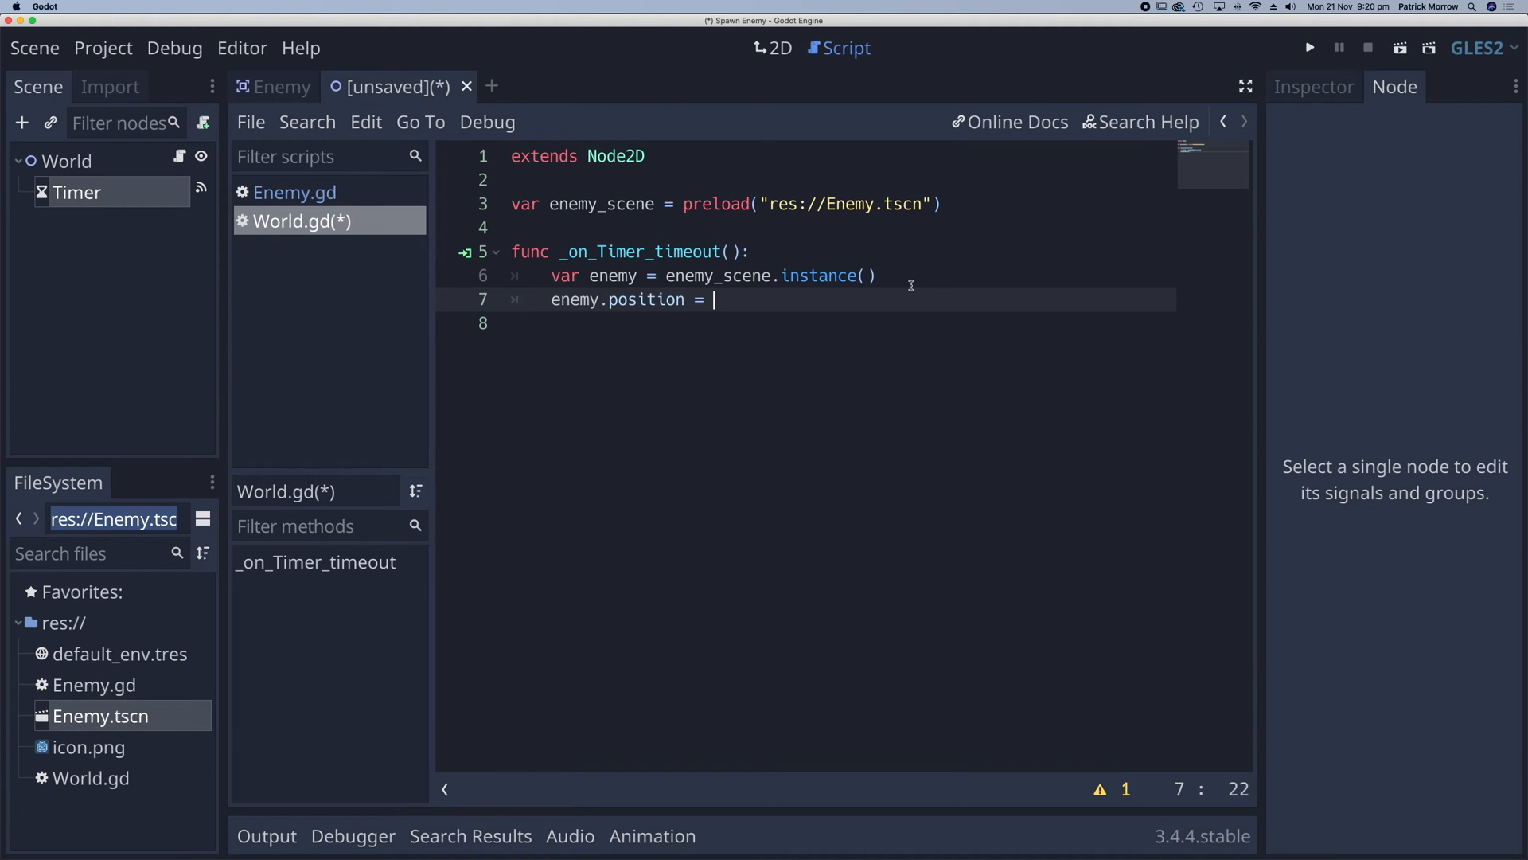
type("VEc")
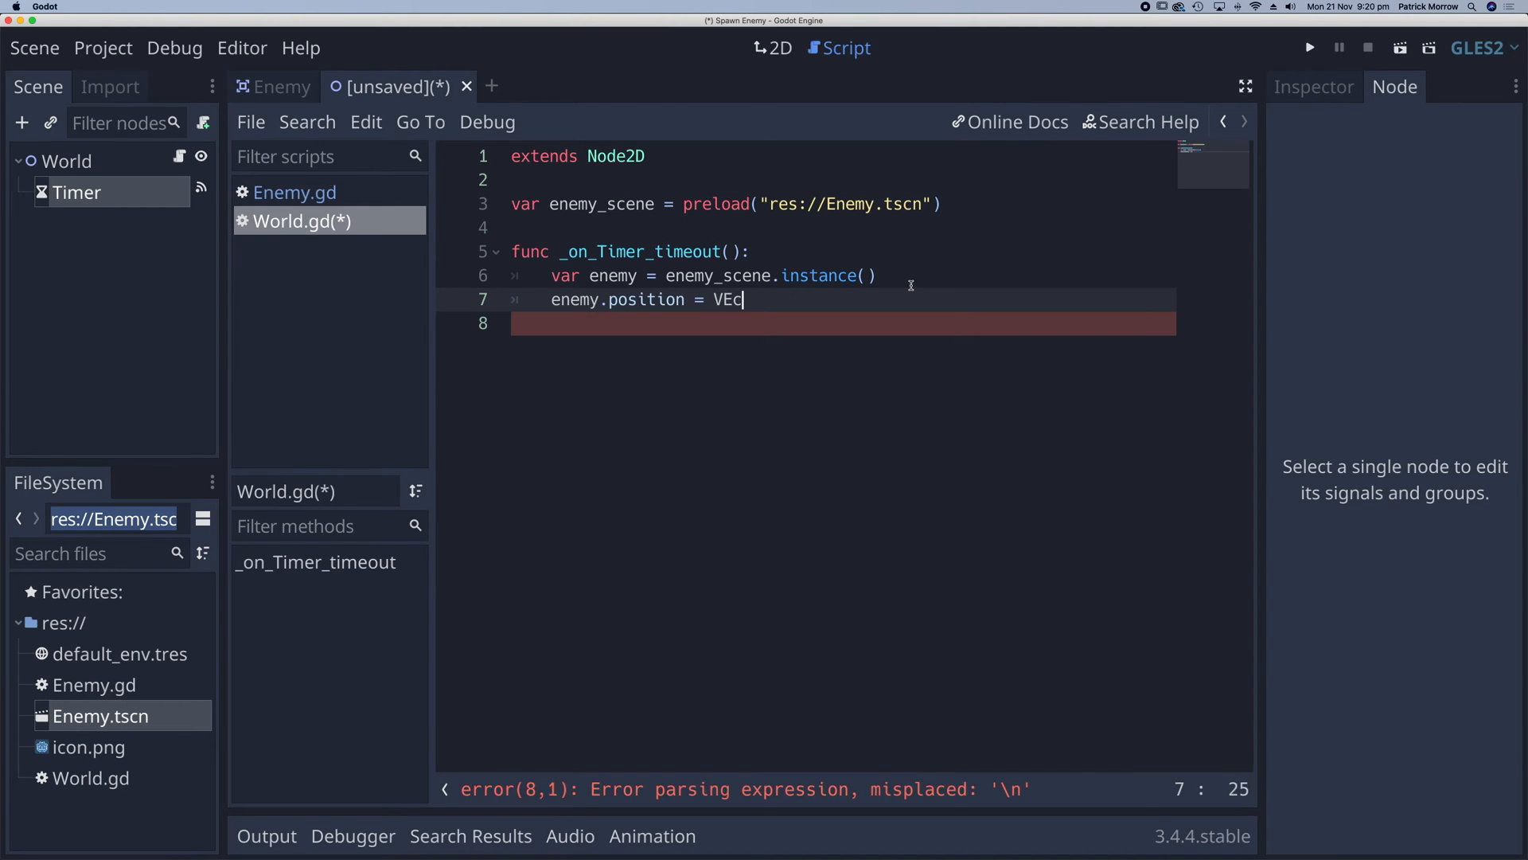
key("Backspace")
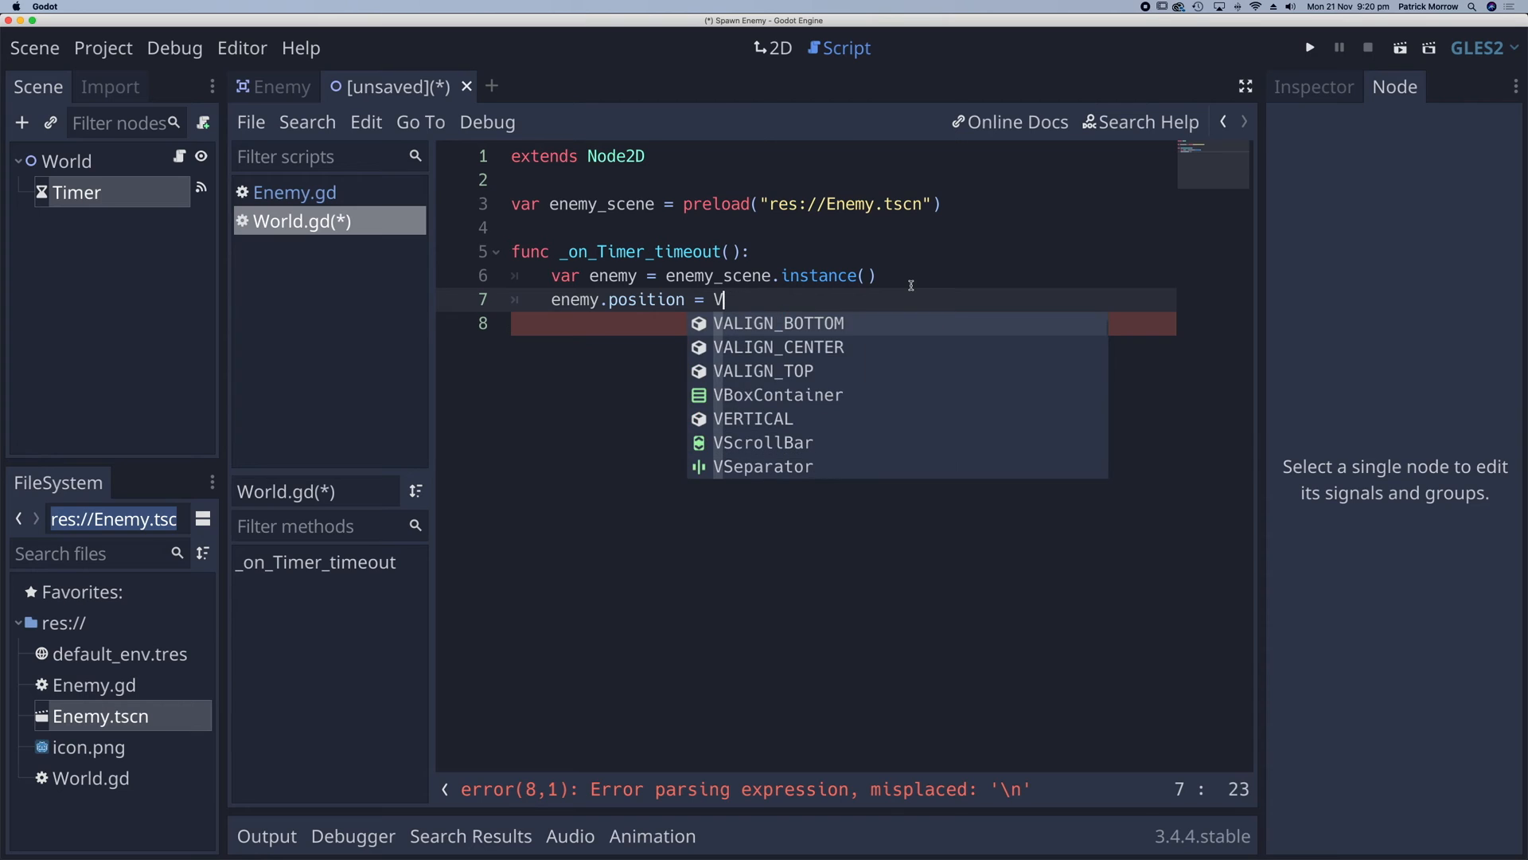
type("ector")
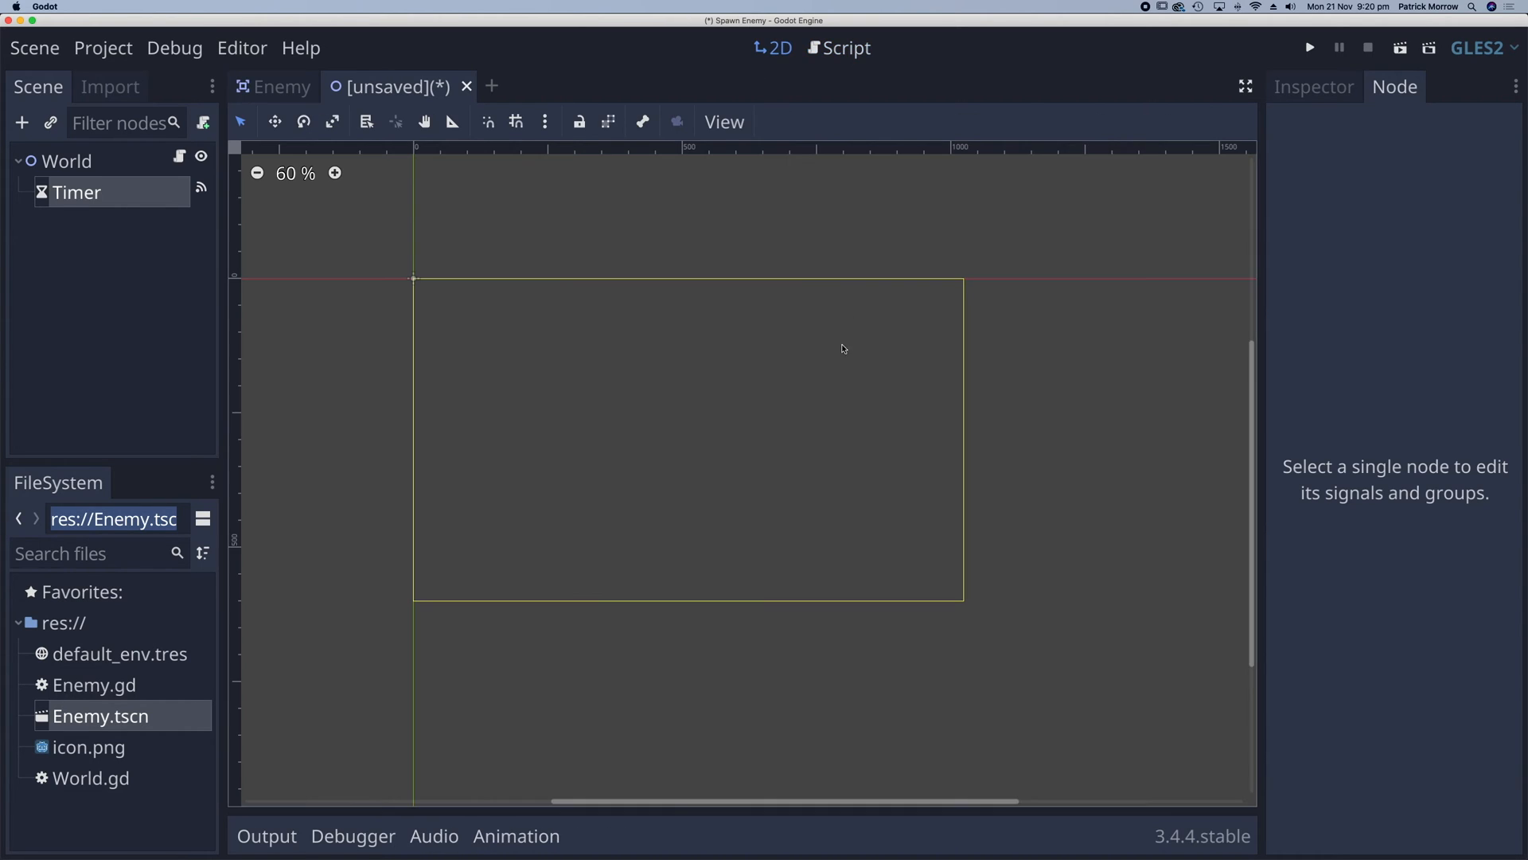
mouse_move(499, 256)
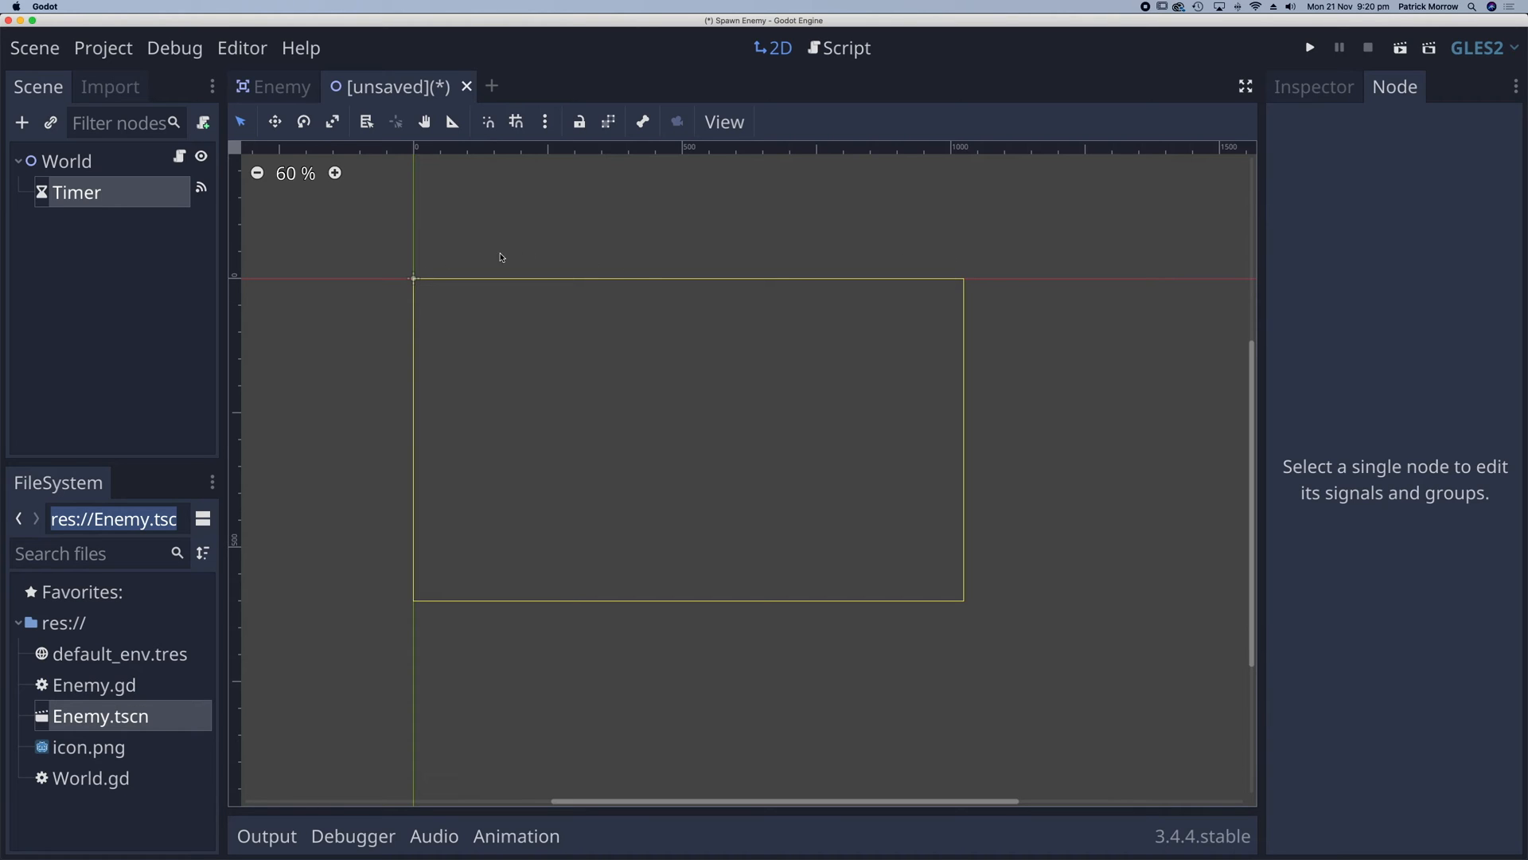
mouse_move(443, 266)
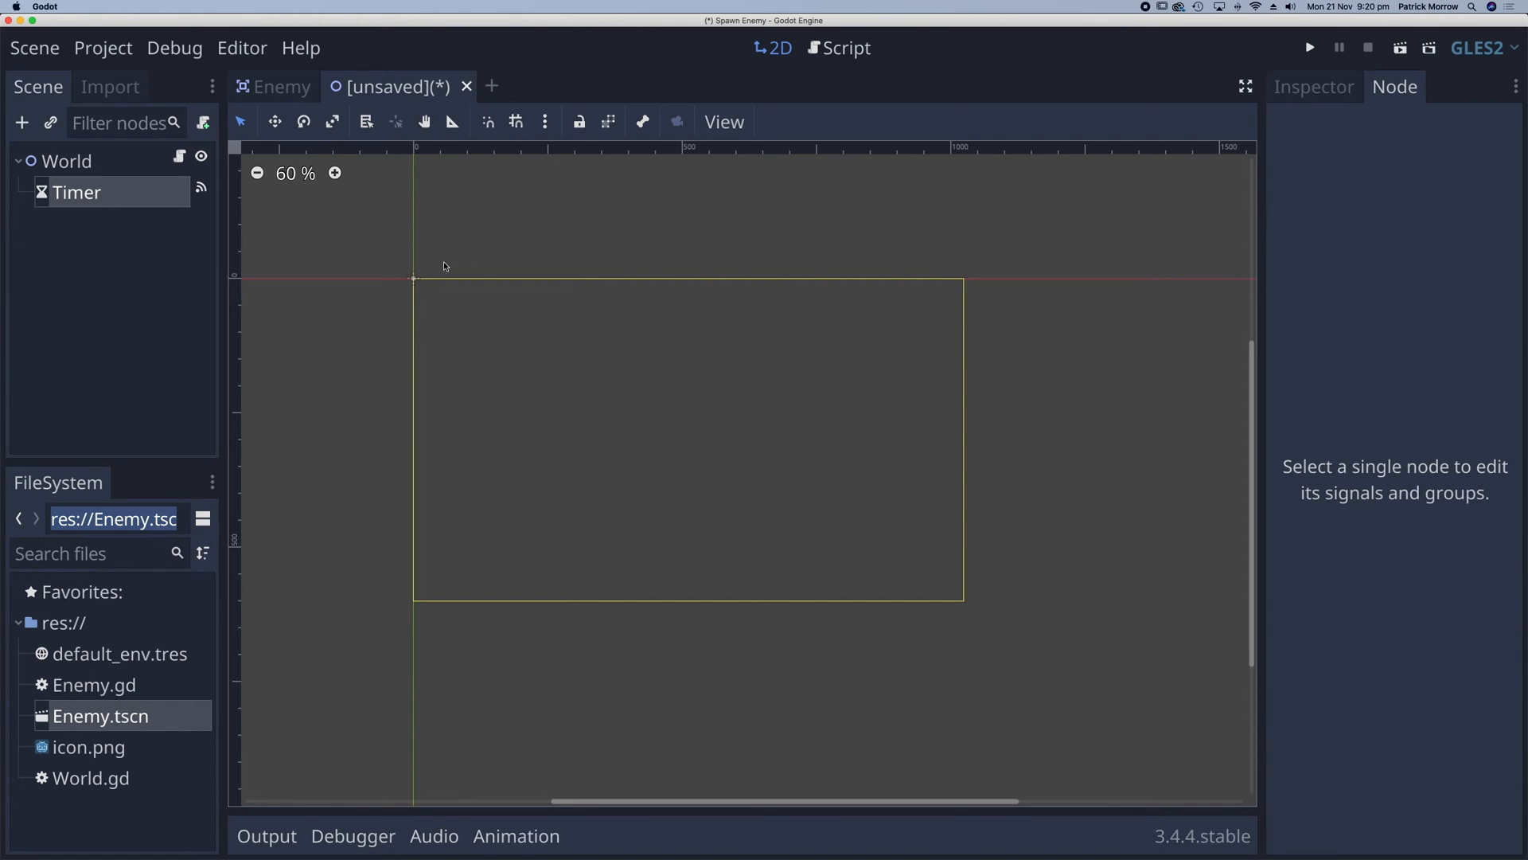
mouse_move(520, 265)
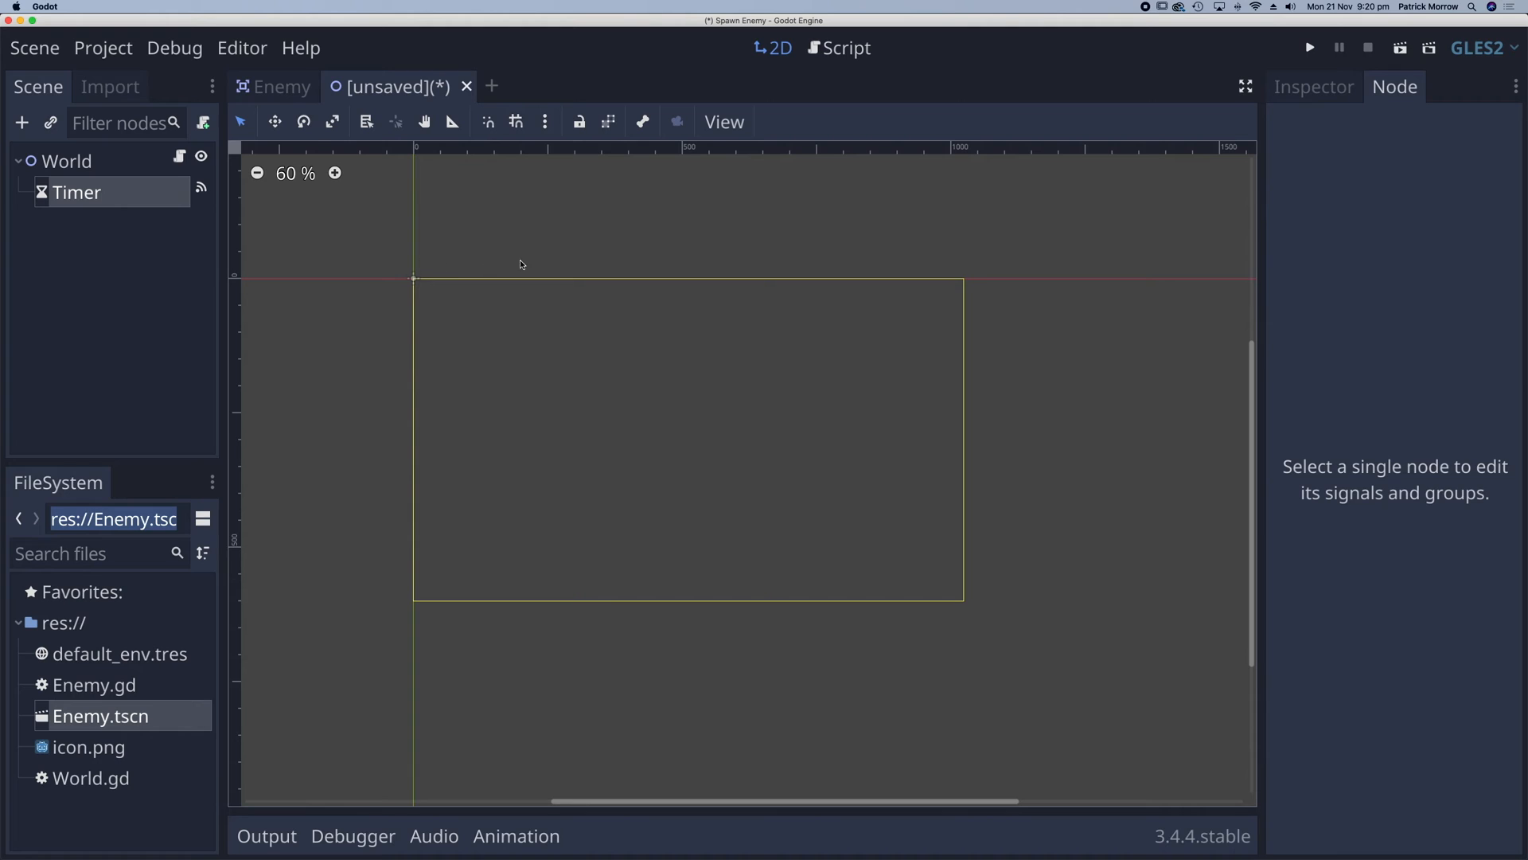
mouse_move(944, 270)
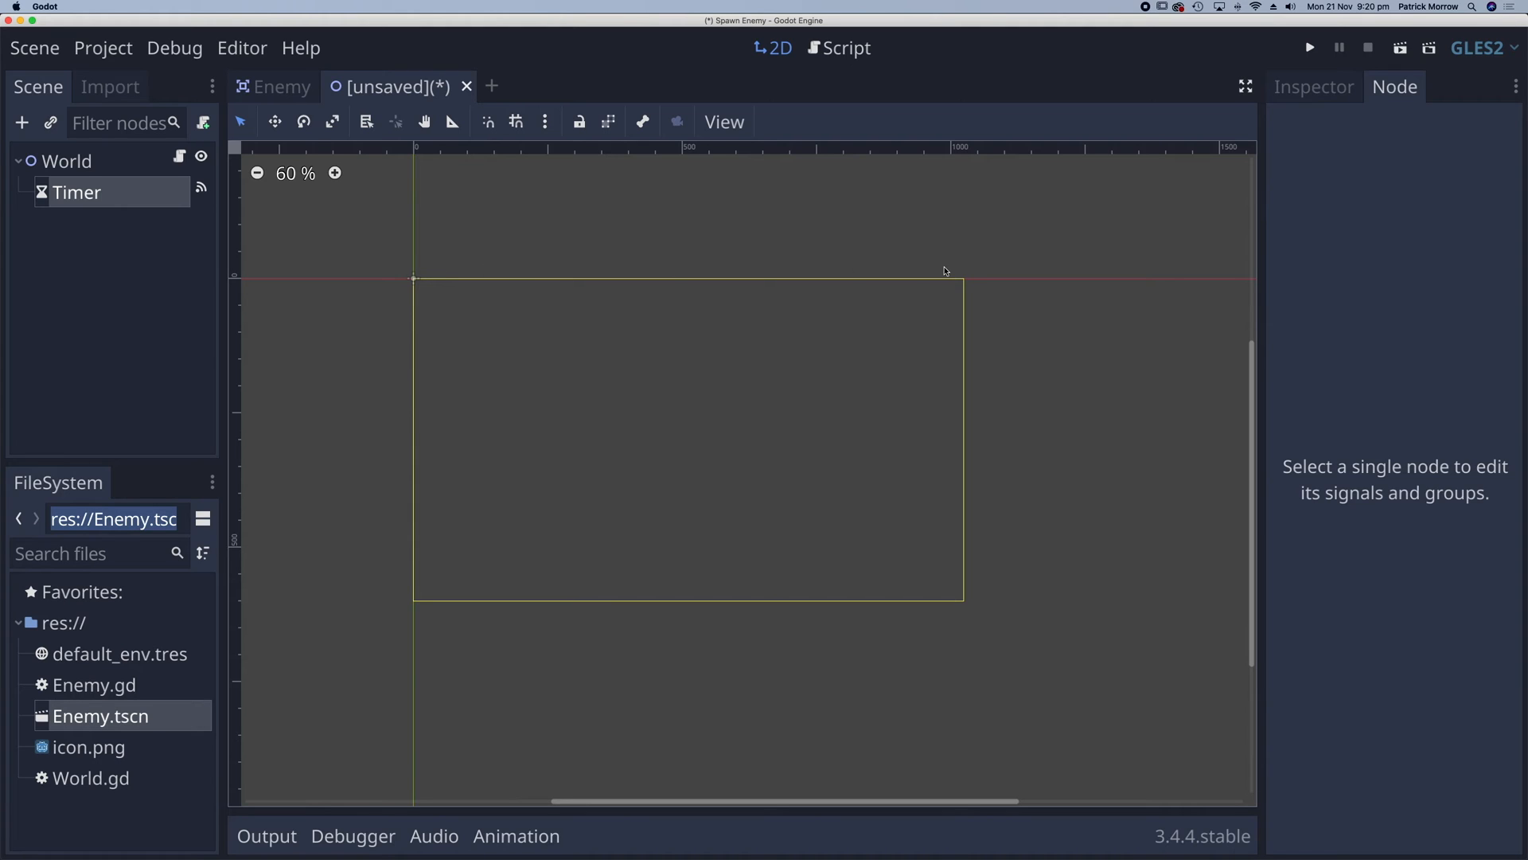
mouse_move(859, 308)
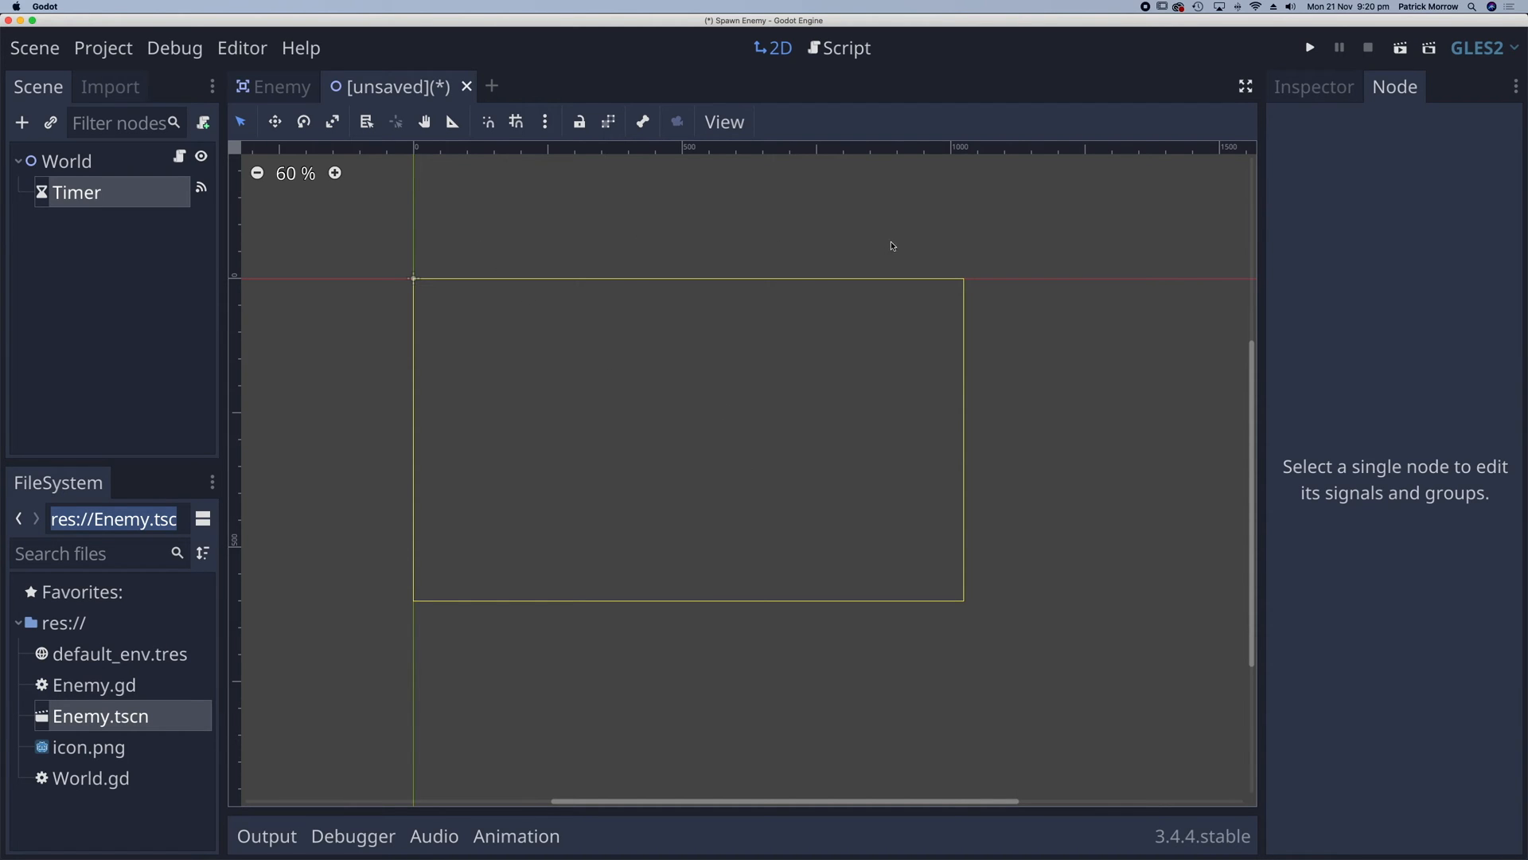
mouse_move(731, 271)
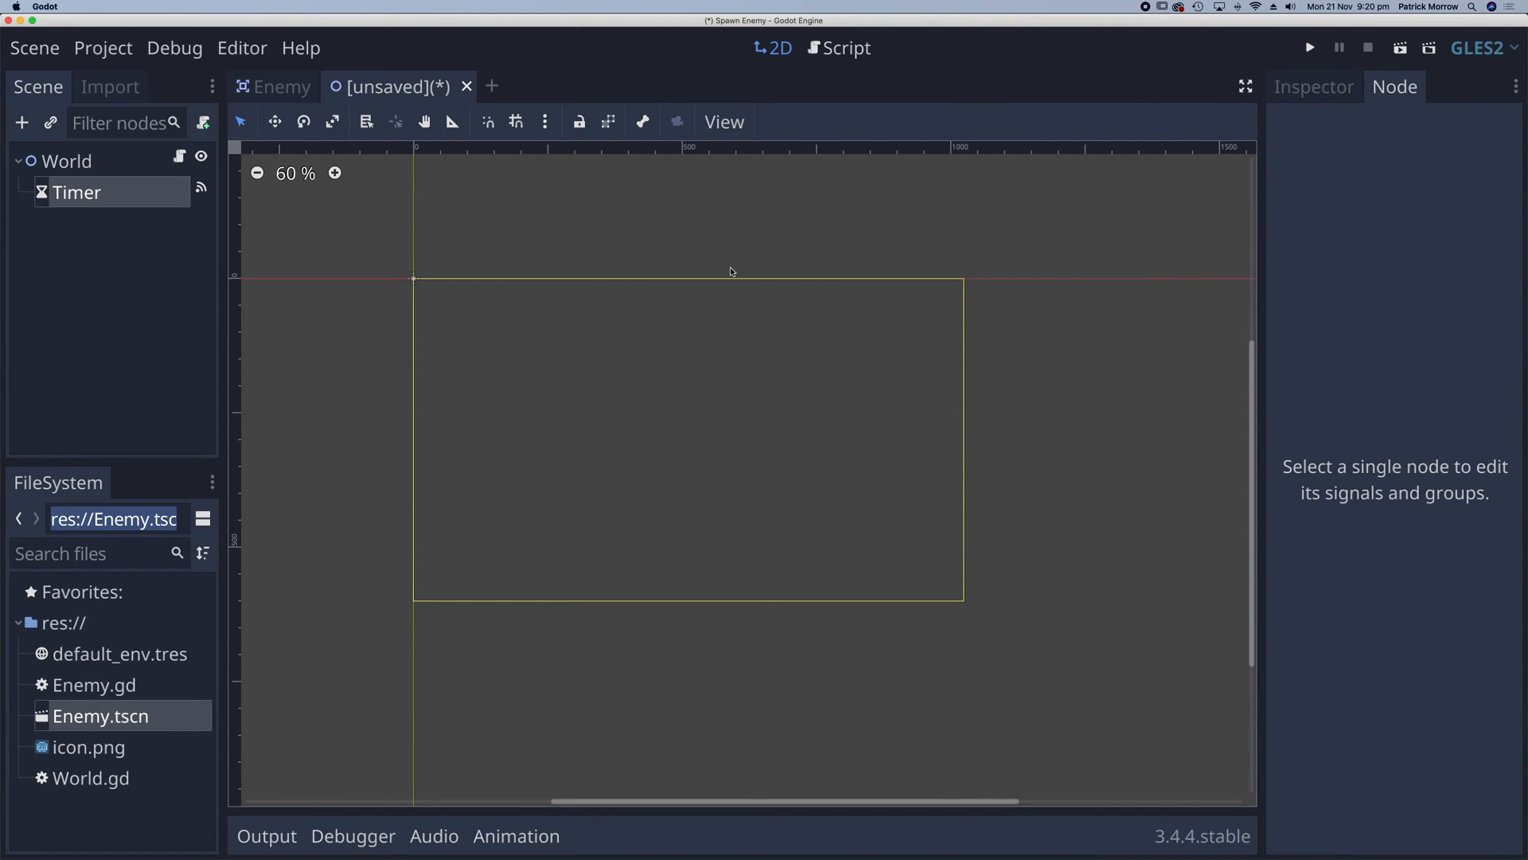
mouse_move(421, 273)
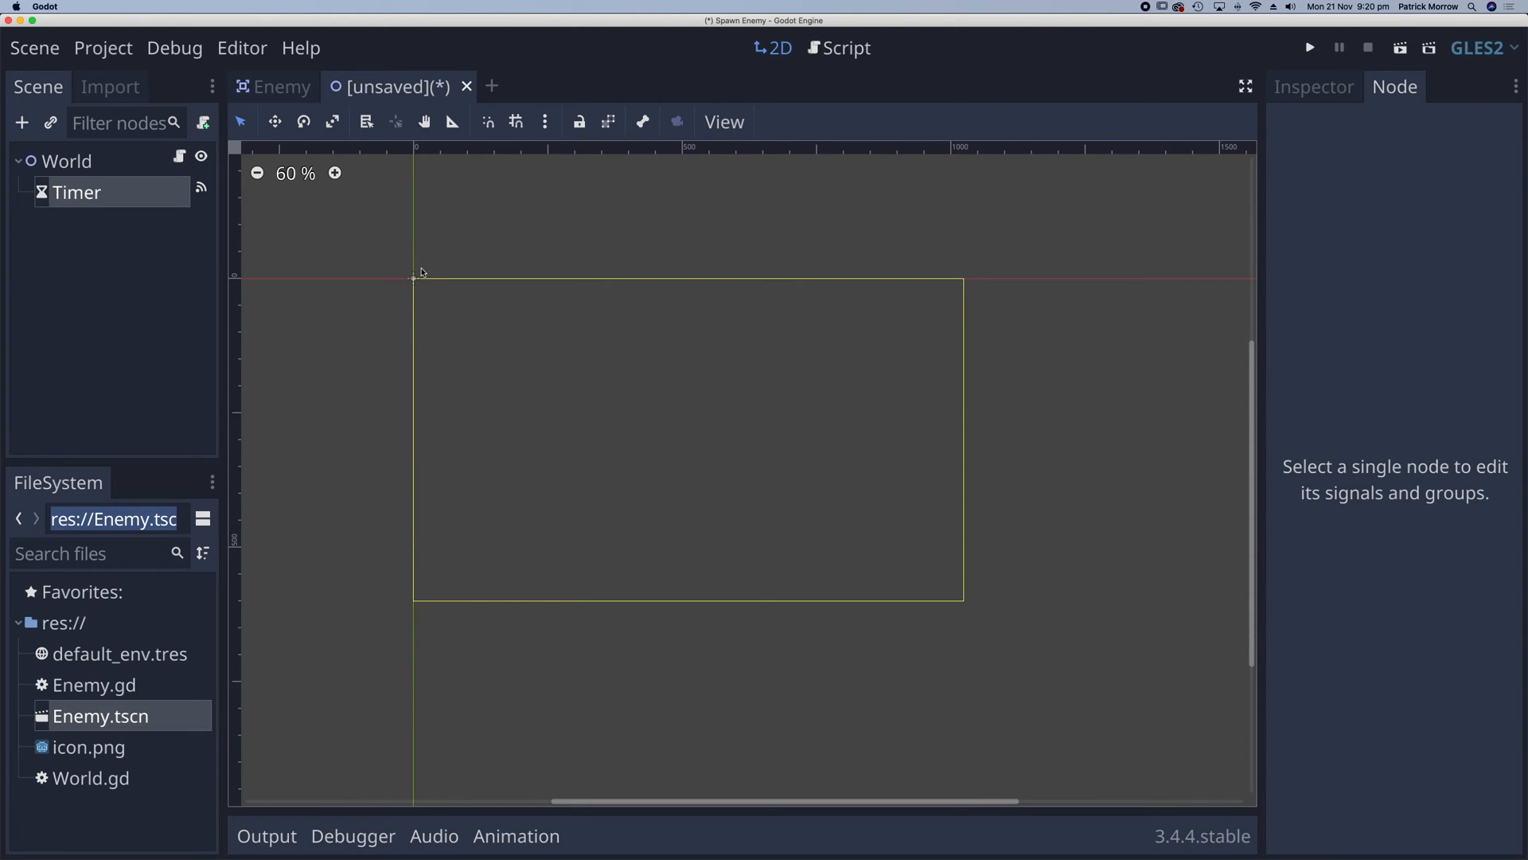
mouse_move(488, 256)
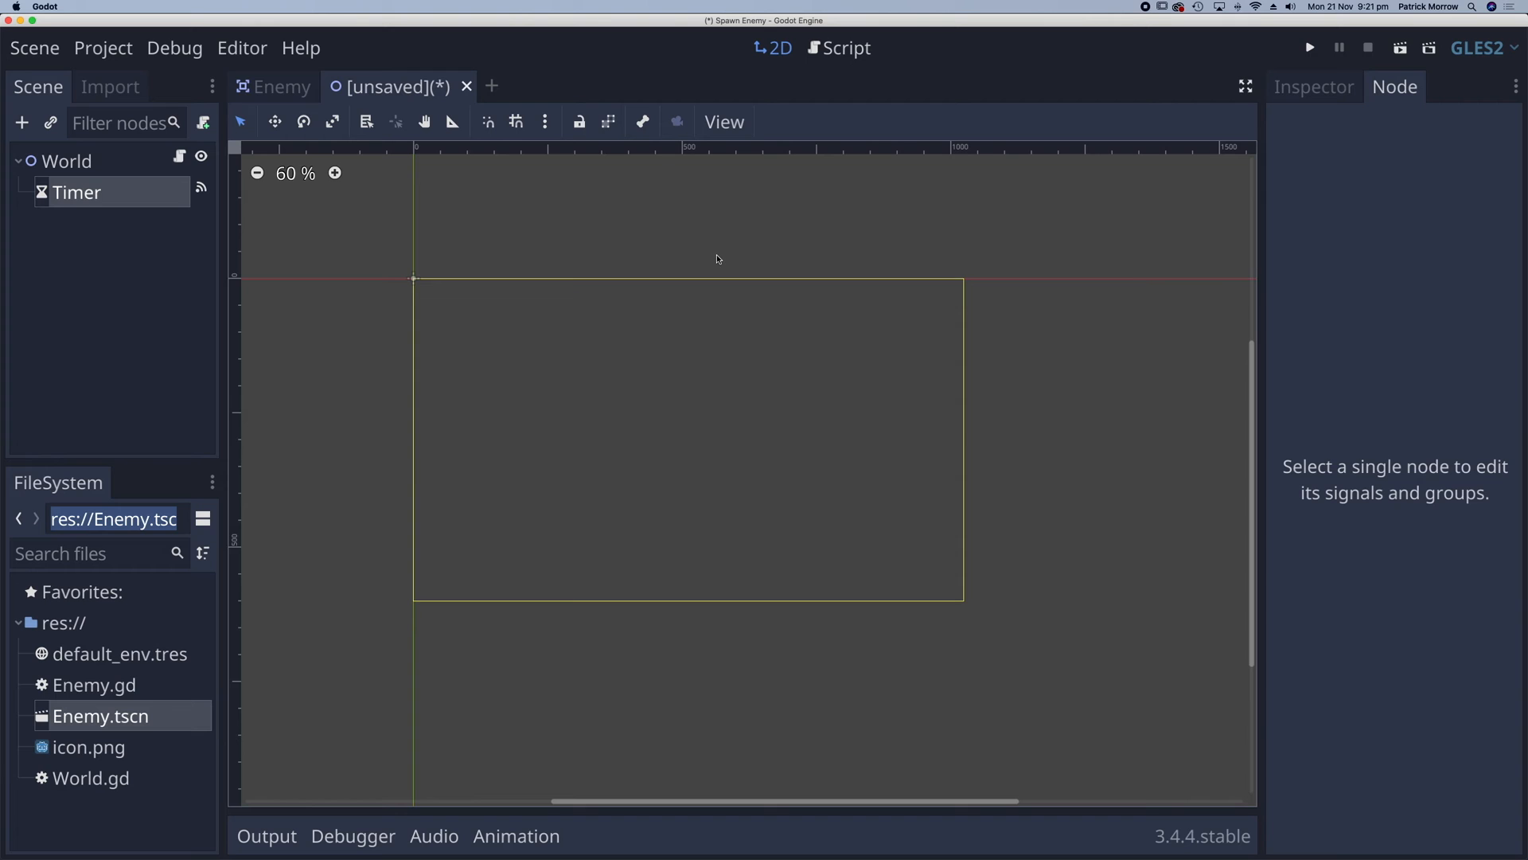
mouse_move(768, 65)
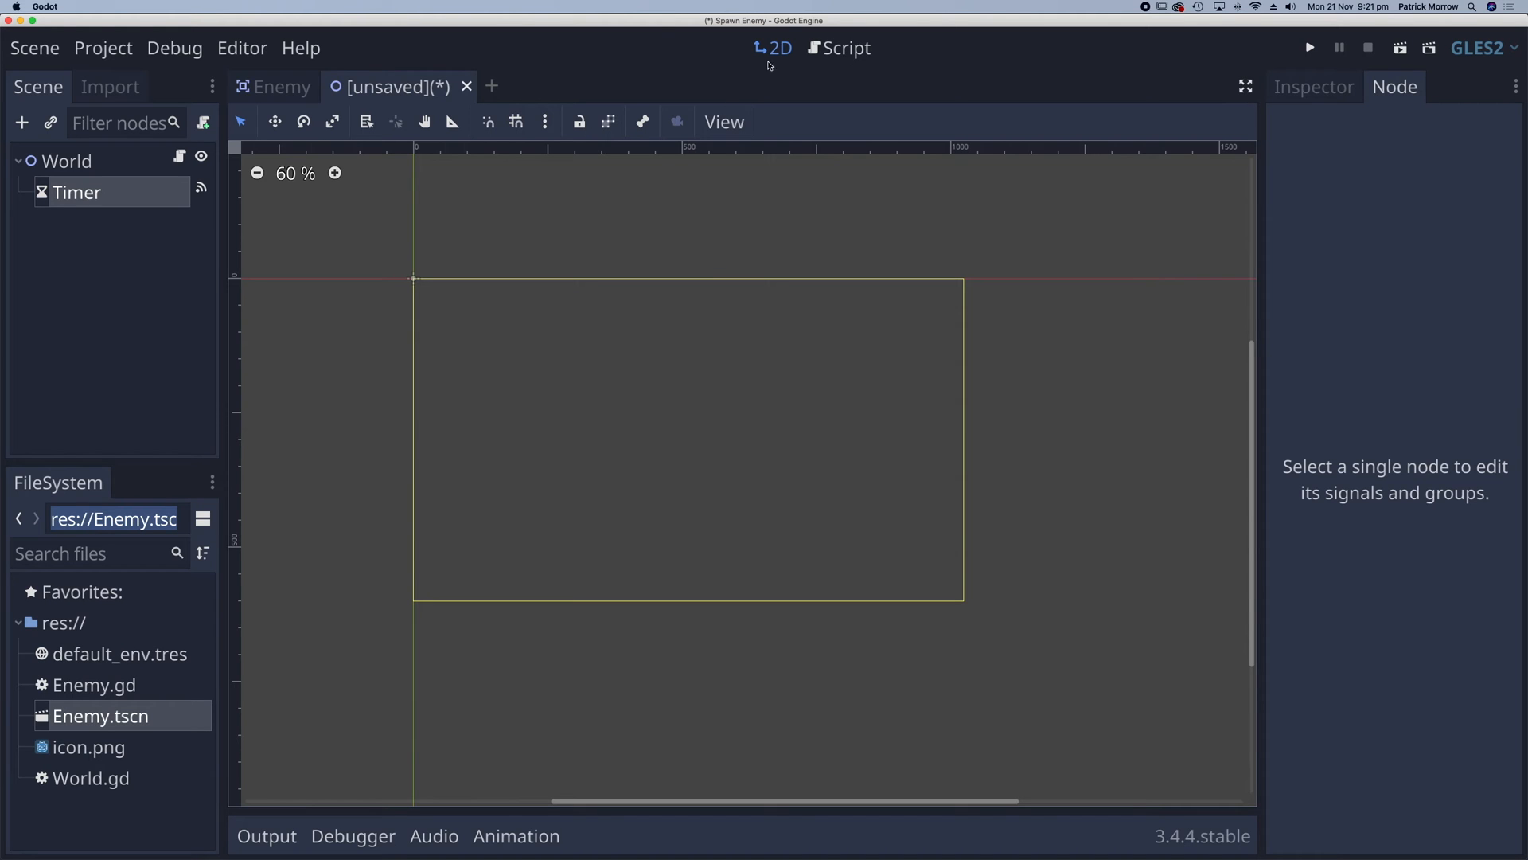
- Switch back to the Script workspace to continue editing World.gd
left_click(846, 48)
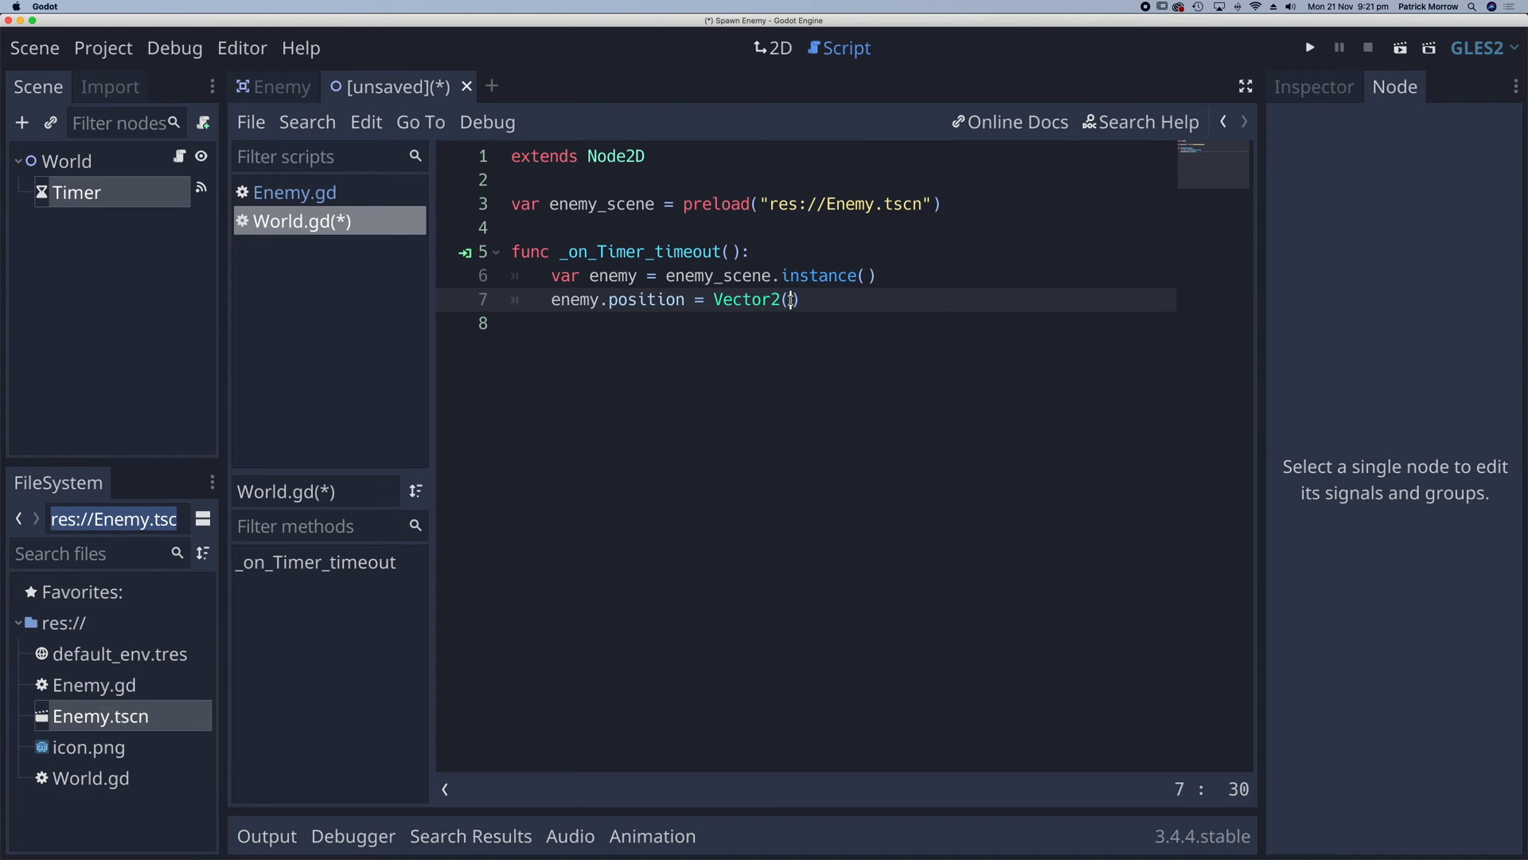
- Set enemy.position to Vector2(rand_range(20, 1000), -20)
type("rand")
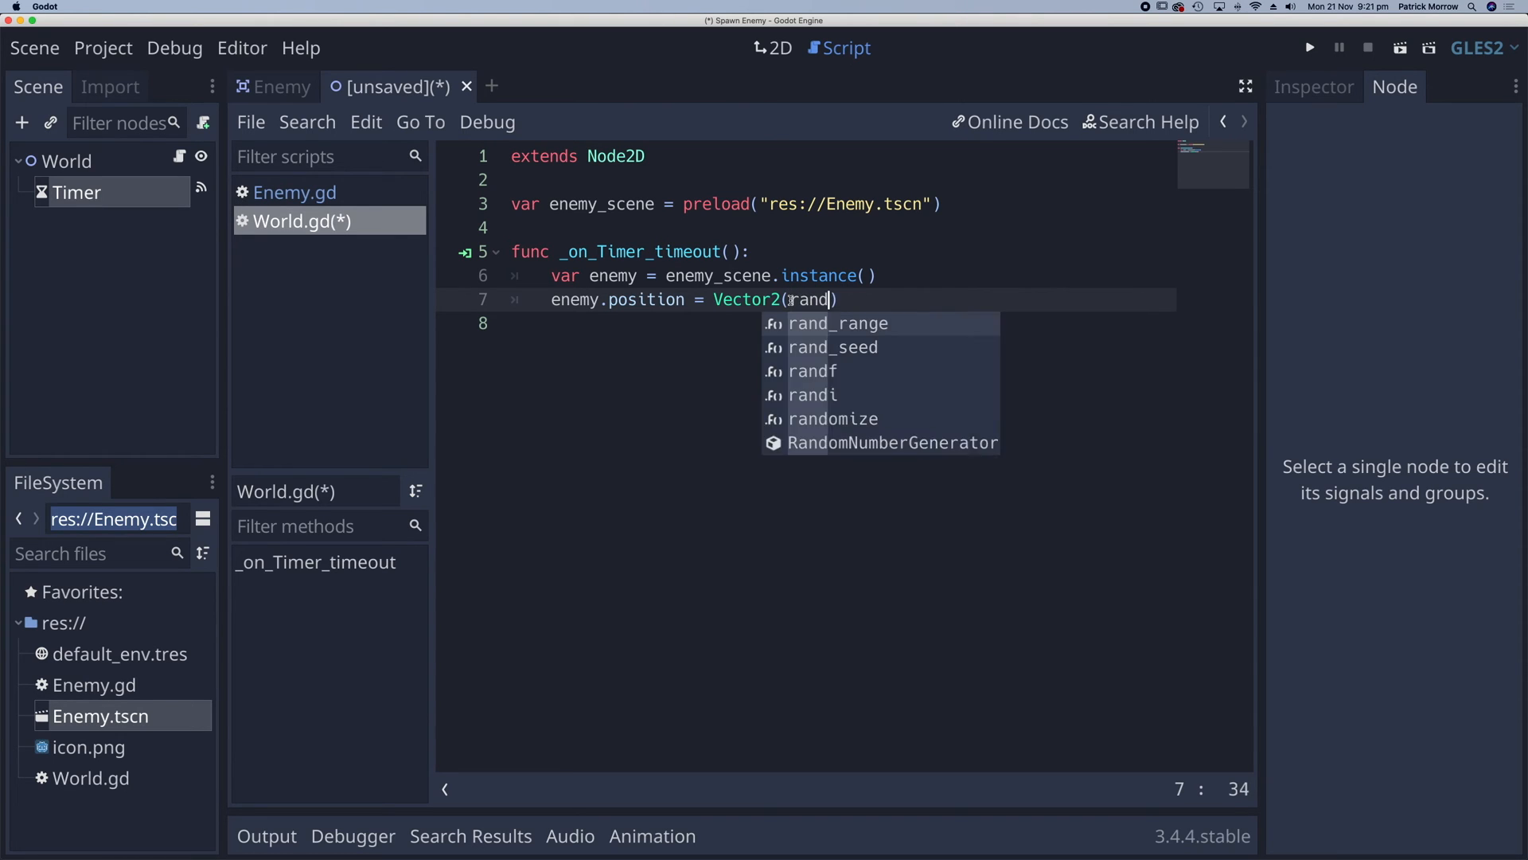
left_click(837, 322)
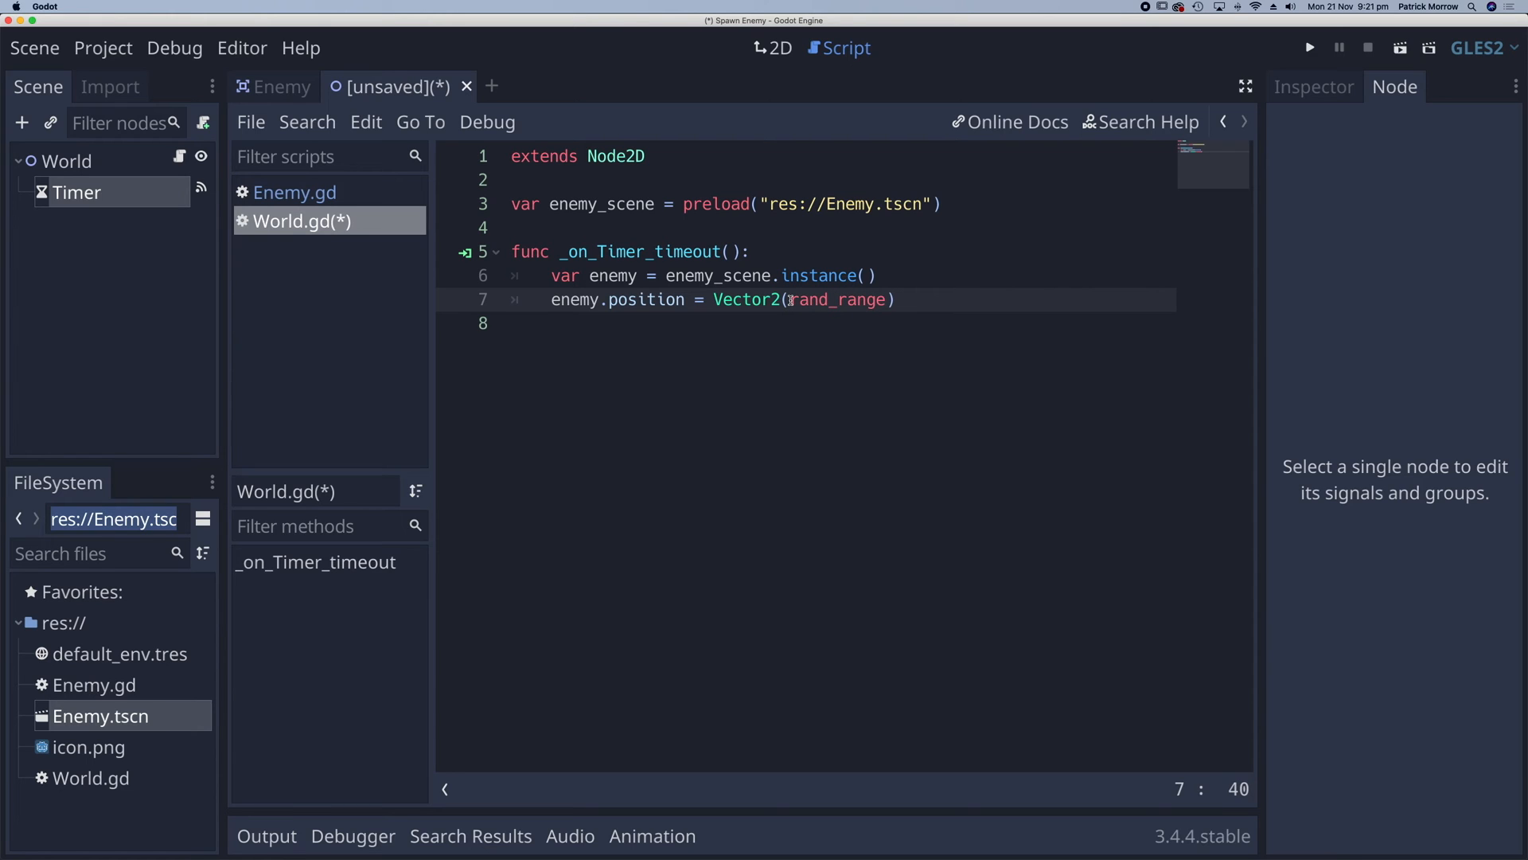
type("()")
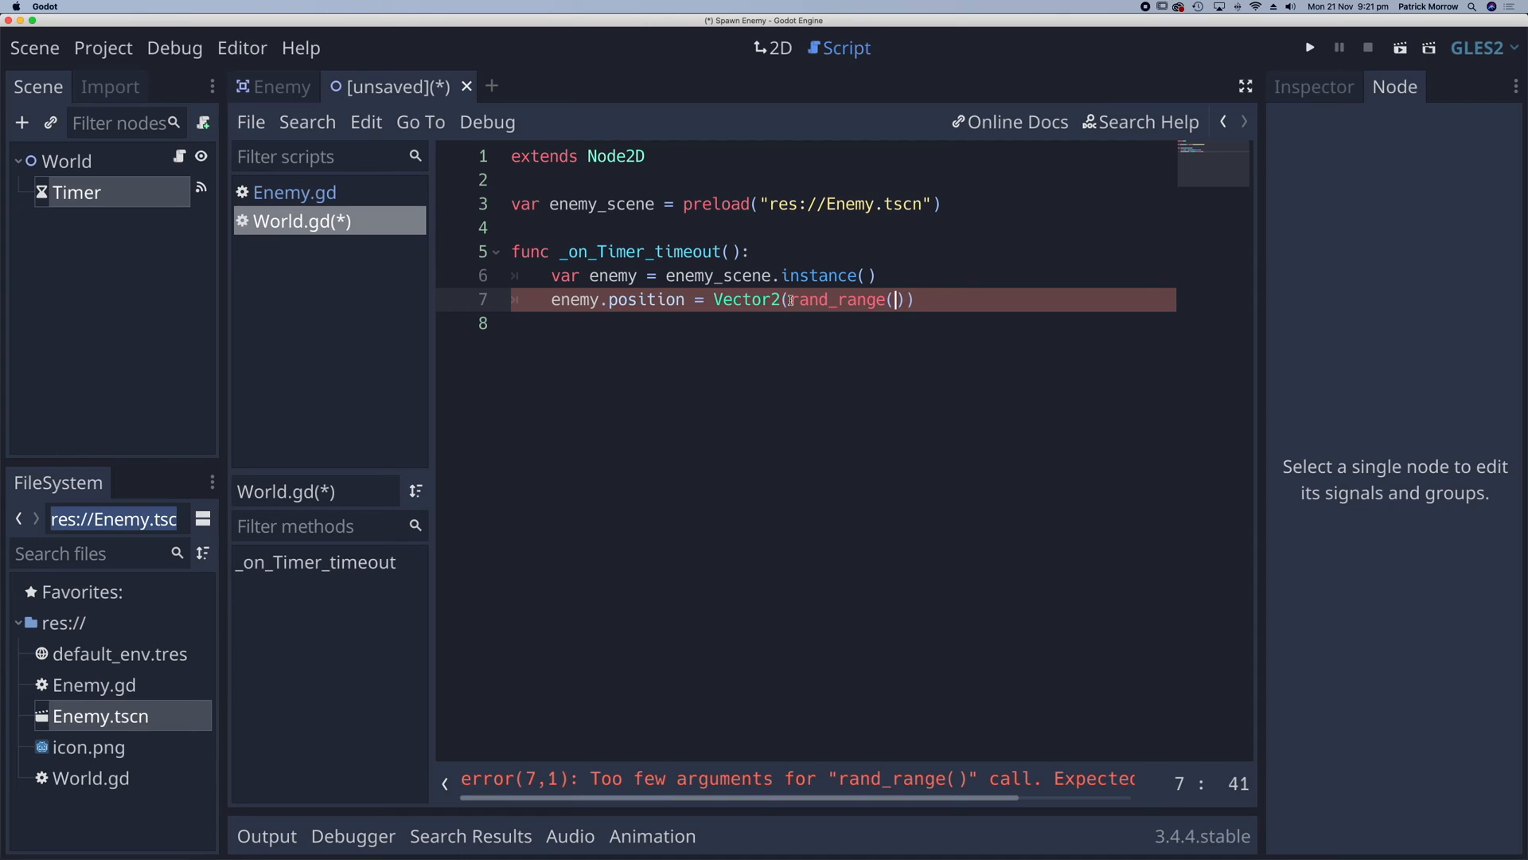
type("20")
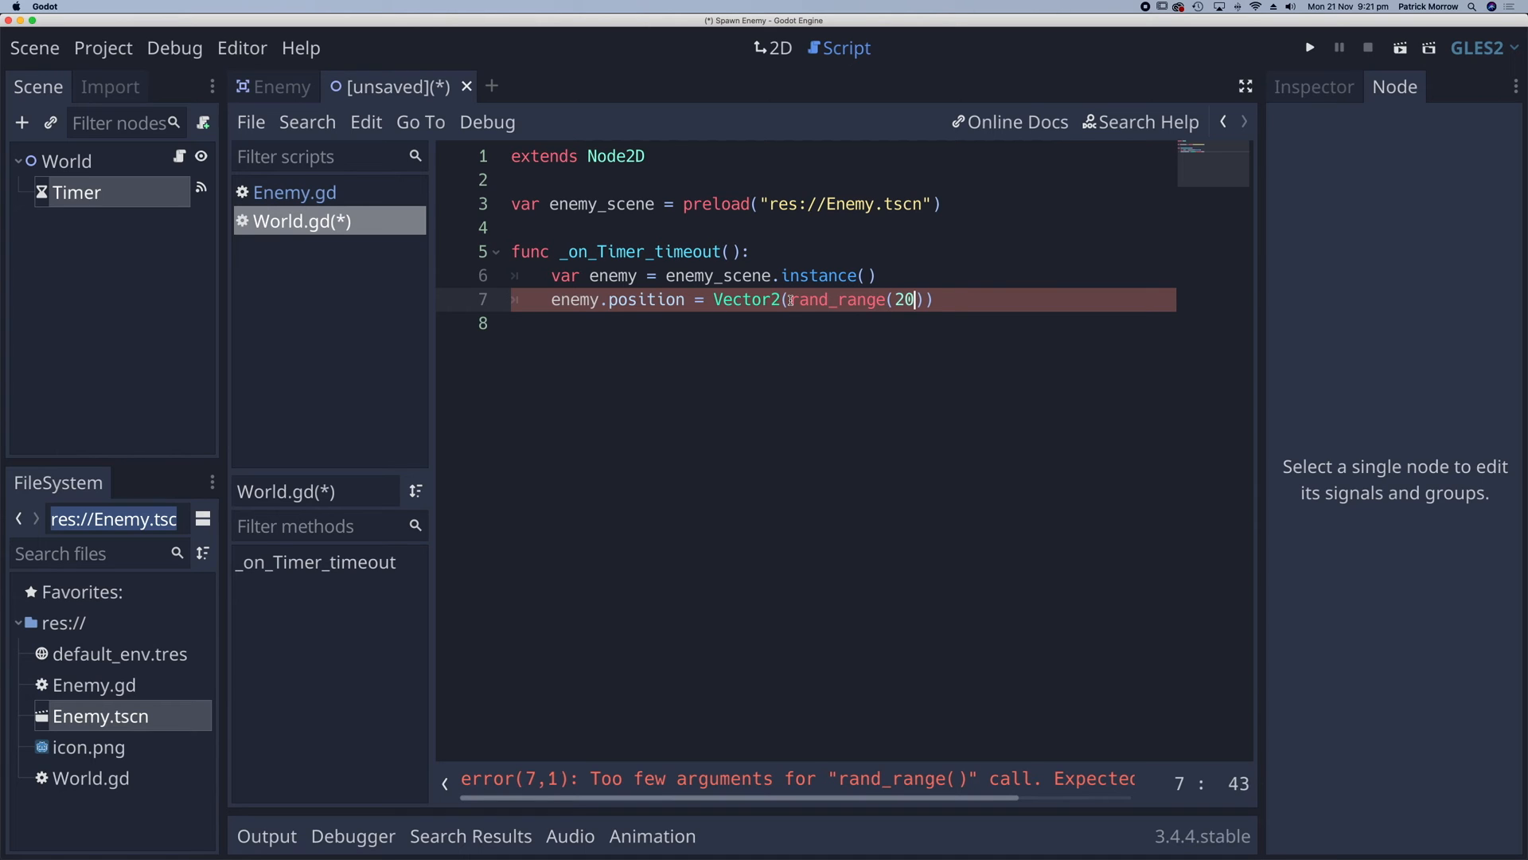
type(",")
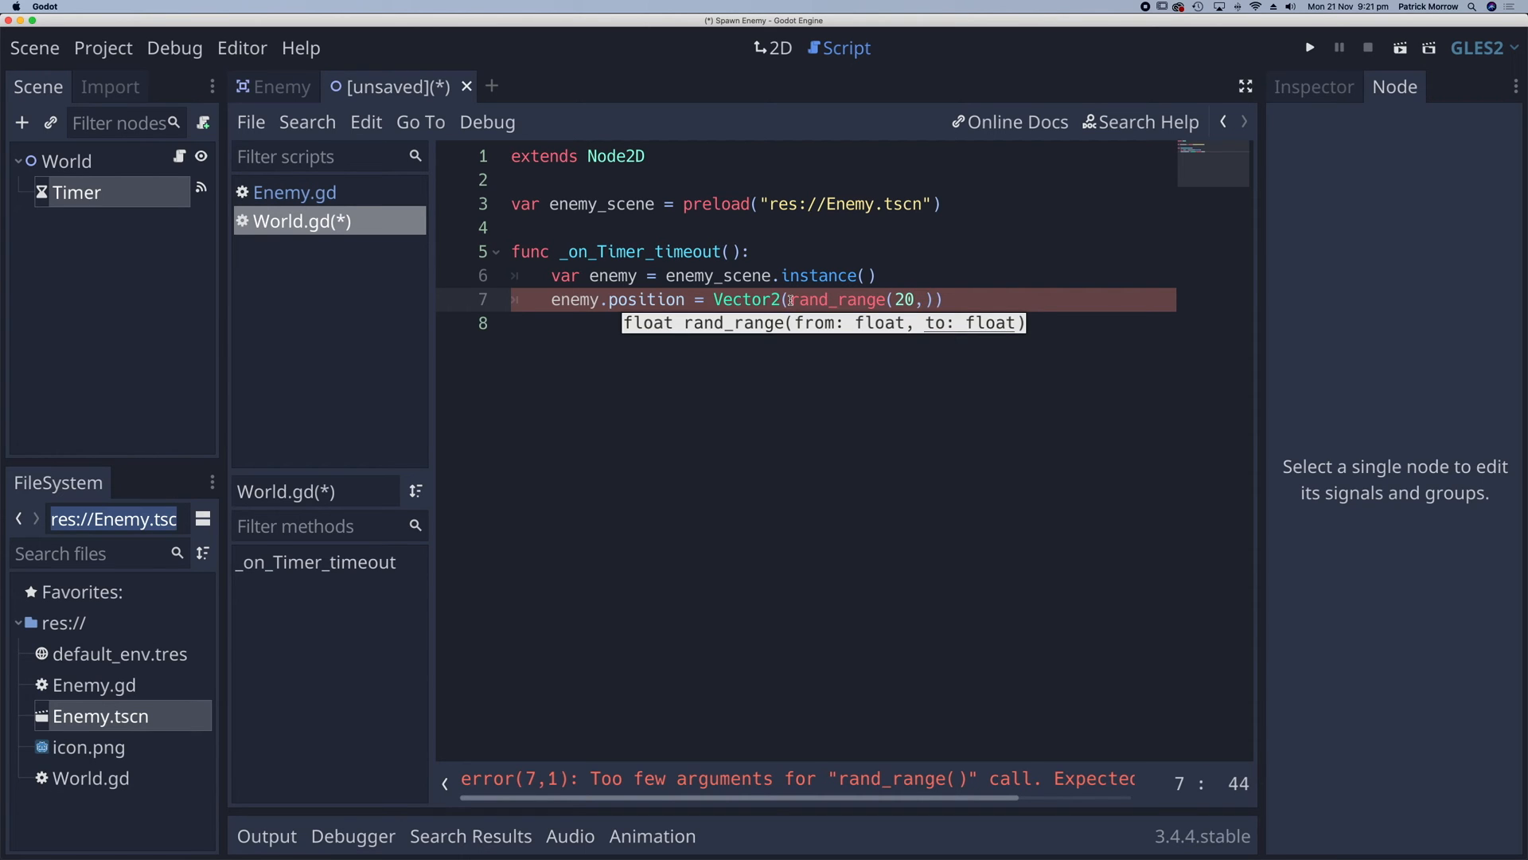
type("100")
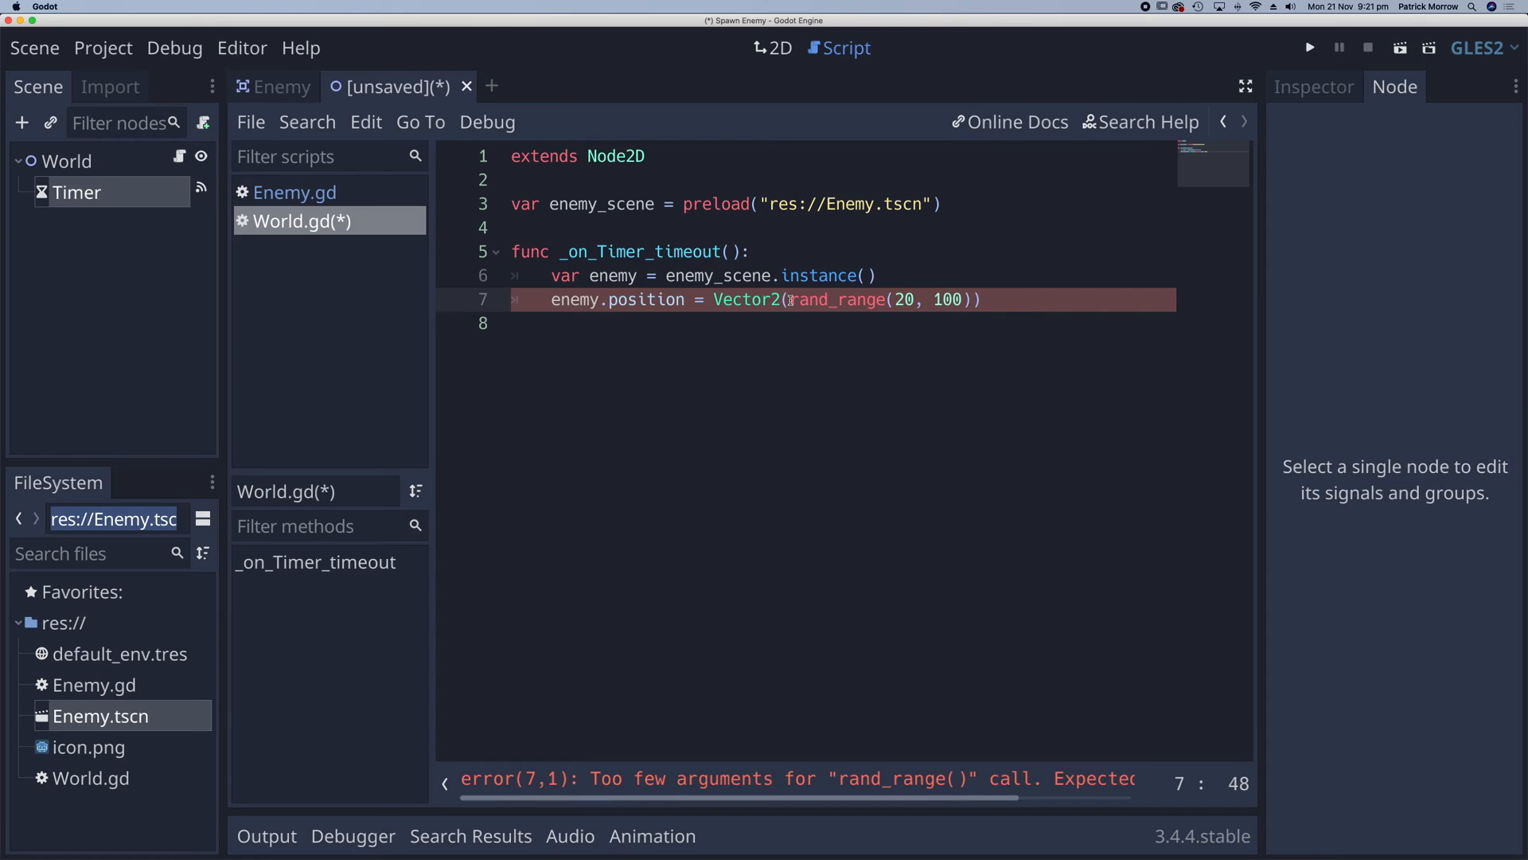
type("0")
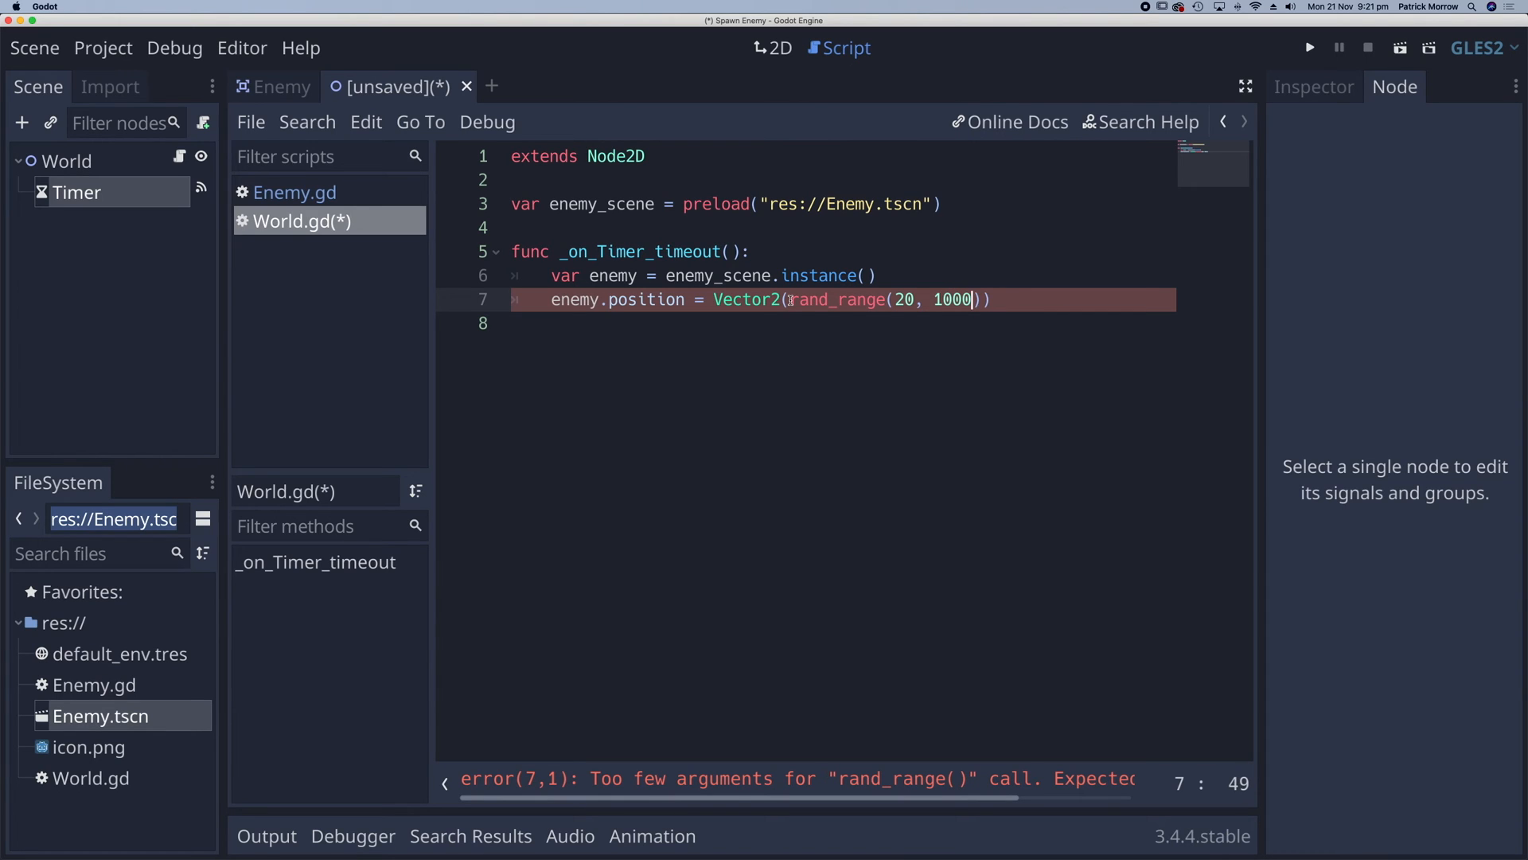
type(")")
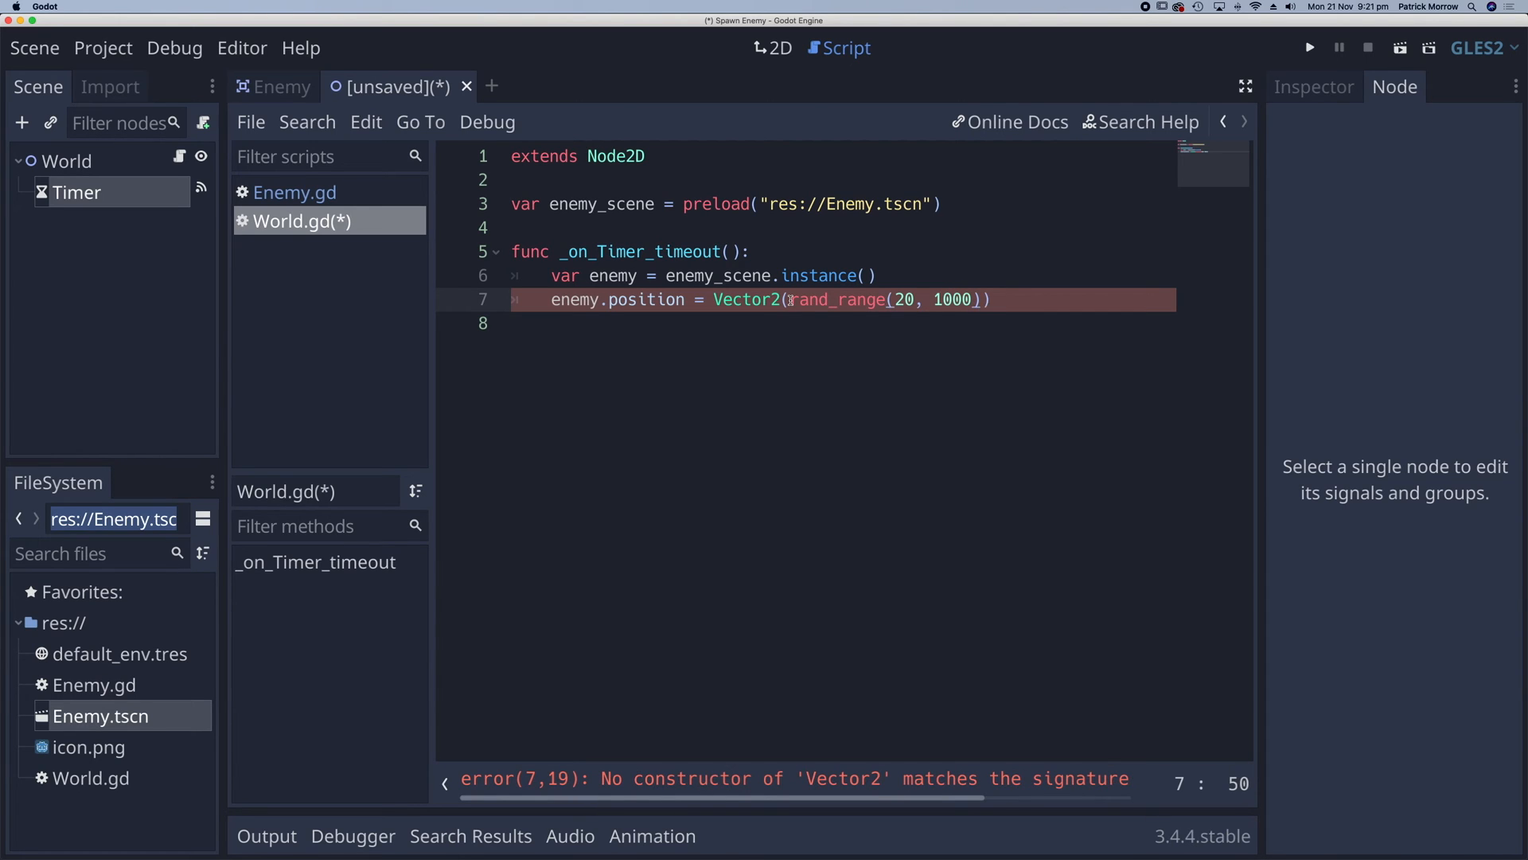
type(",")
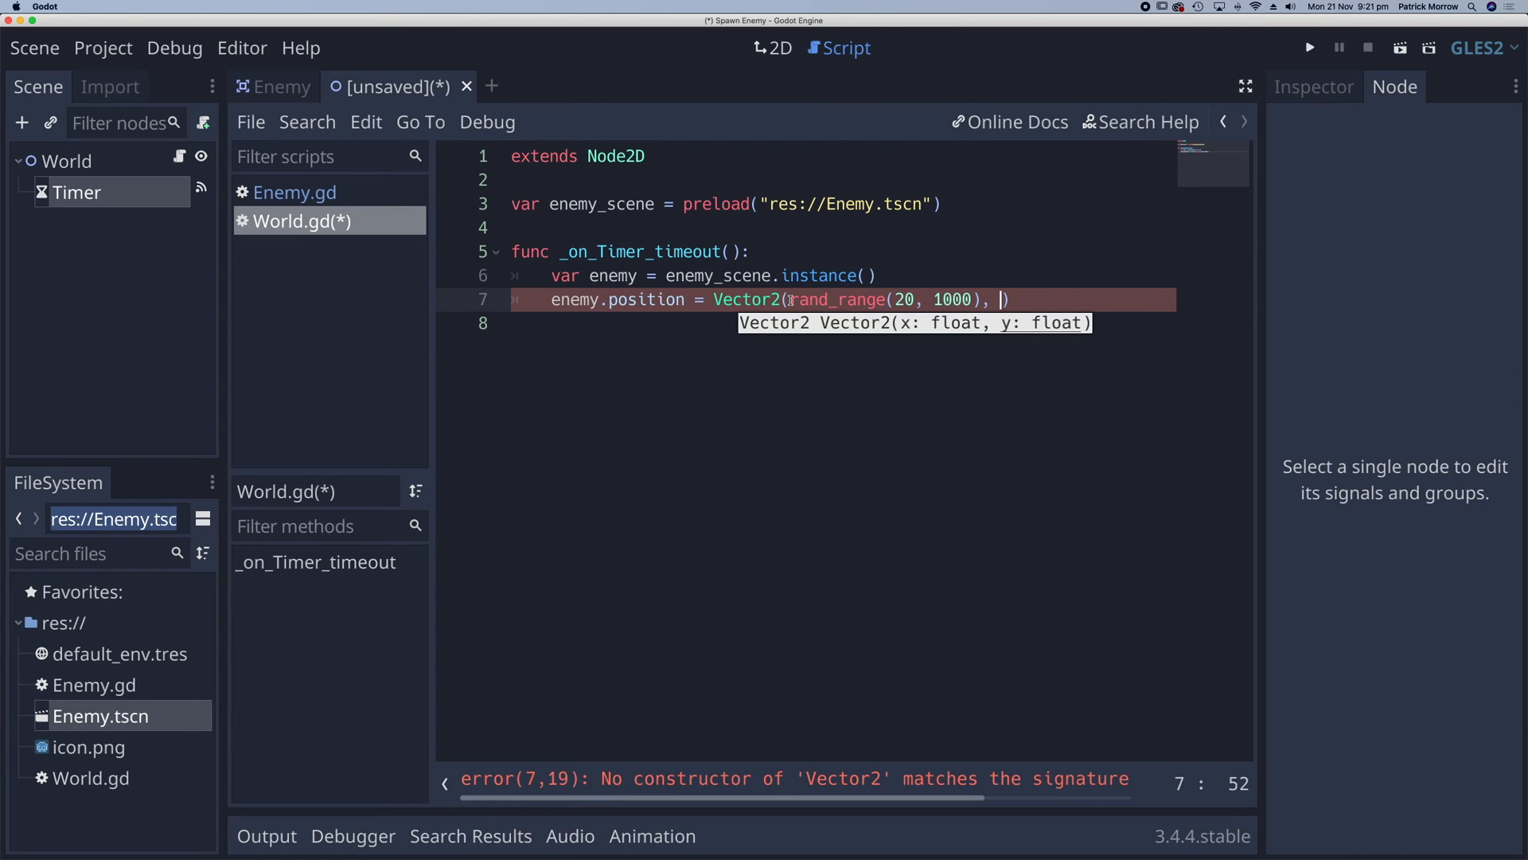
type("-")
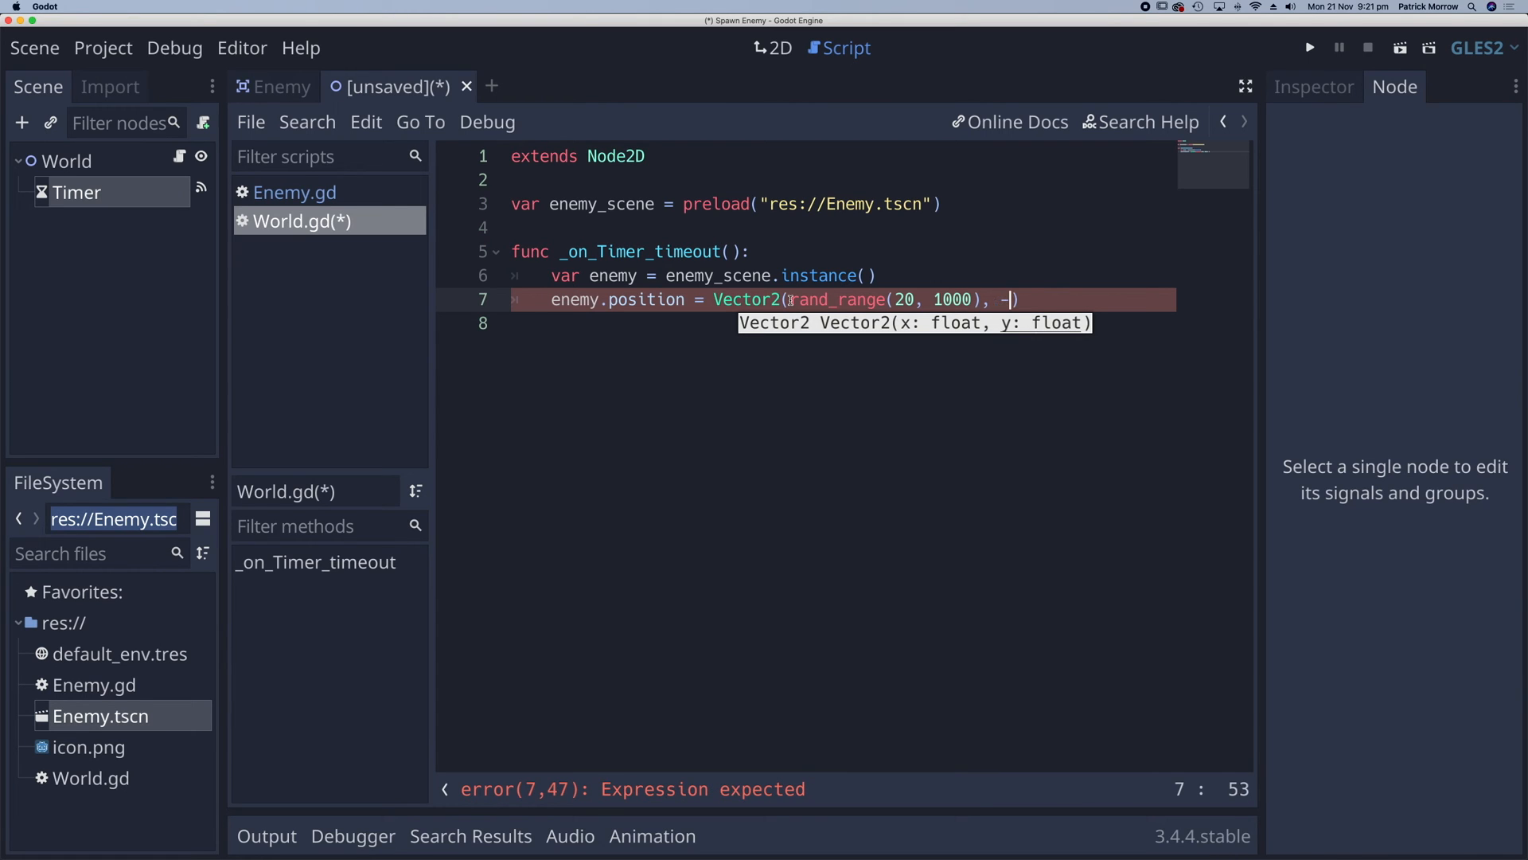
type("20")
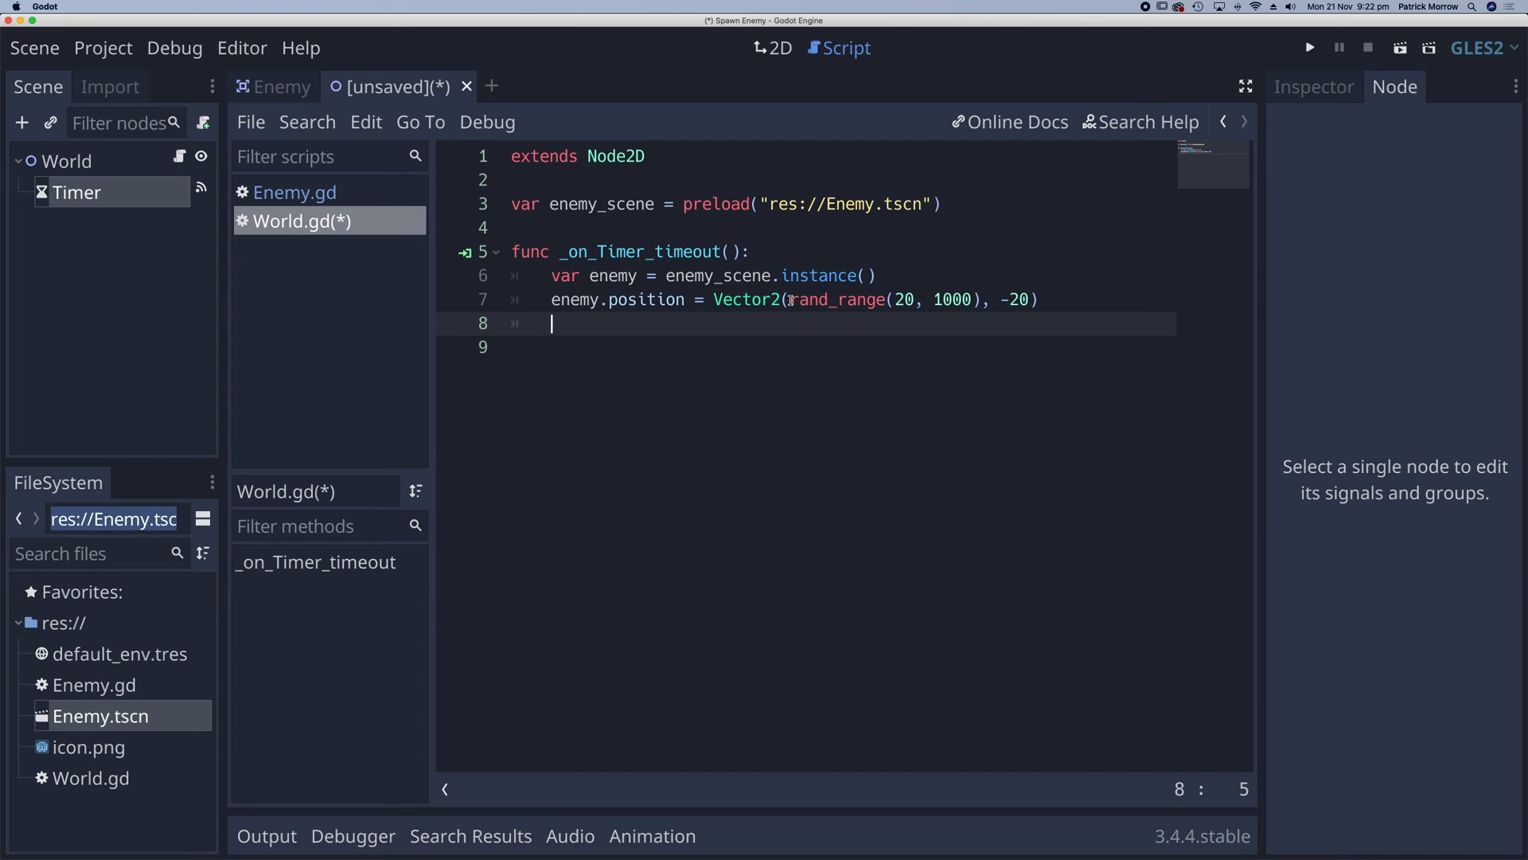
- Add add_child(enemy) to put the spawned enemy into the scene
type("add_")
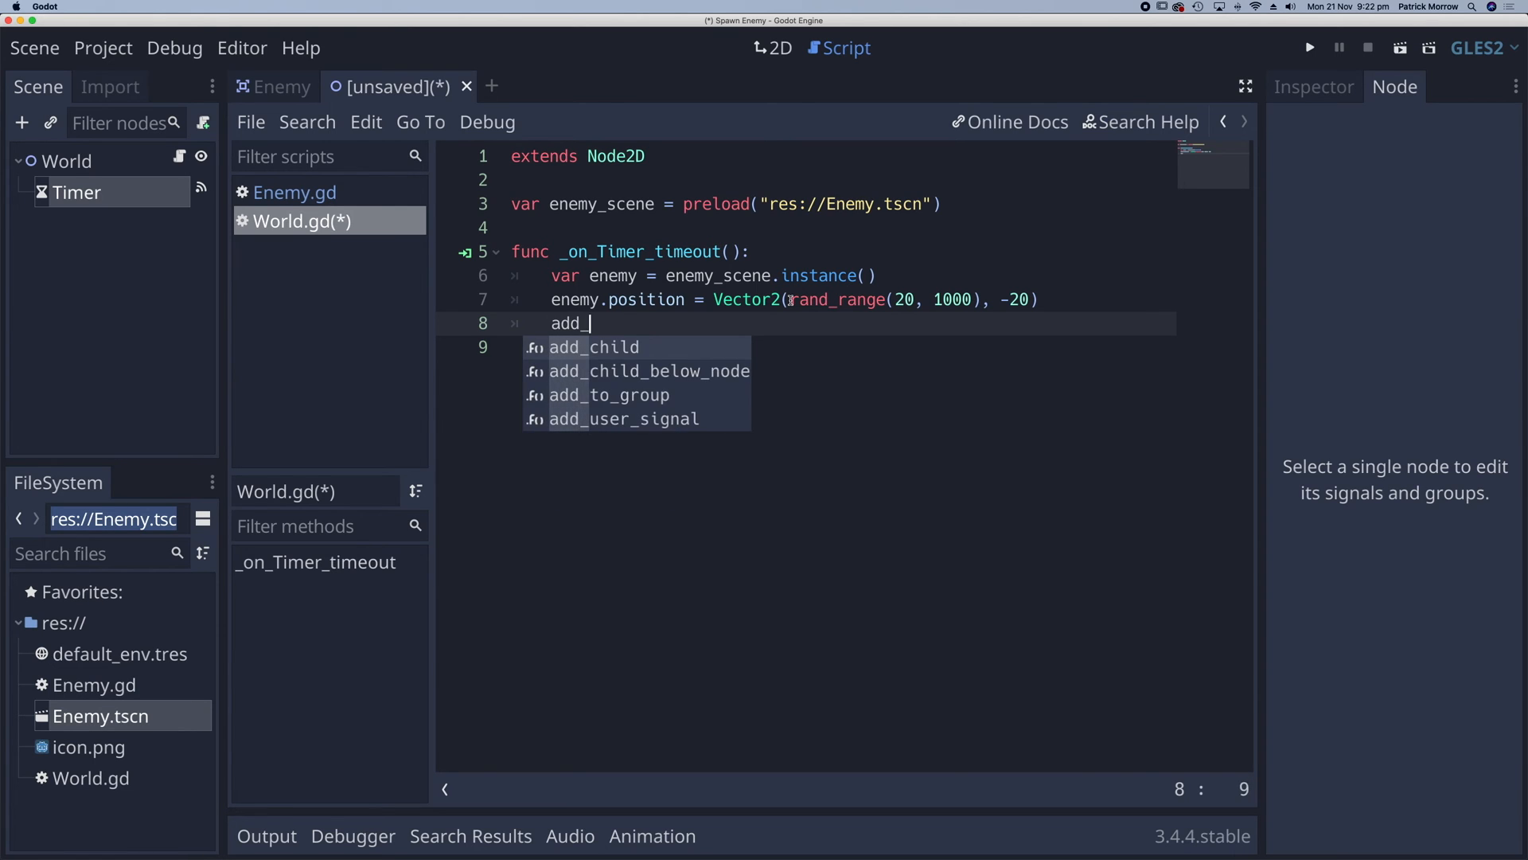
left_click(592, 347)
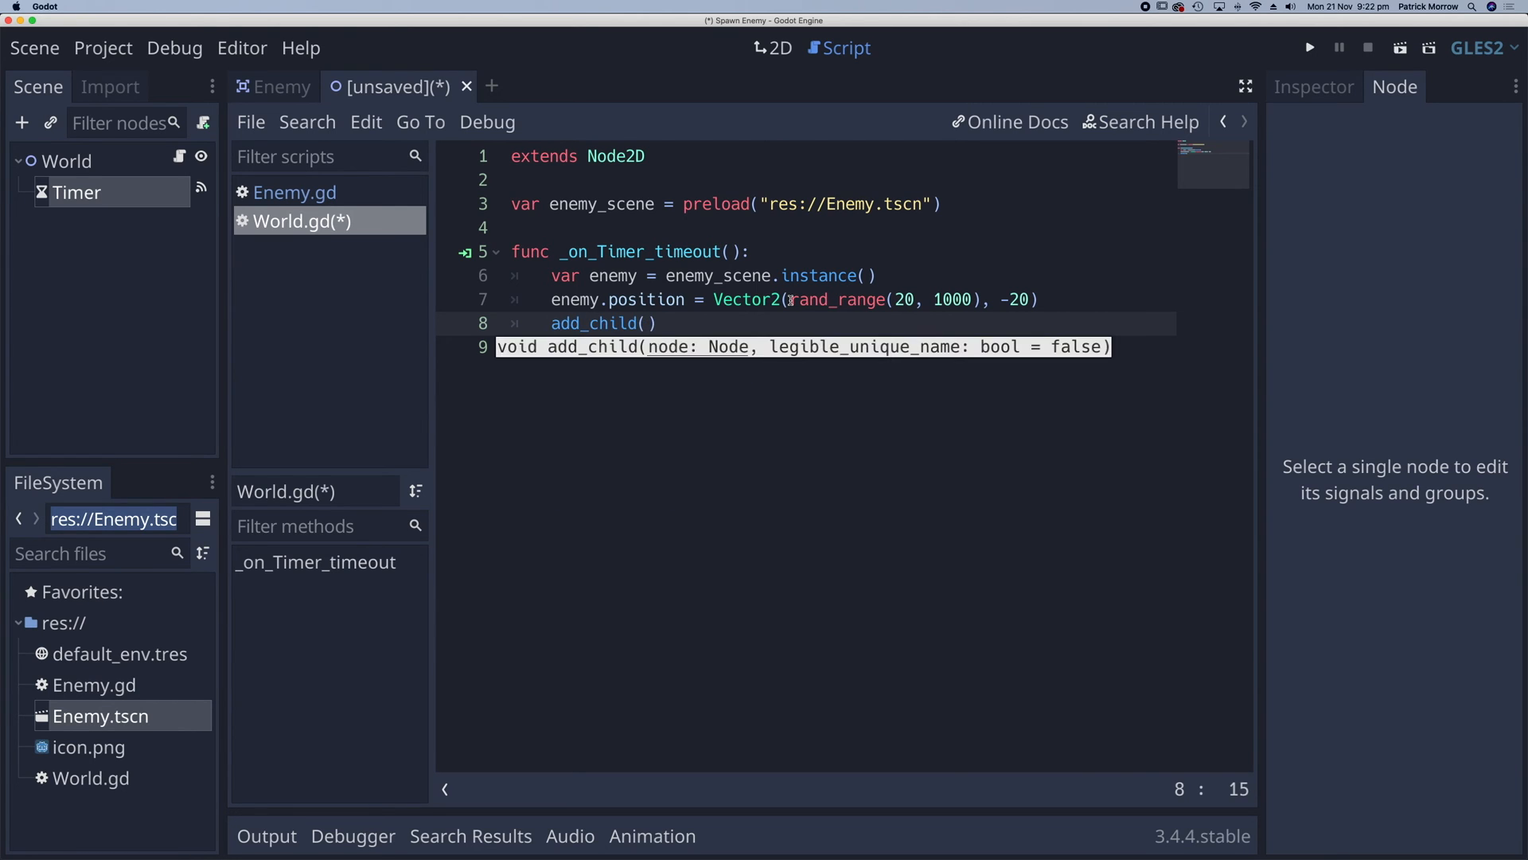
type("enem")
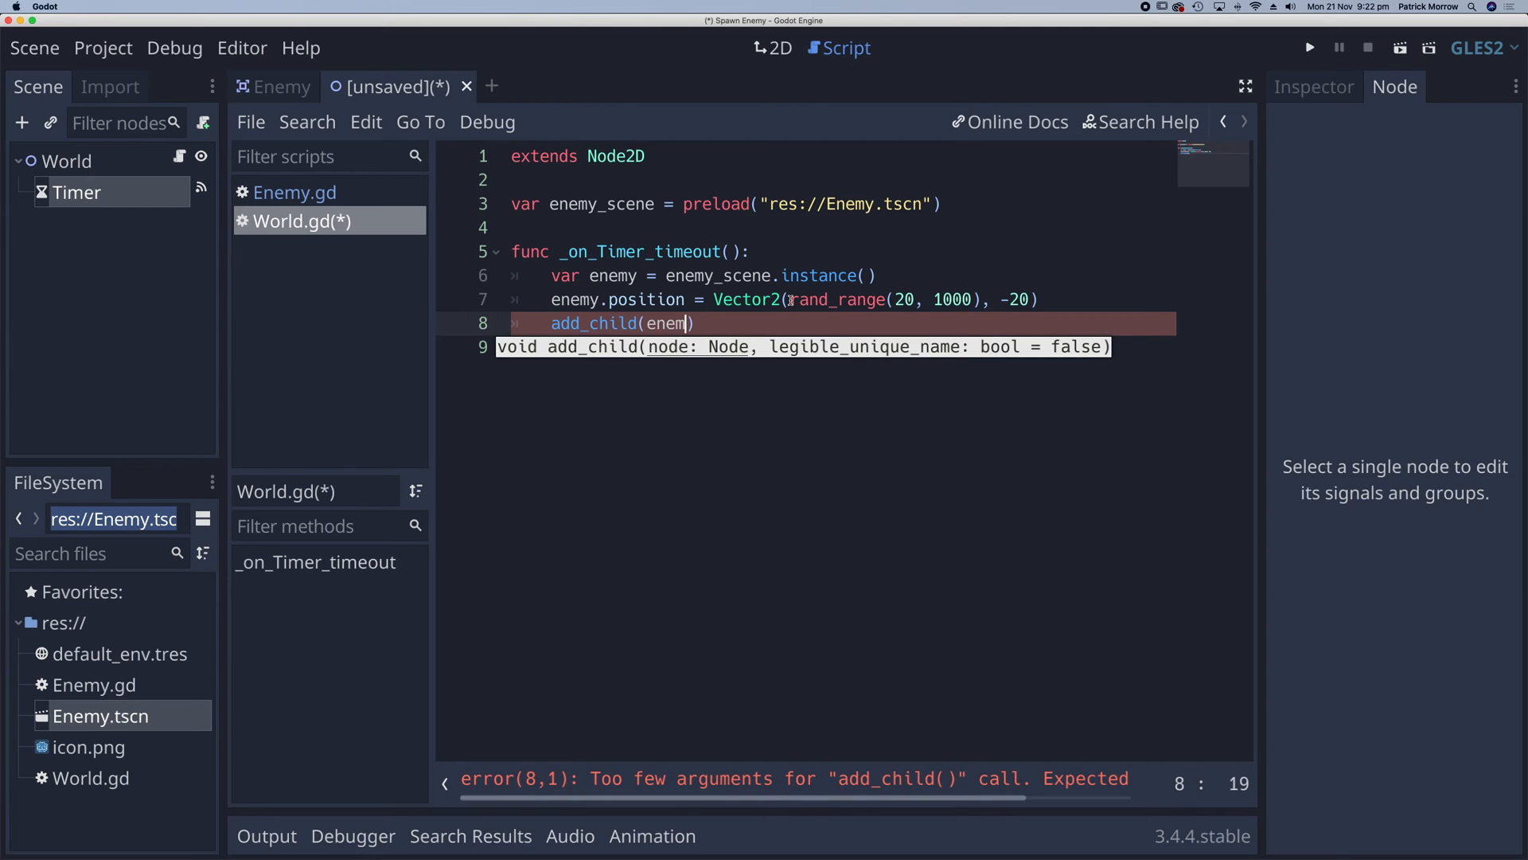
type("y")
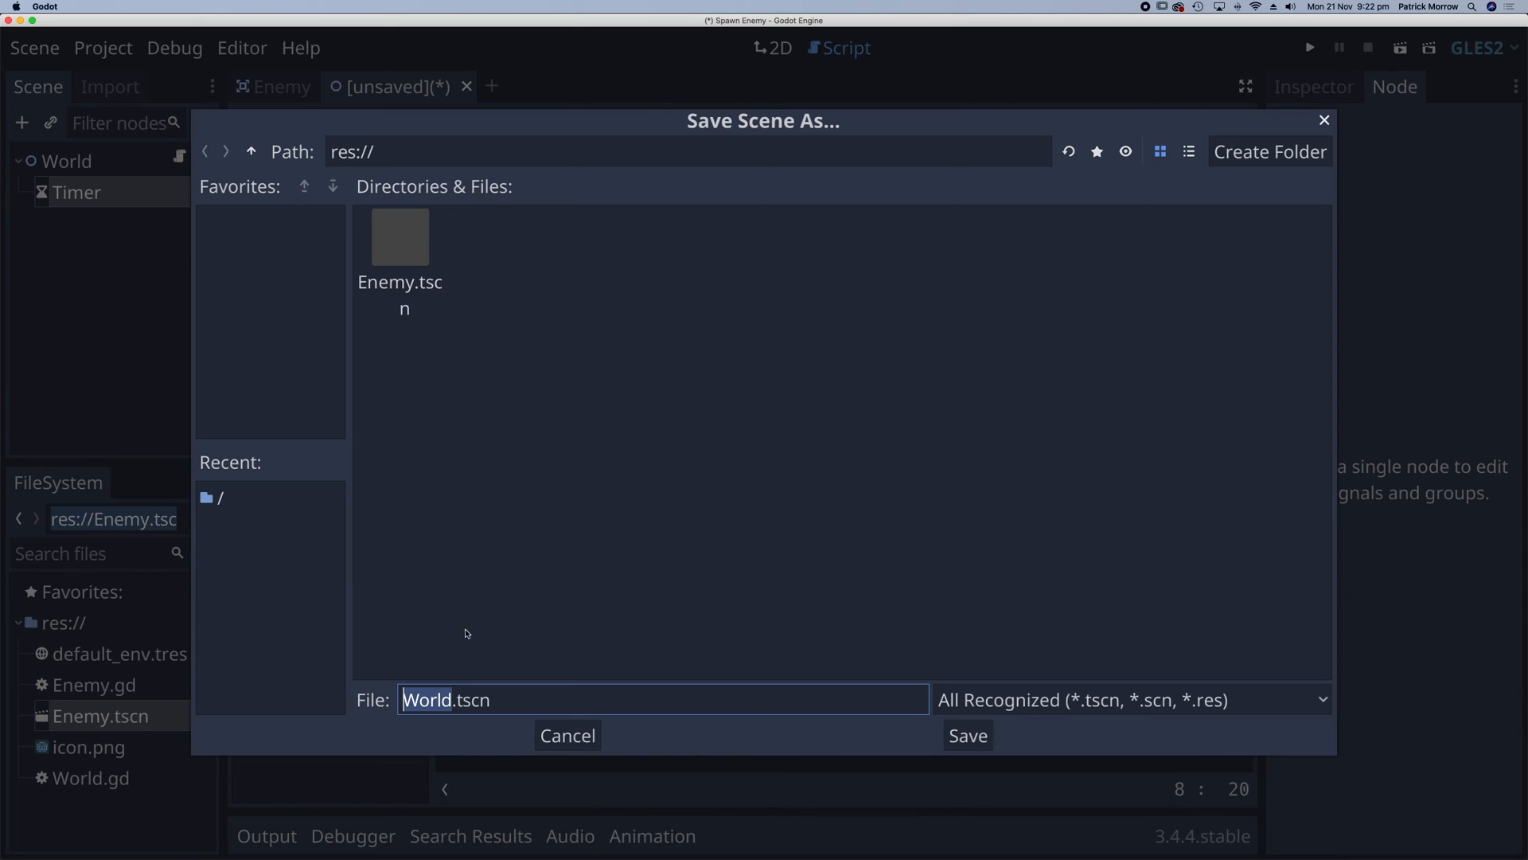
- Save World.tscn, run it as the main scene, inspect the Remote tree, then stop
left_click(966, 735)
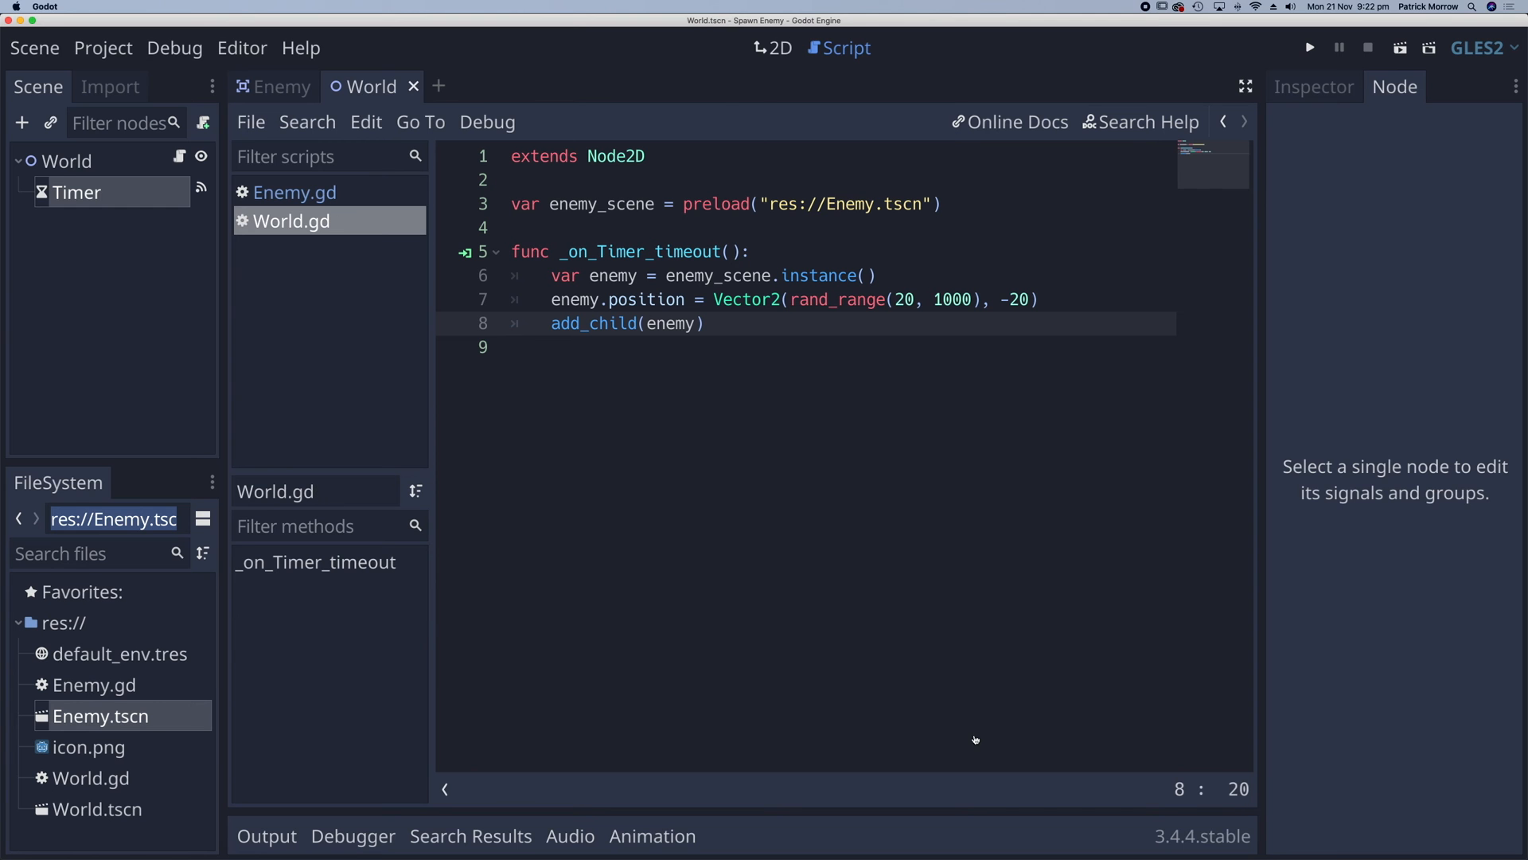
left_click(1311, 46)
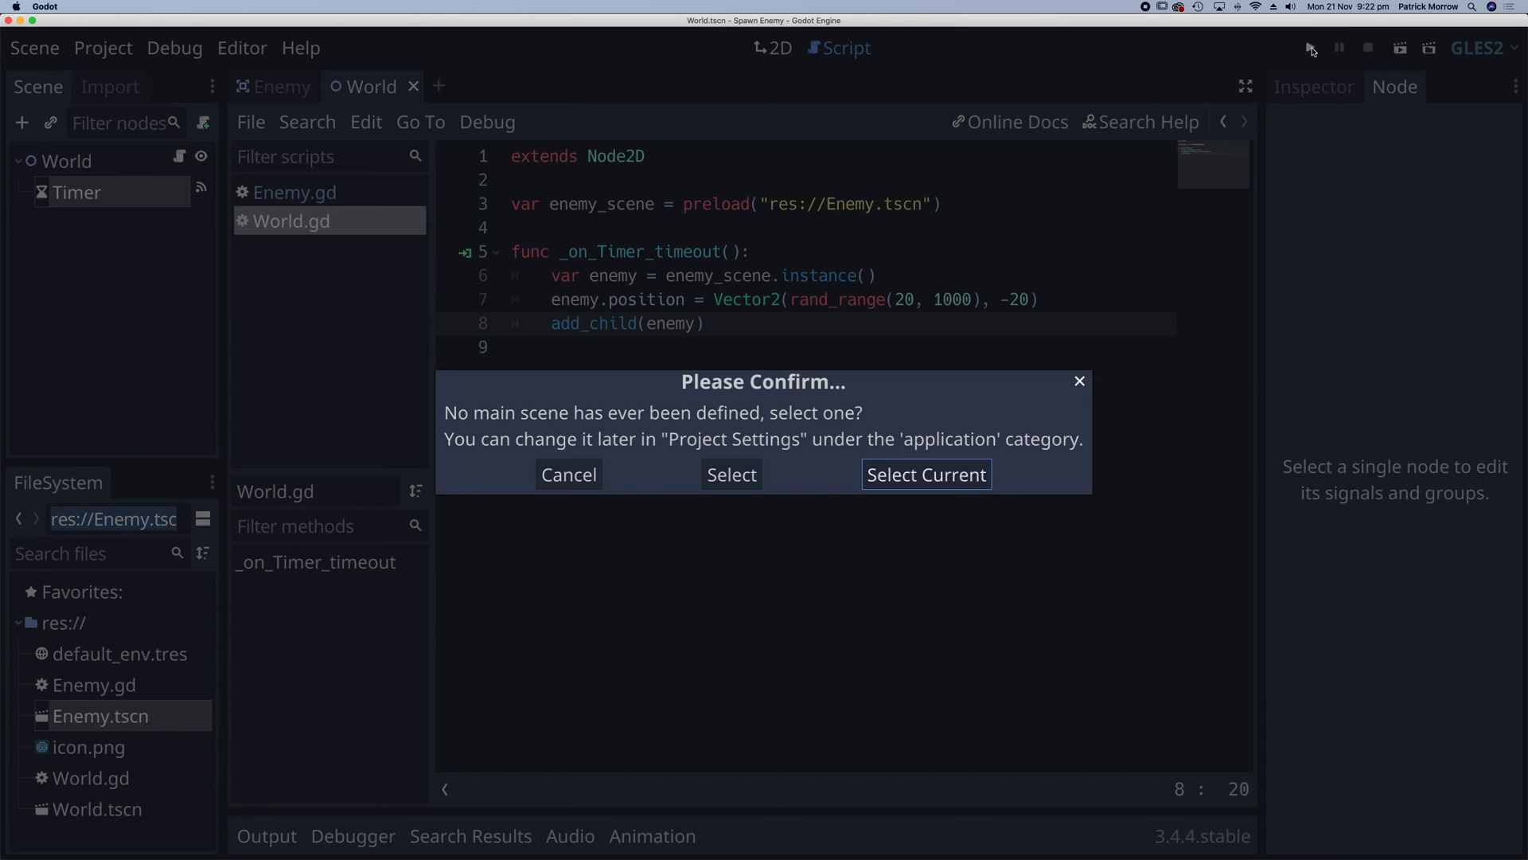
left_click(925, 474)
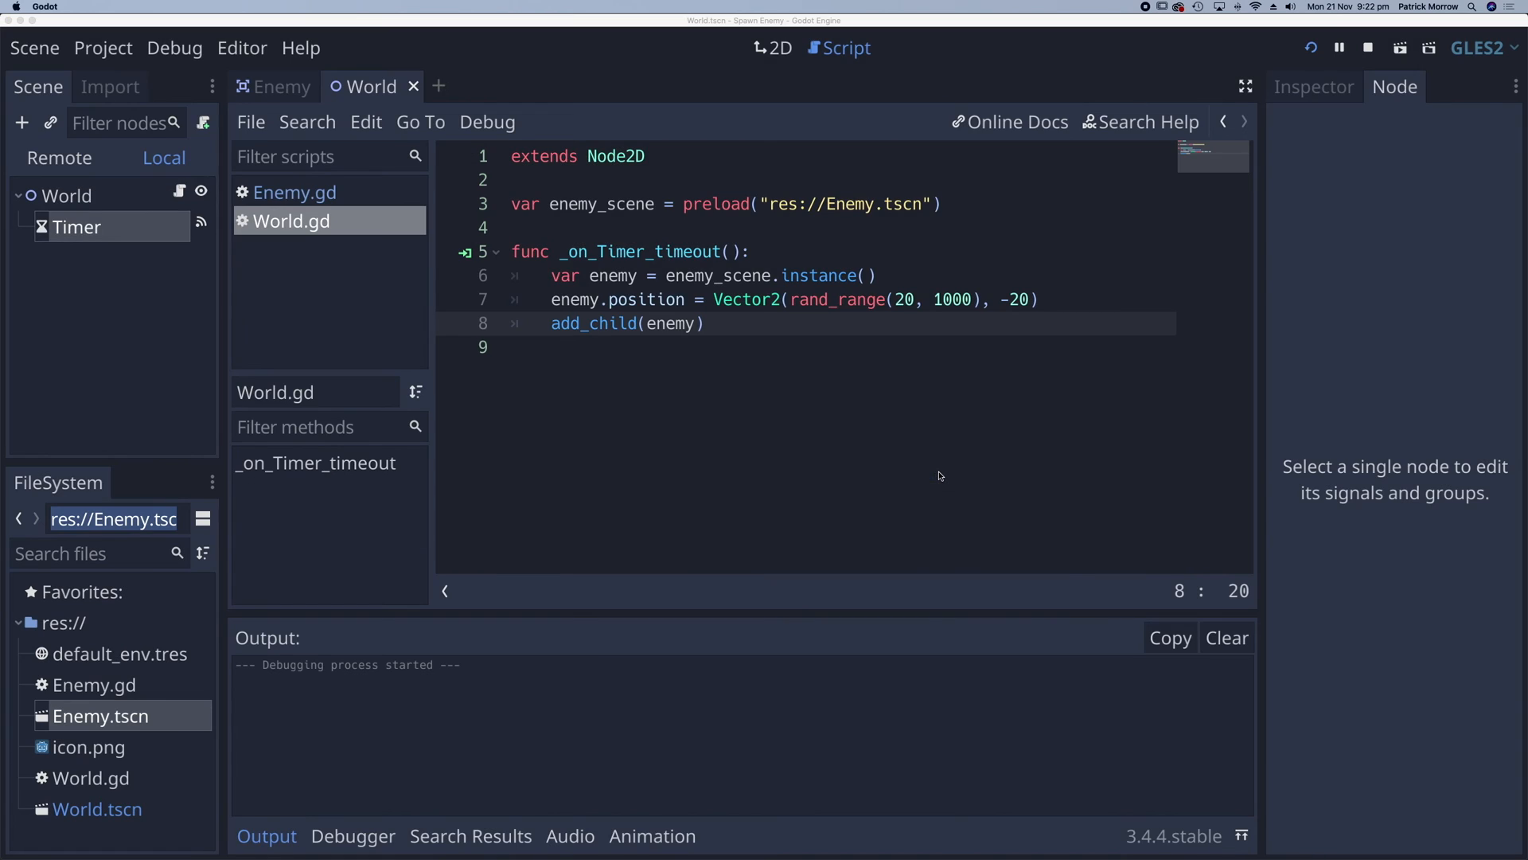
left_click(1308, 47)
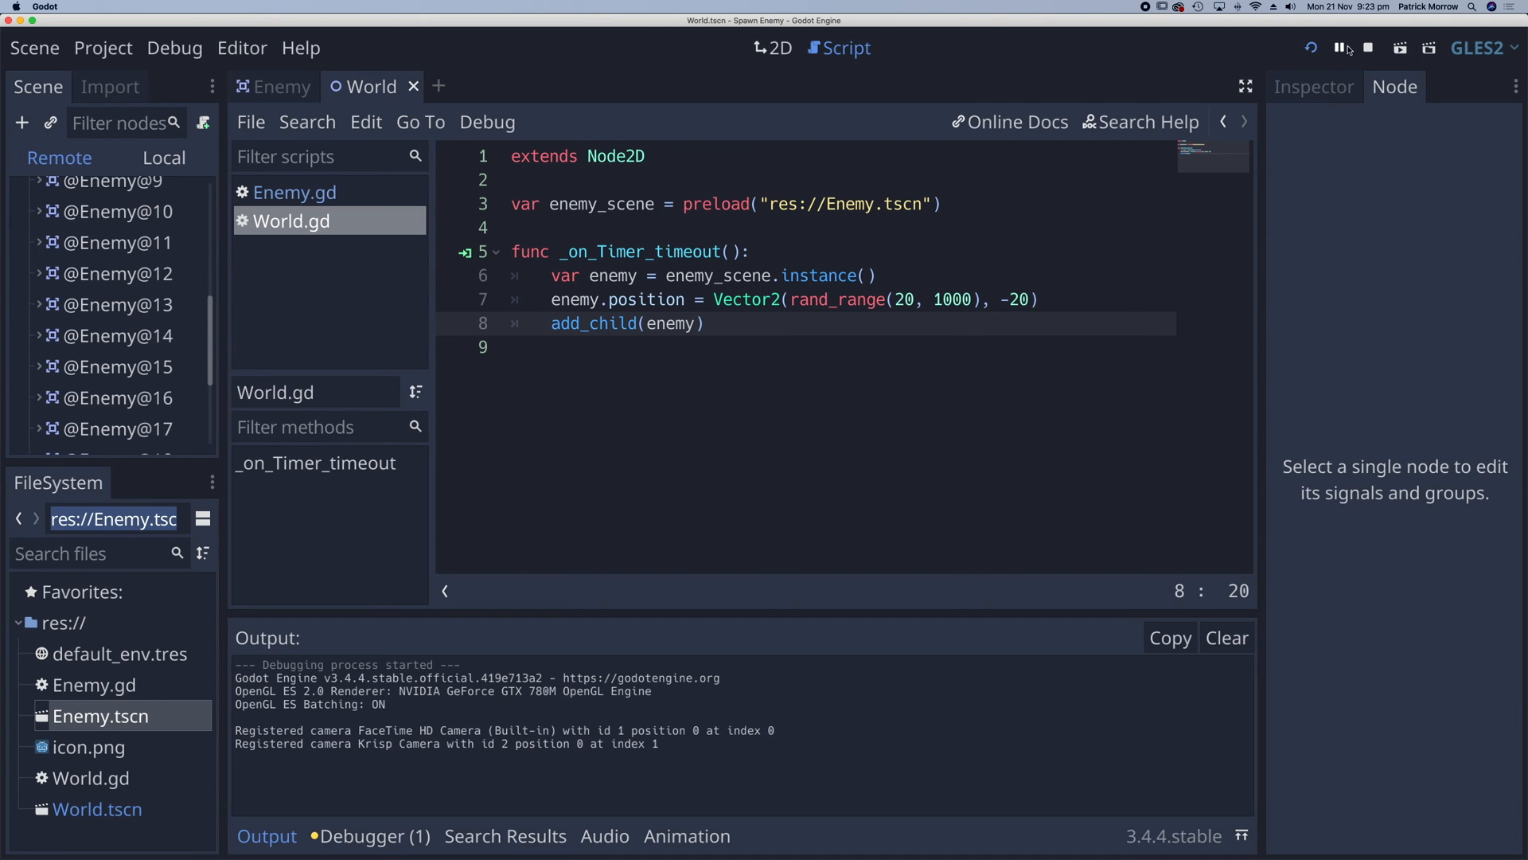
left_click(1368, 47)
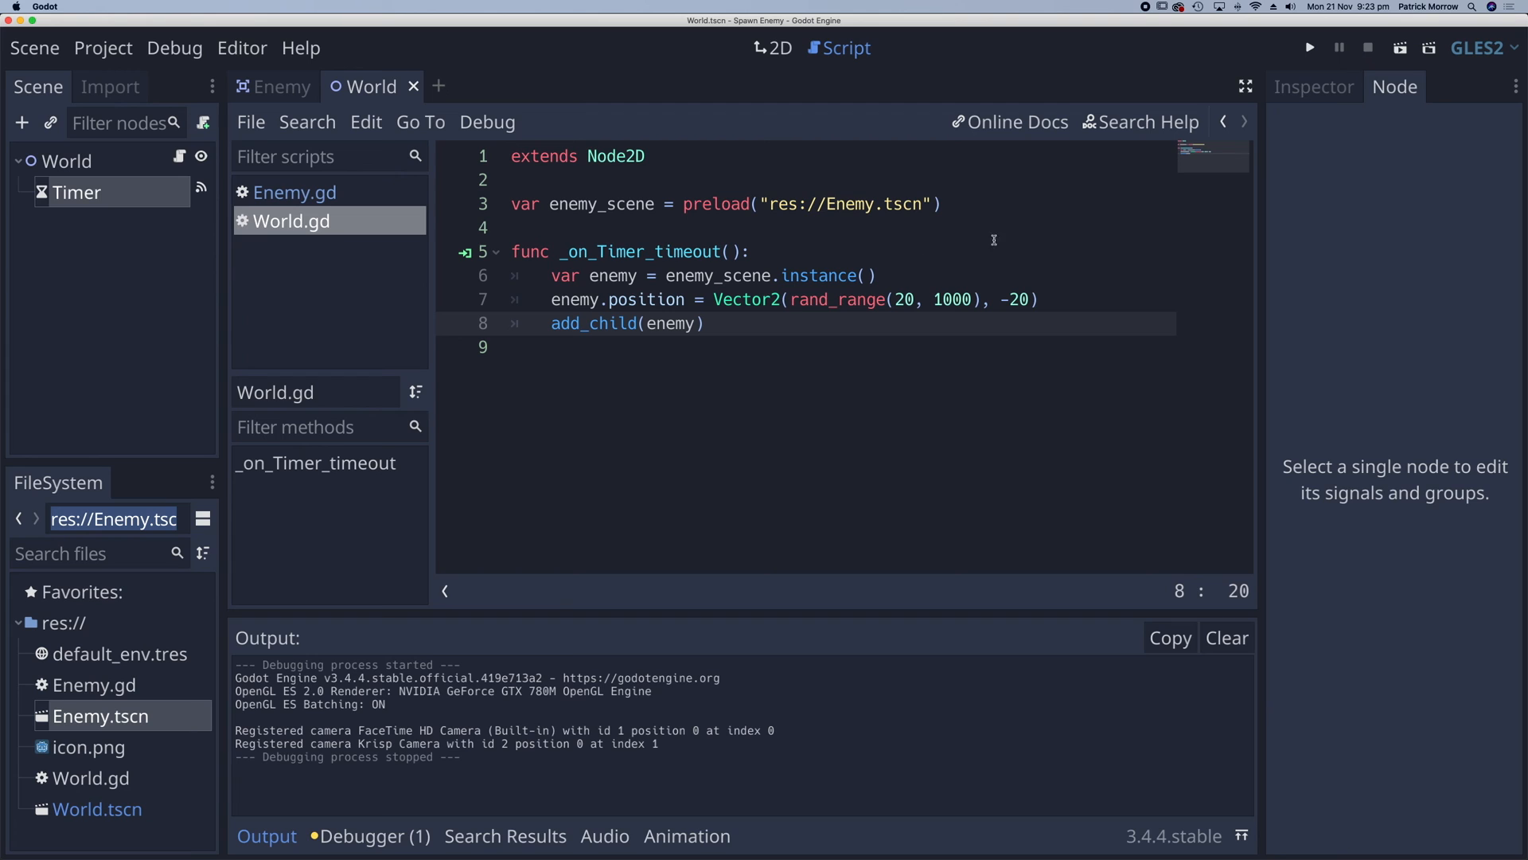
- In the Enemy scene, add a VisibilityNotifier2D child beside Sprite and CollisionShape2D
left_click(283, 86)
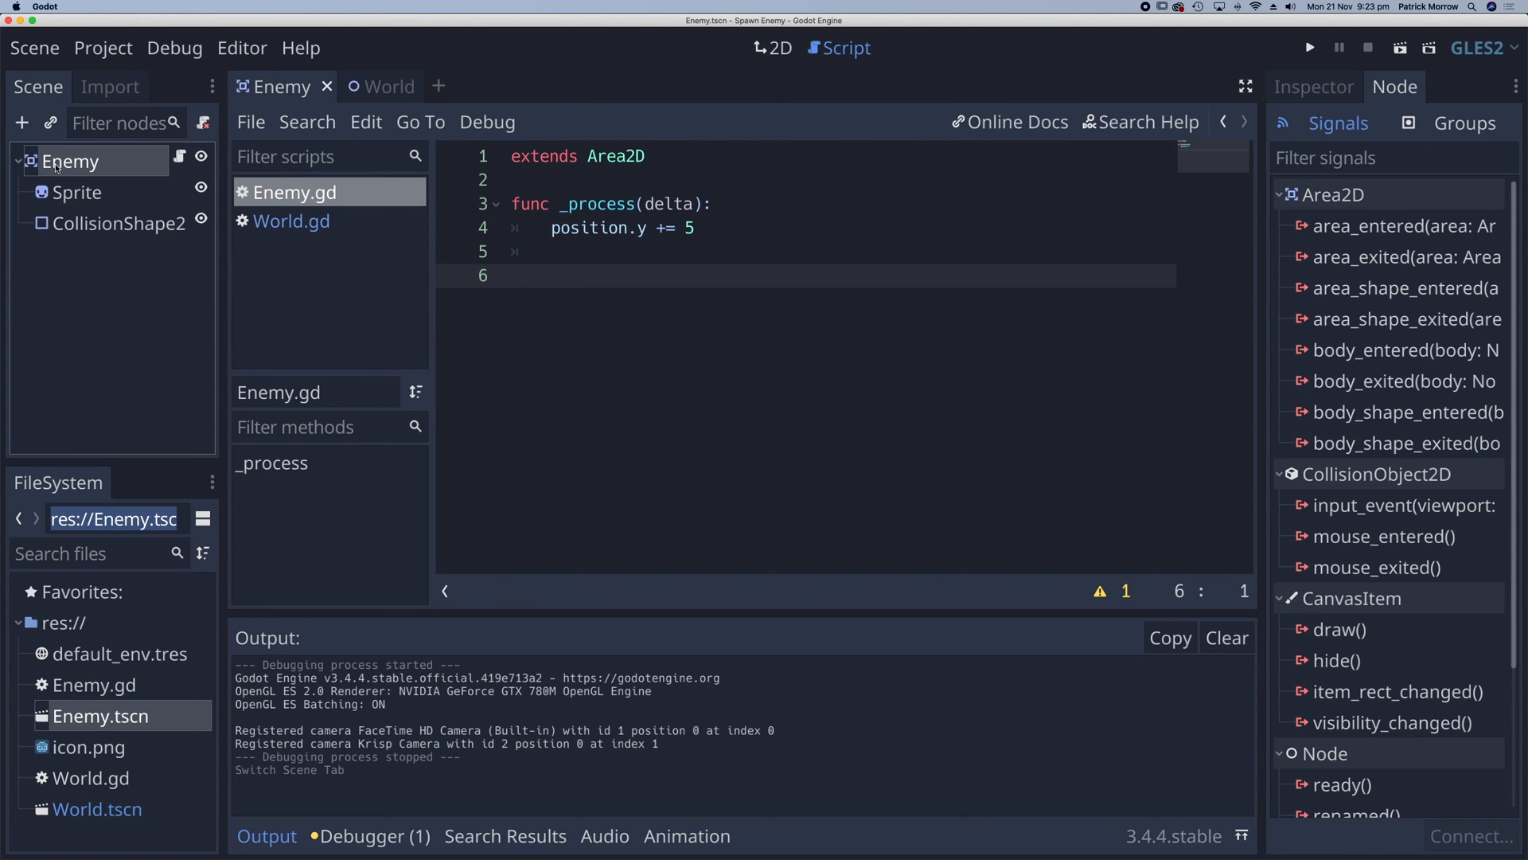
left_click(23, 123)
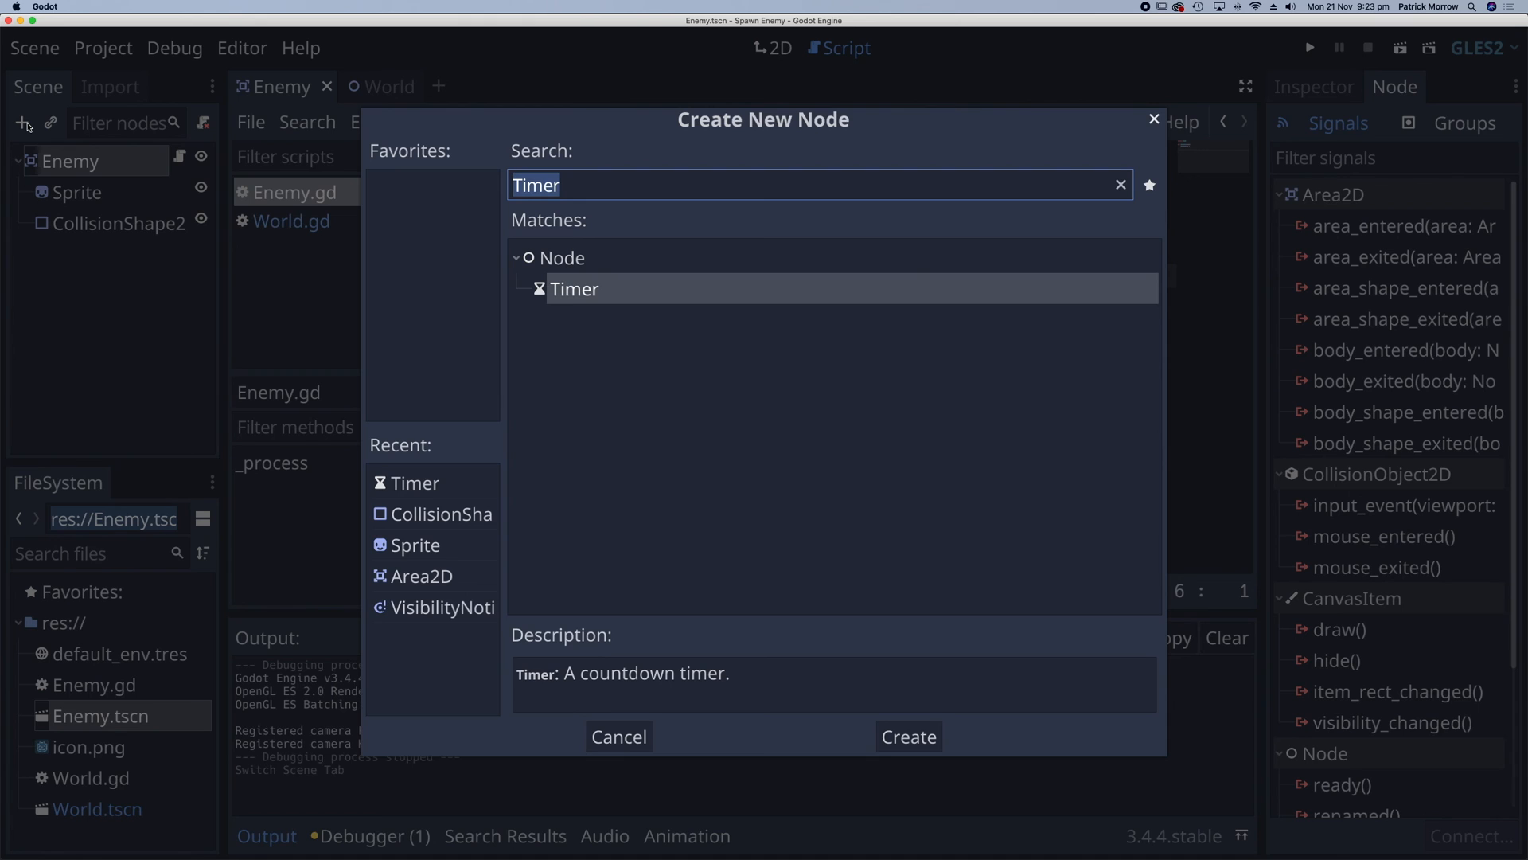
mouse_move(556, 515)
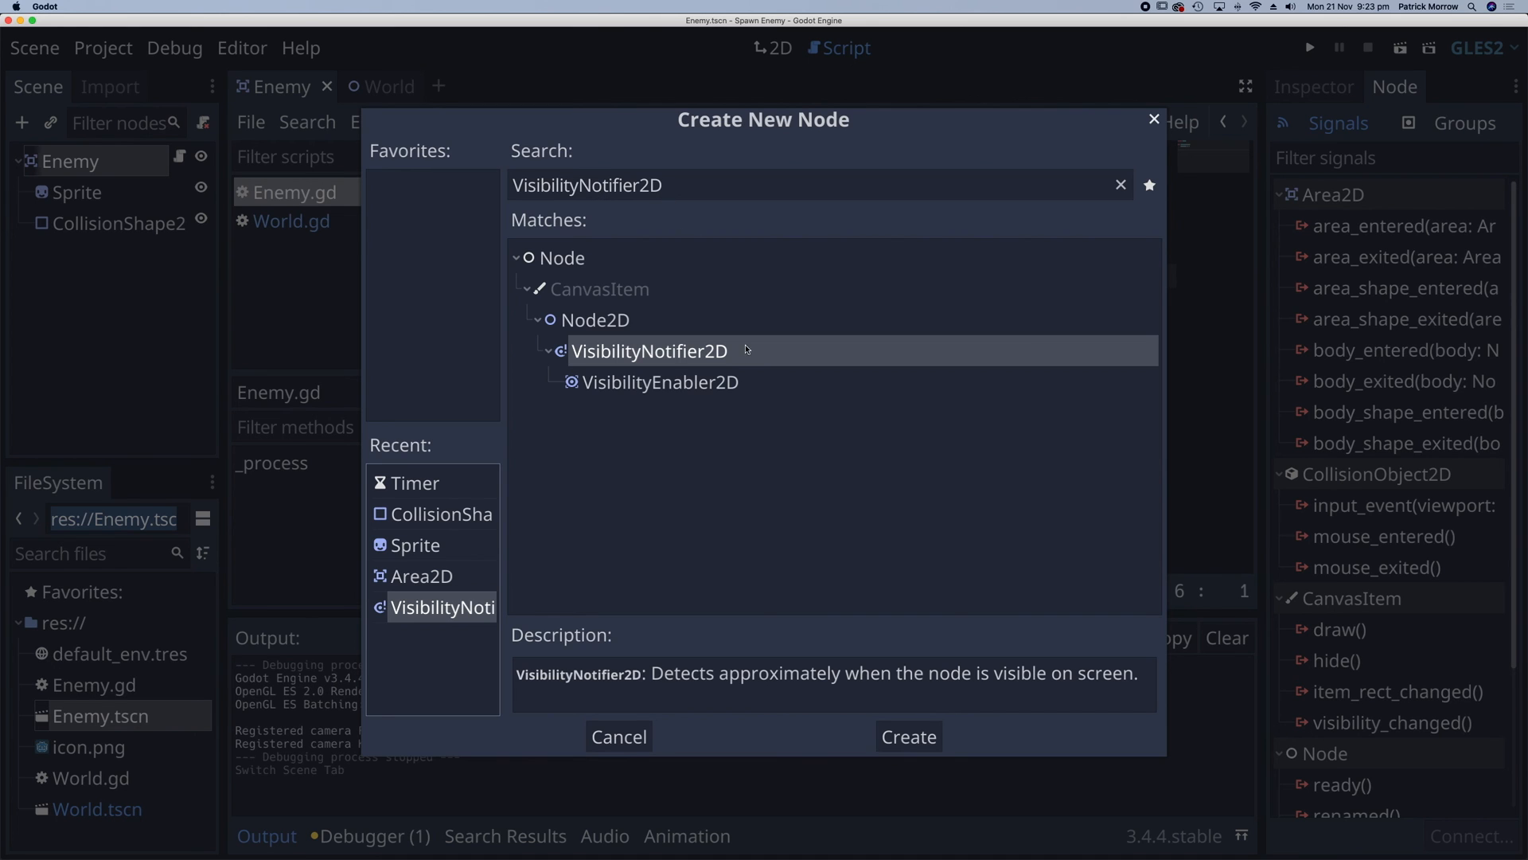
left_click(905, 735)
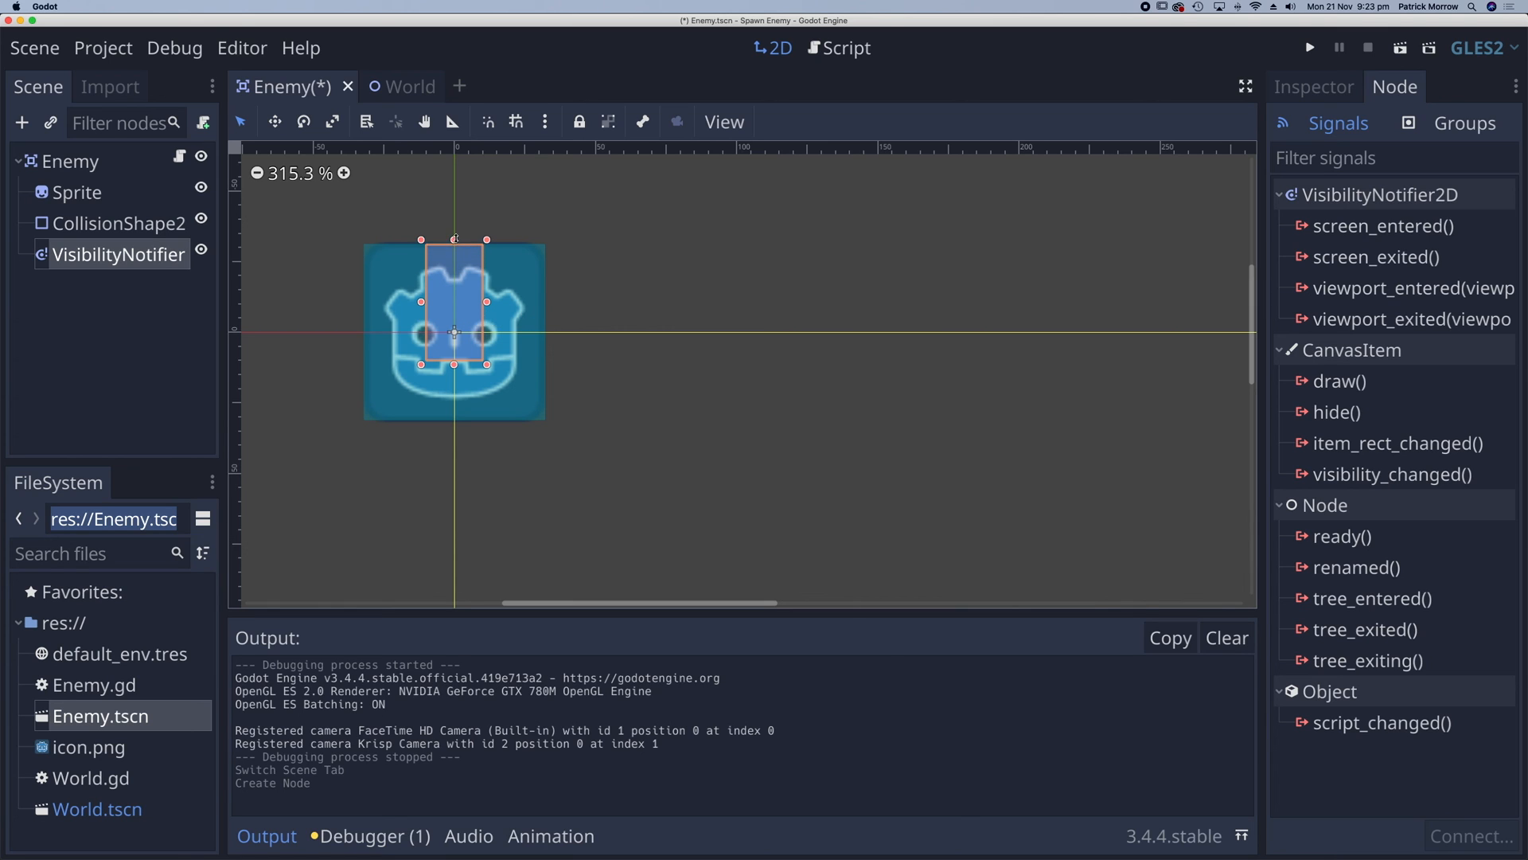
- Drag the notifier's bottom edge down to cover the enemy icon's full height
left_click_drag(453, 363, 453, 421)
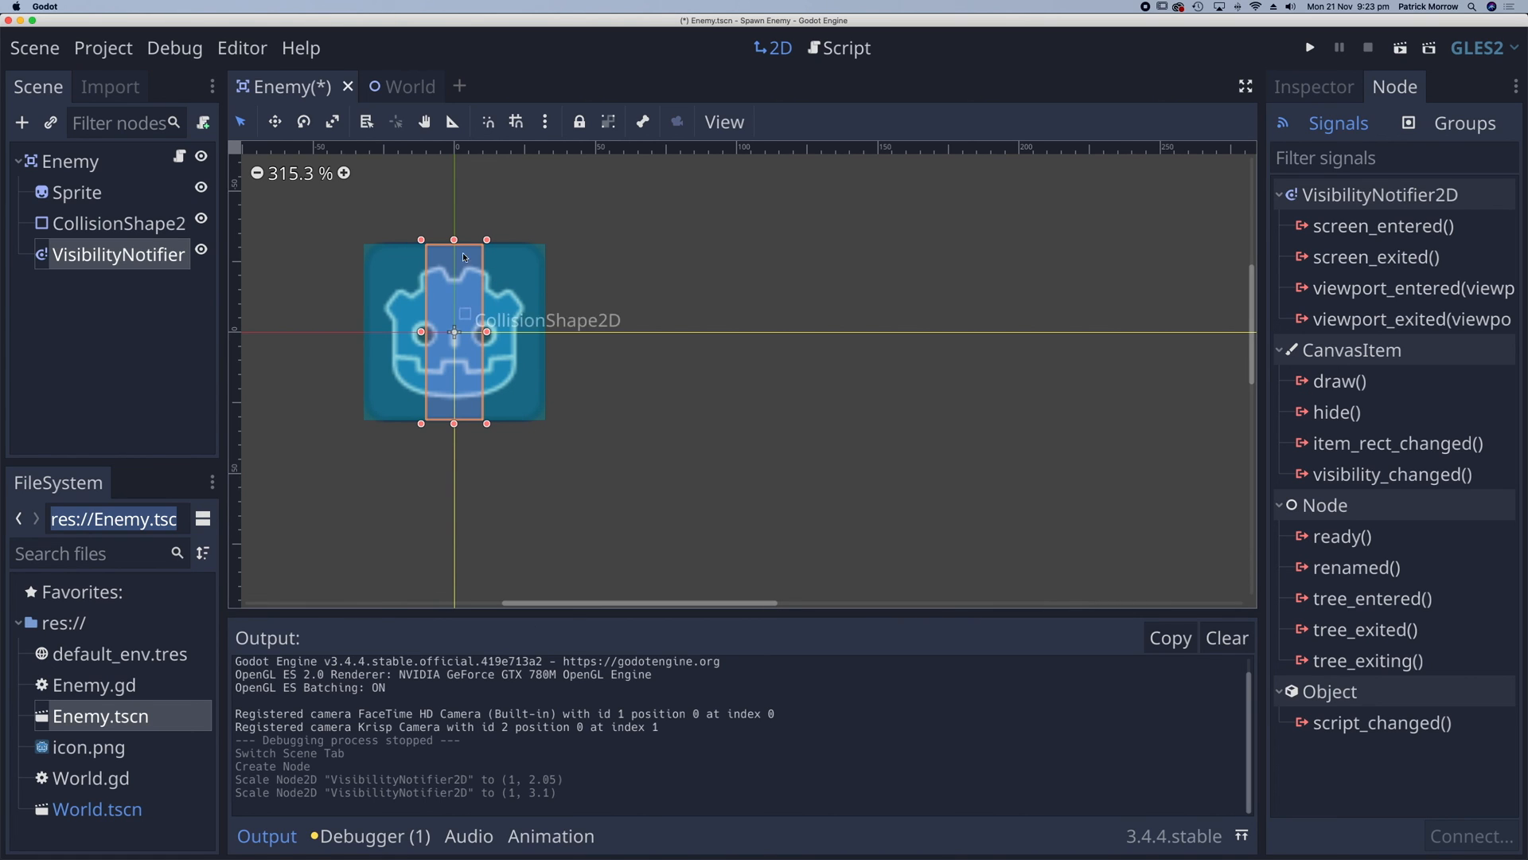
mouse_move(403, 269)
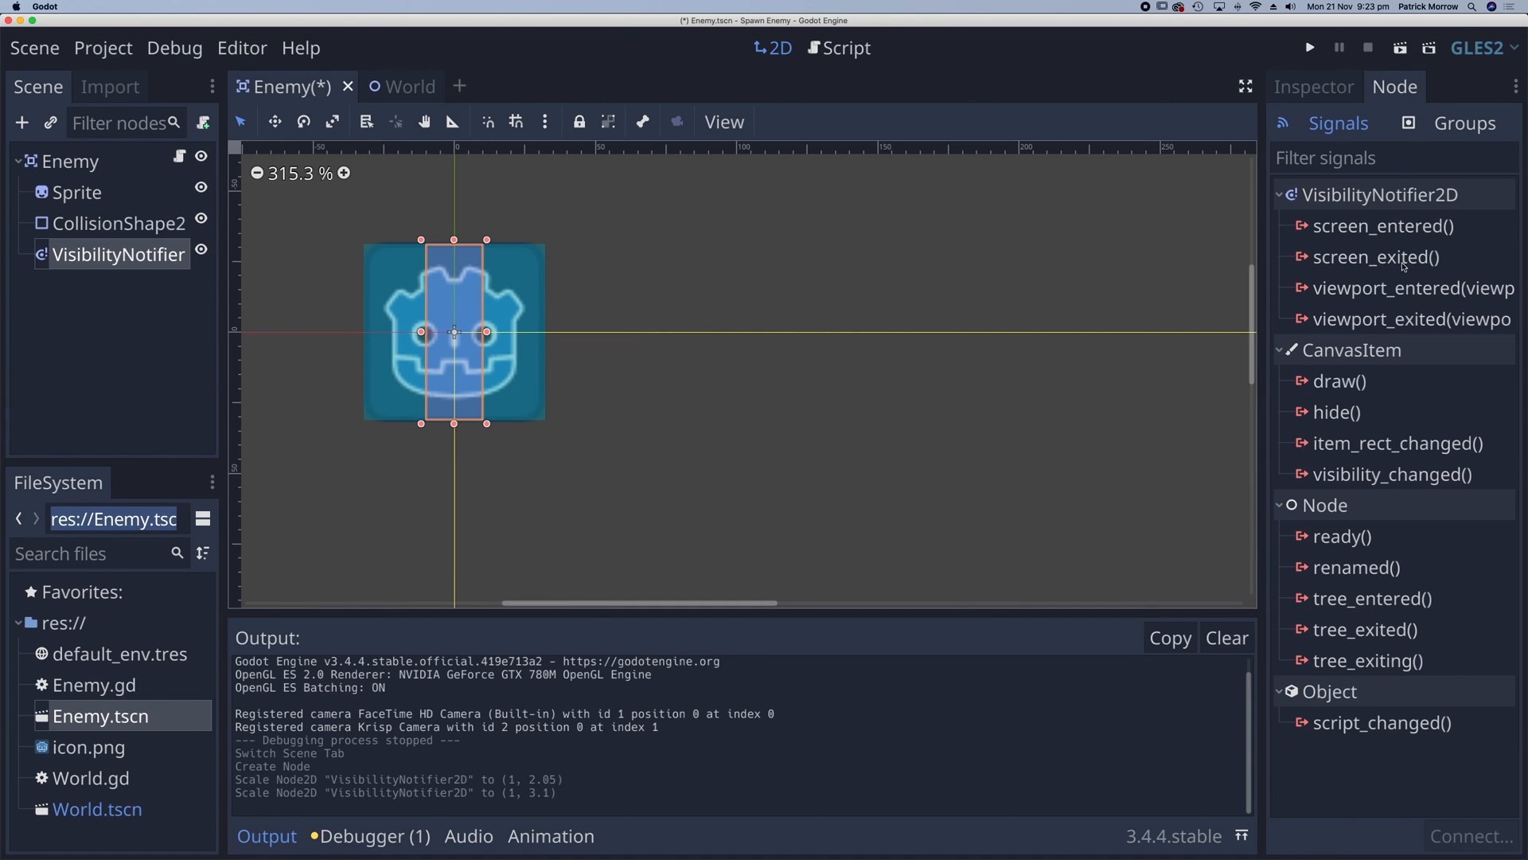
mouse_move(1377, 257)
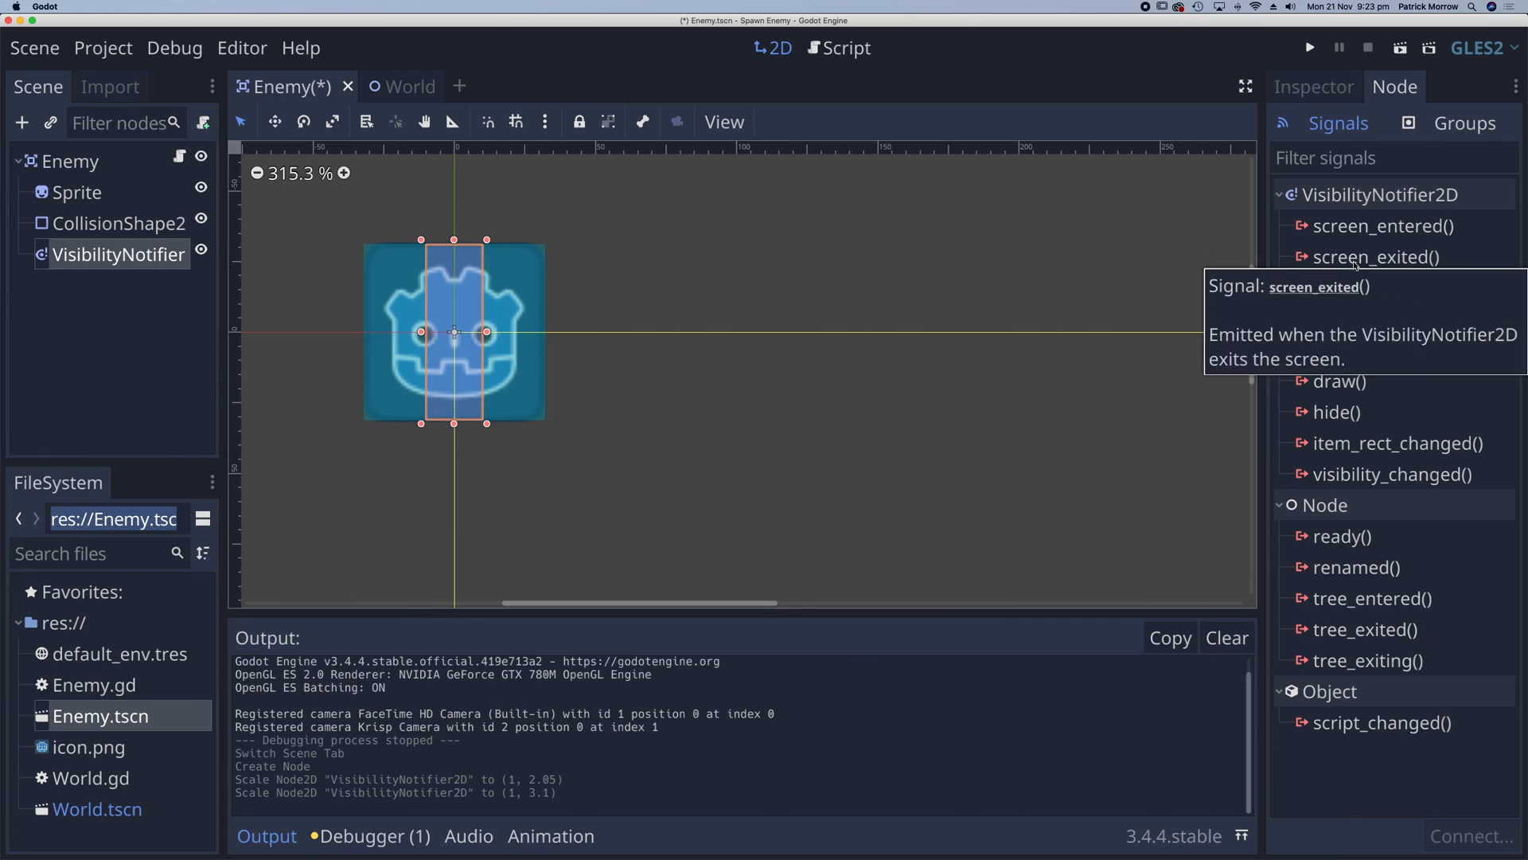
- Connect screen_exited to the Enemy script and replace the handler's pass with queue_free()
double_click(1376, 257)
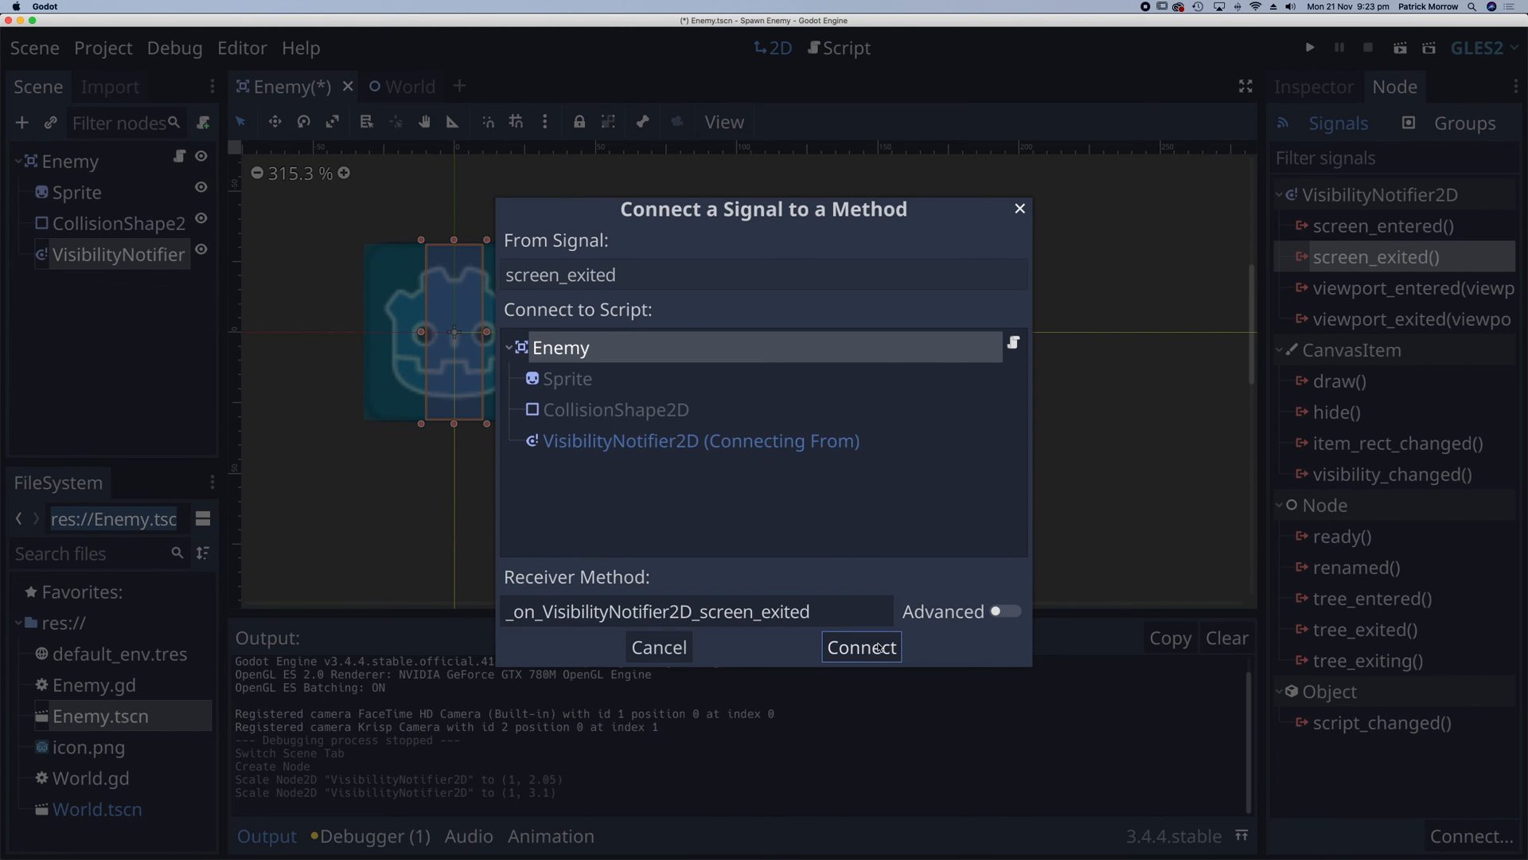
left_click(860, 646)
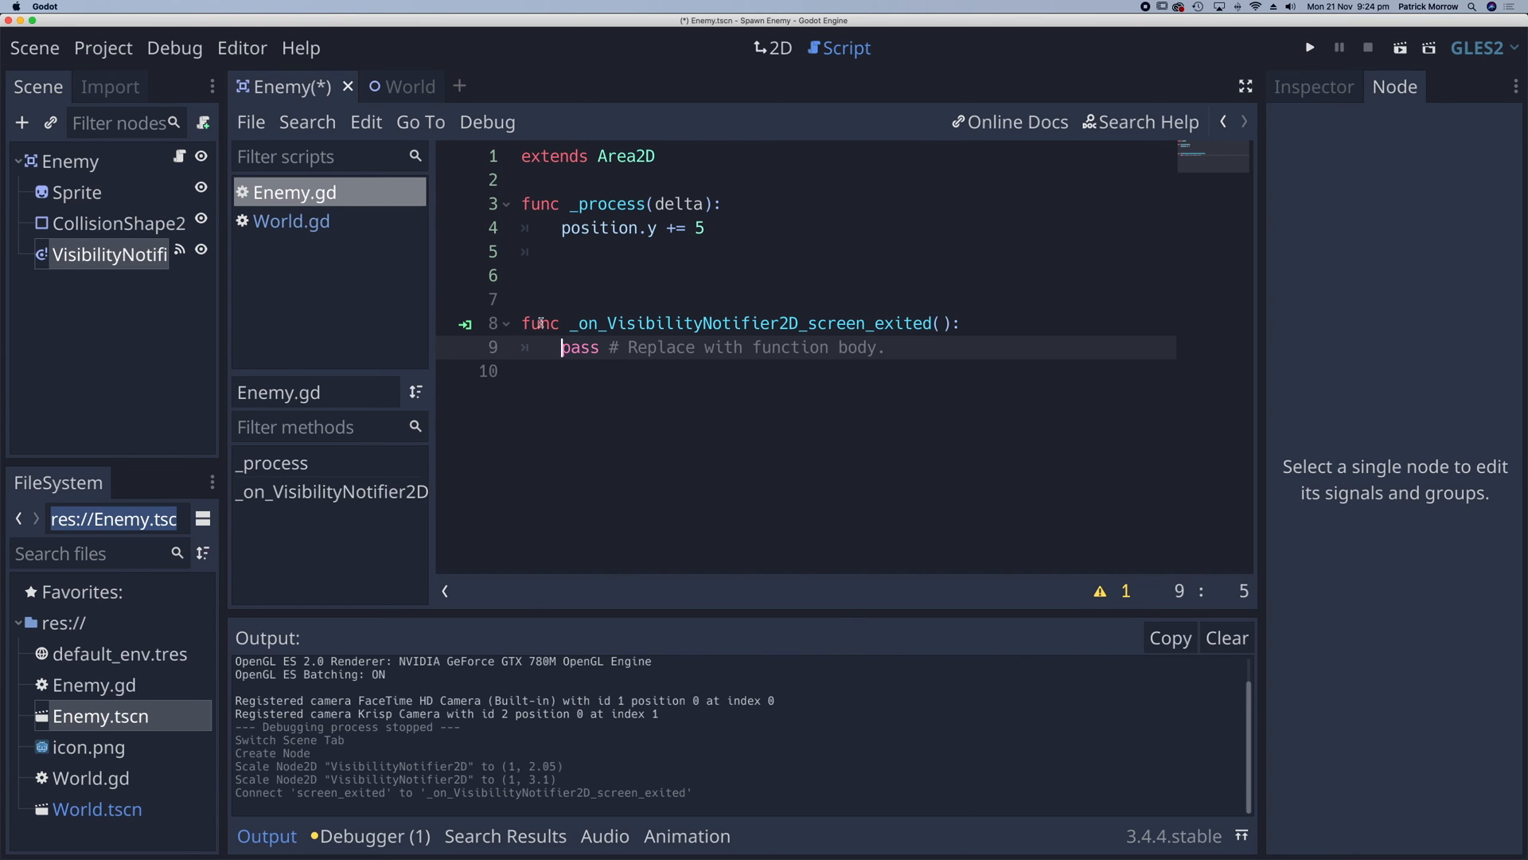
double_click(770, 323)
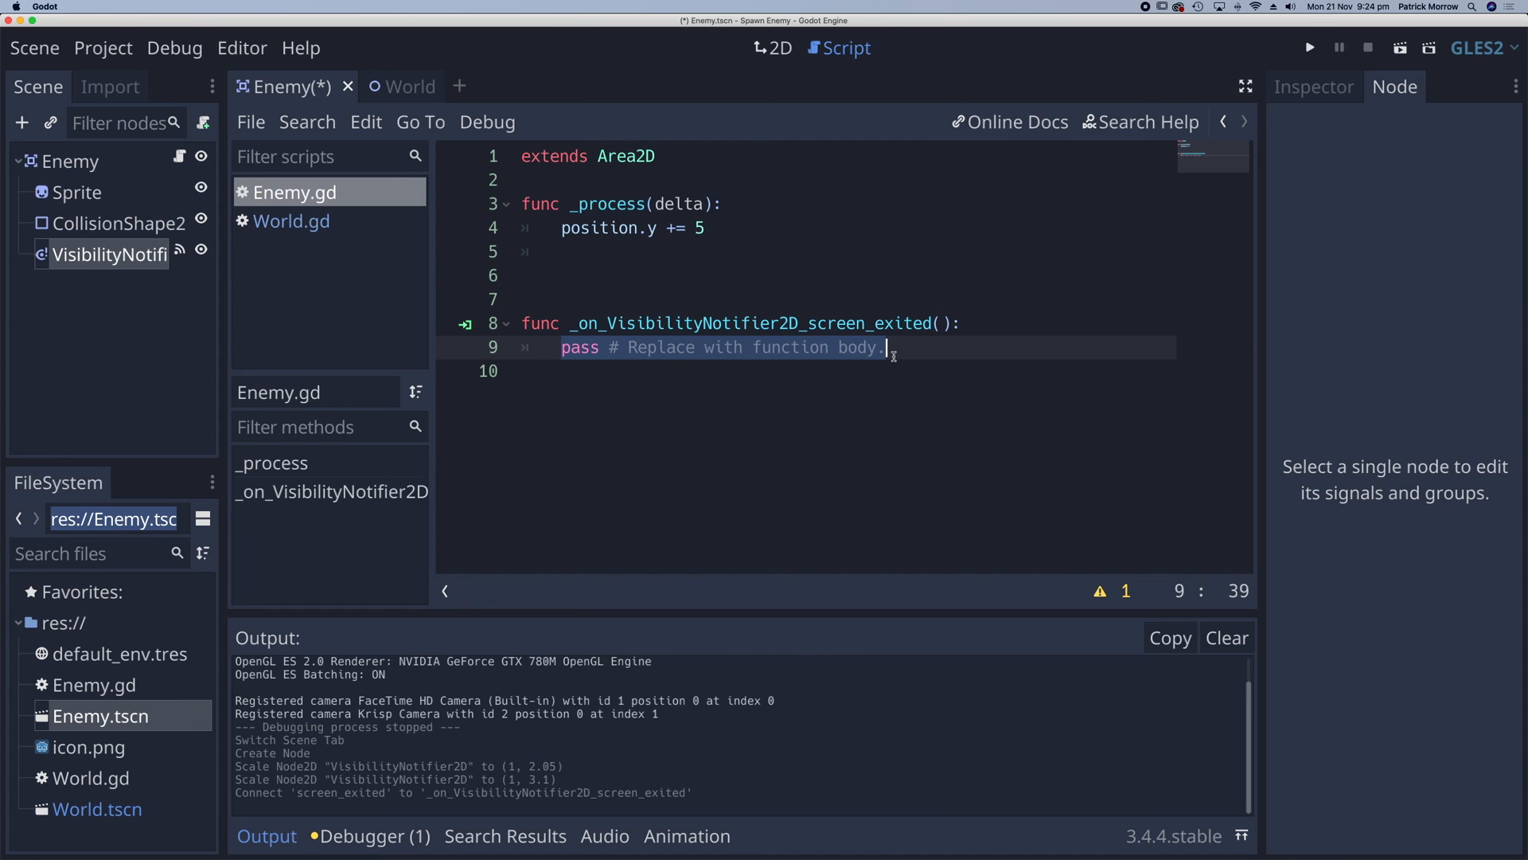
type("queue_free(")
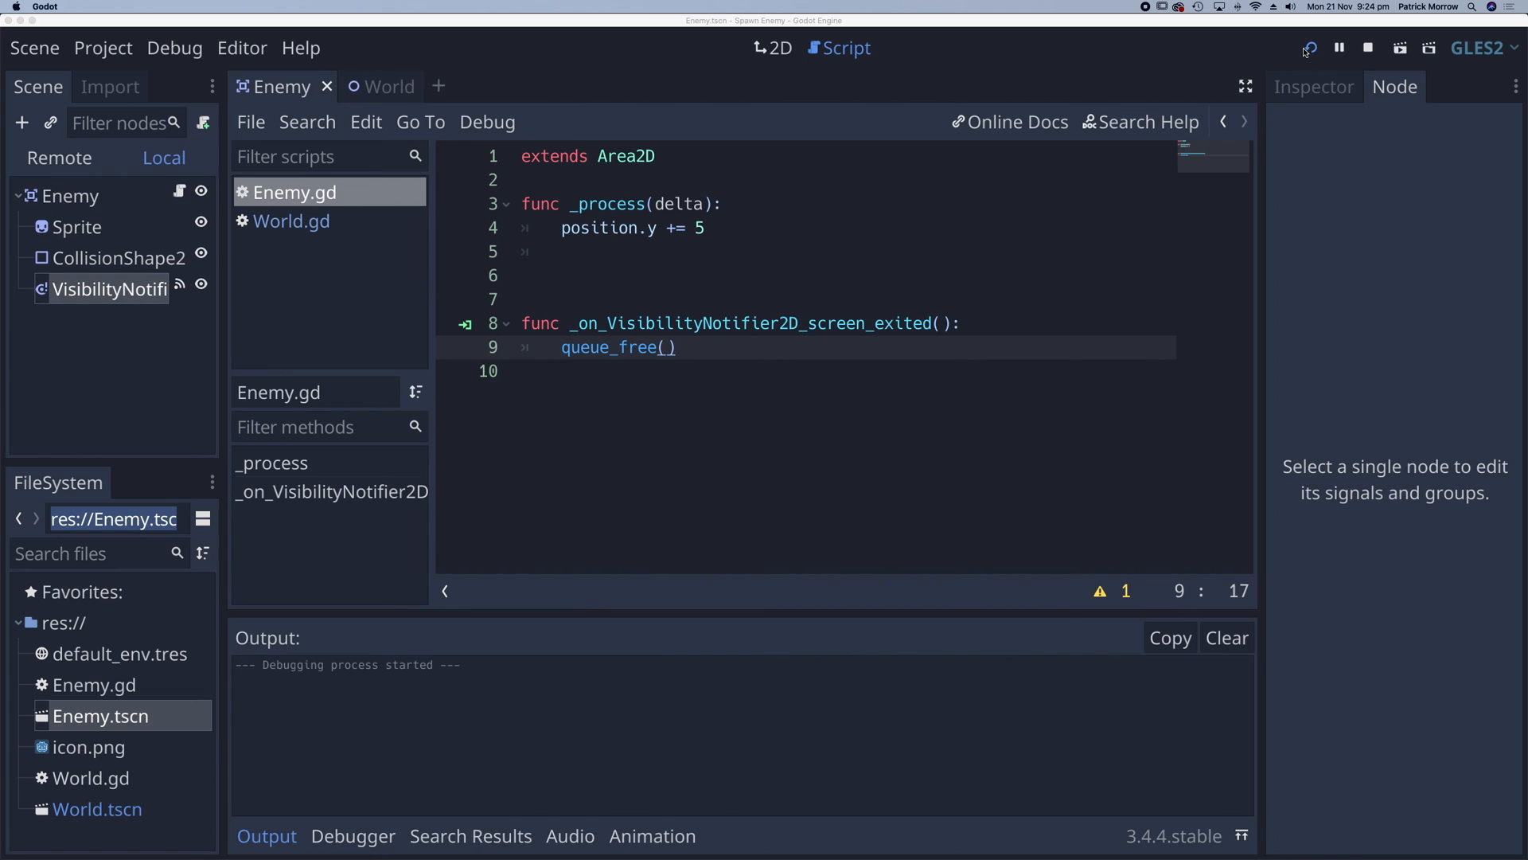
- Run the project to test that enemies spawn and are freed off-screen
left_click(1310, 46)
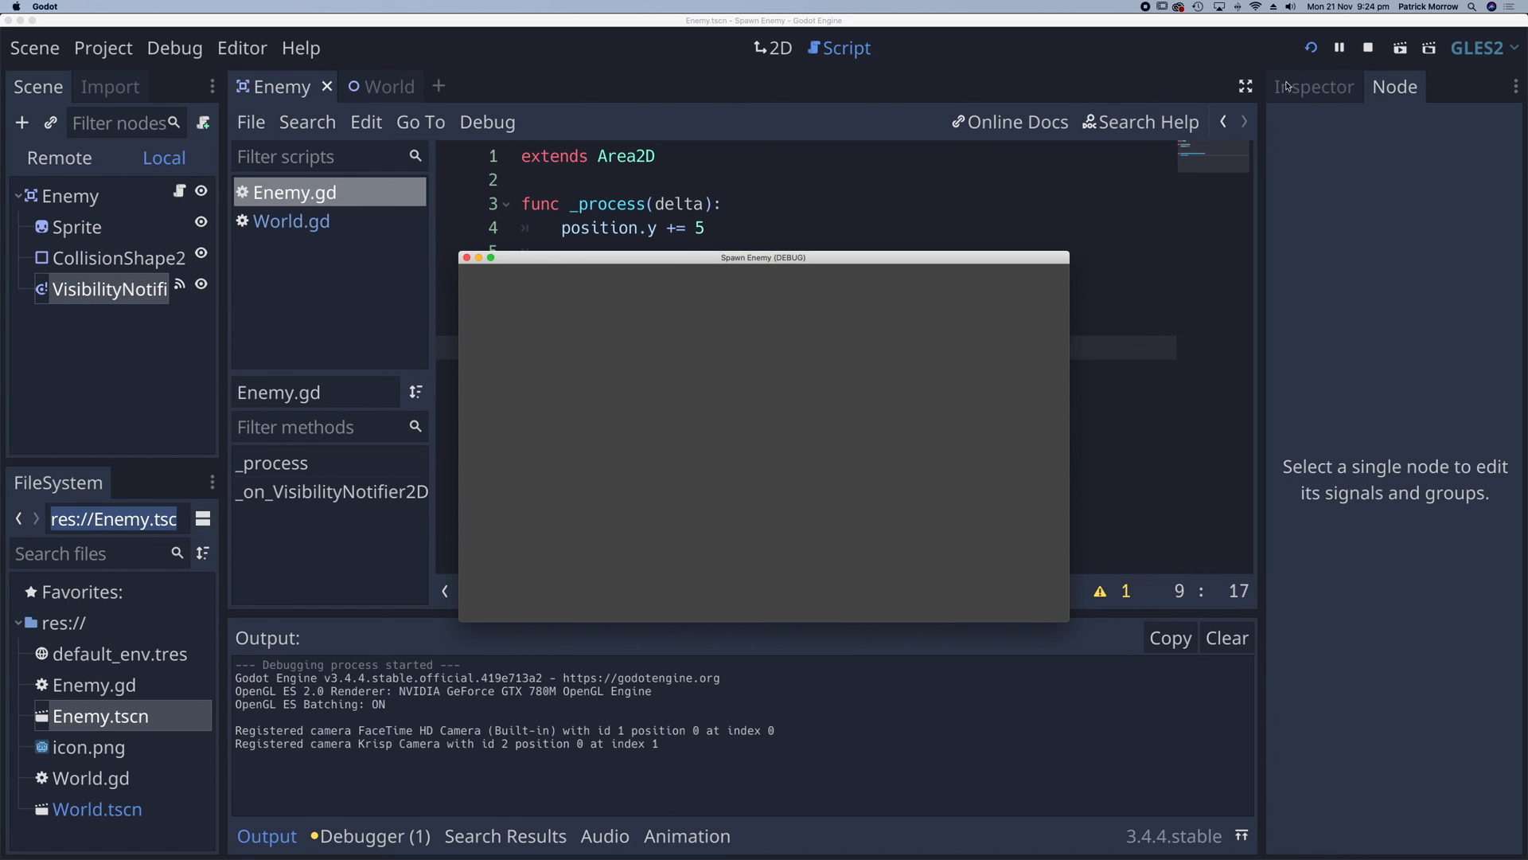